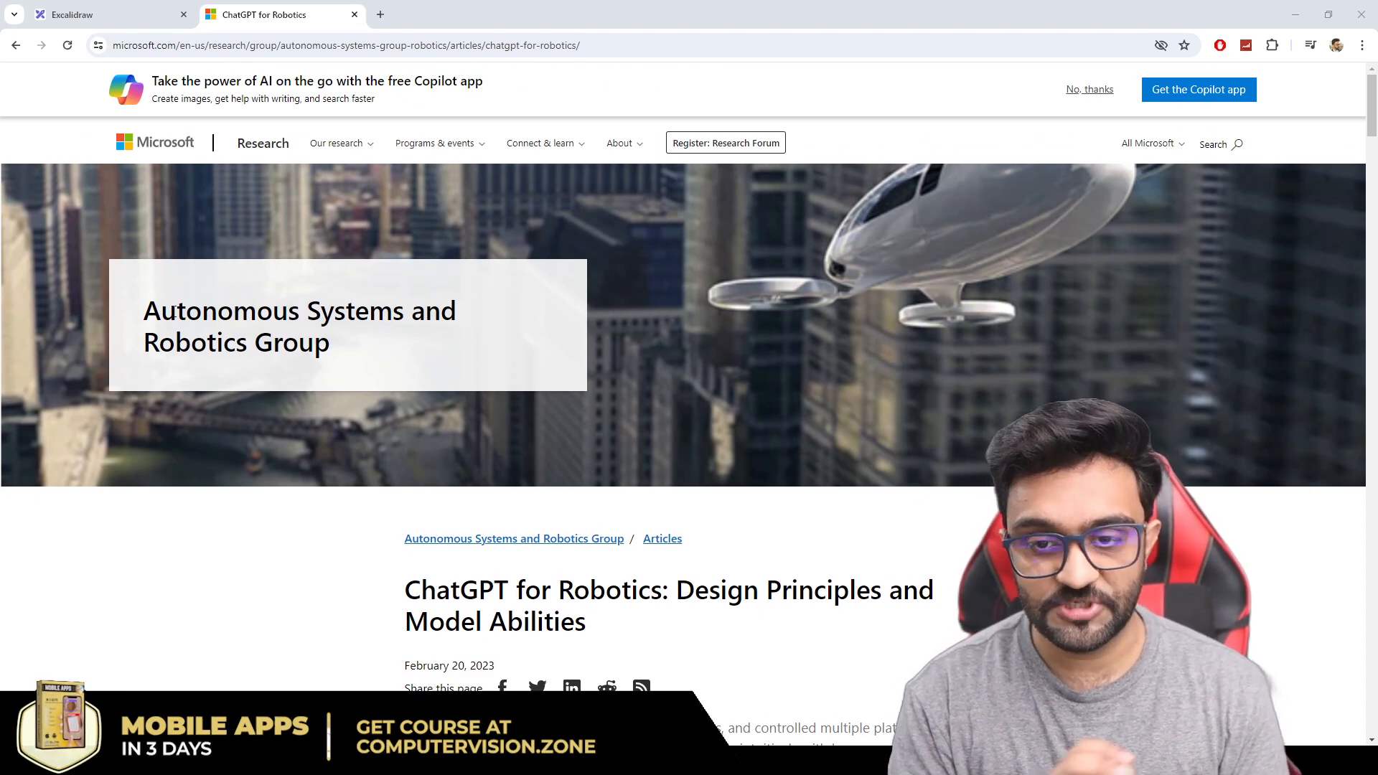
Step: Highlight the end of the article title and scroll down through the Kickstarter campaign story
scroll("down", 3)
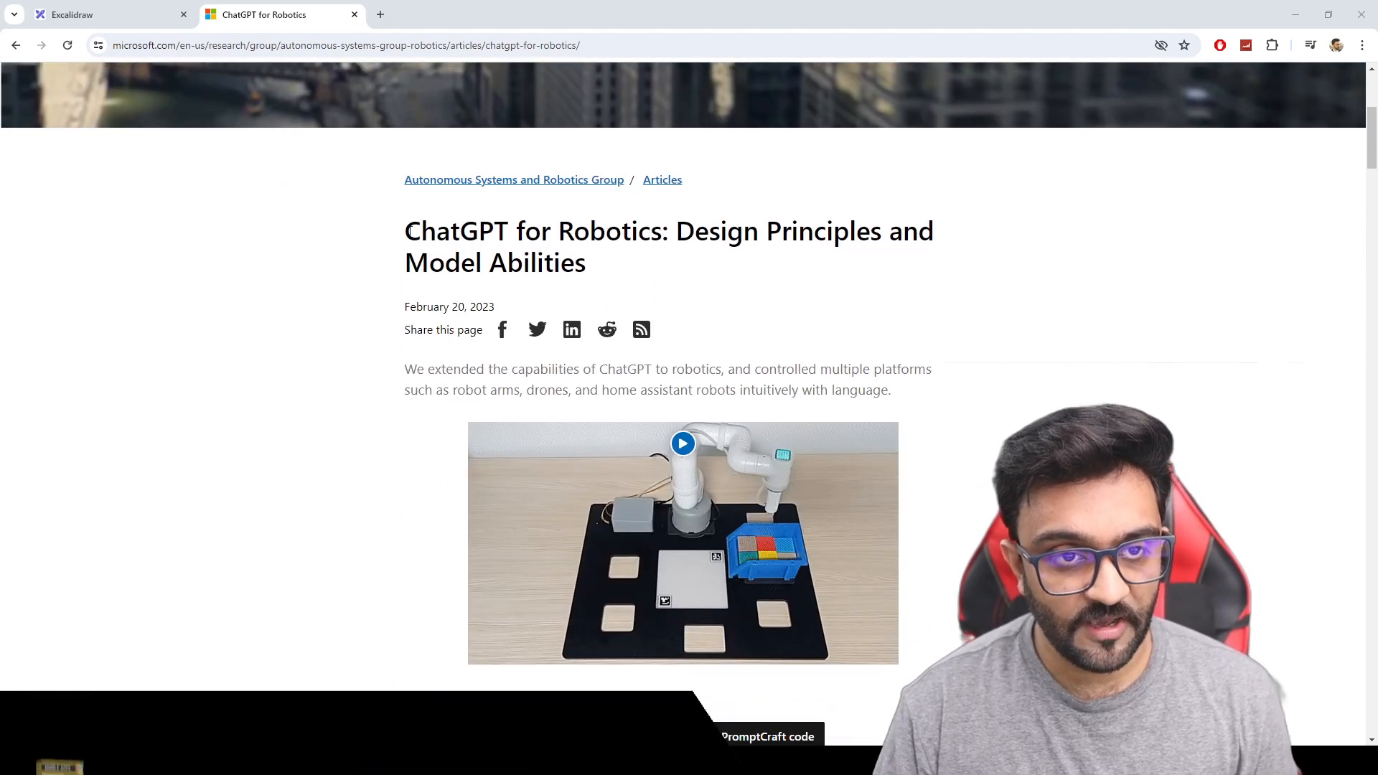
left_click_drag(405, 229, 675, 230)
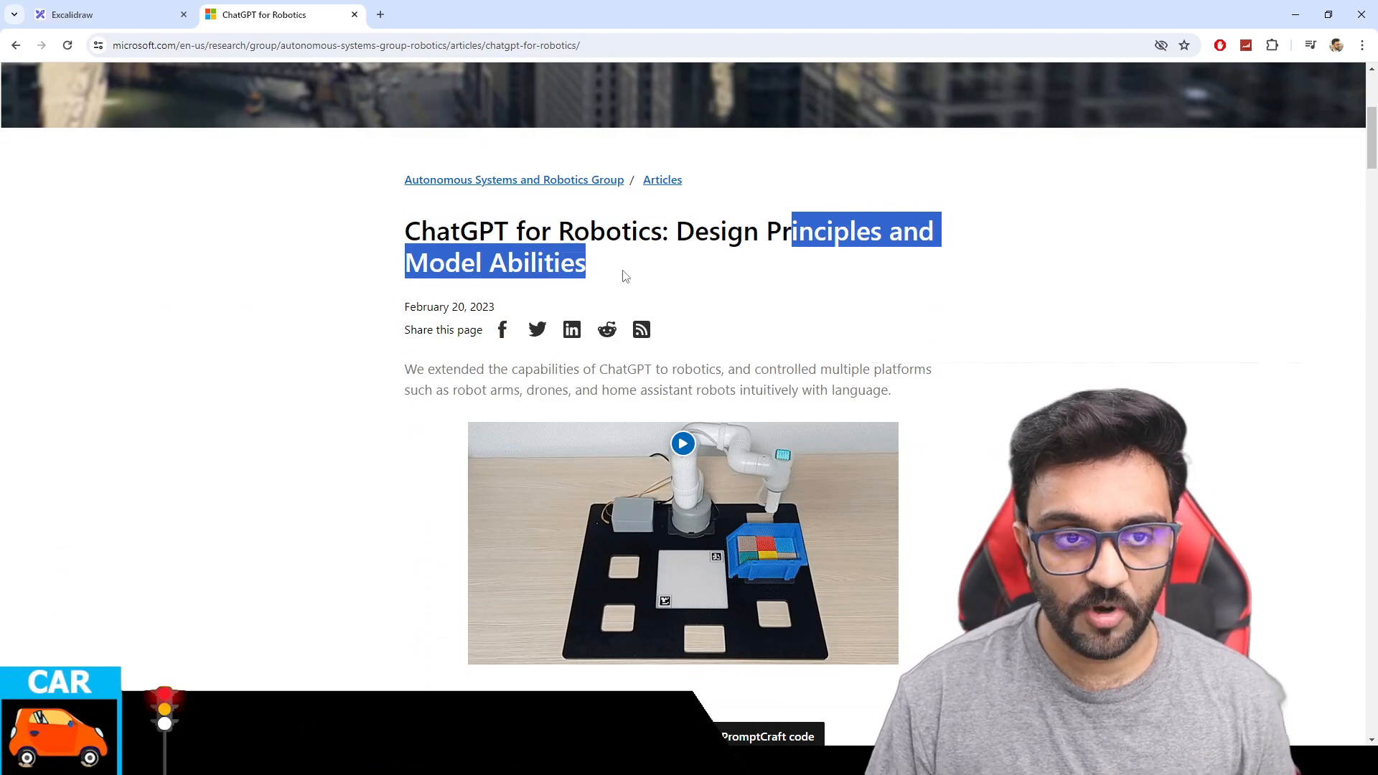
scroll("down", 3)
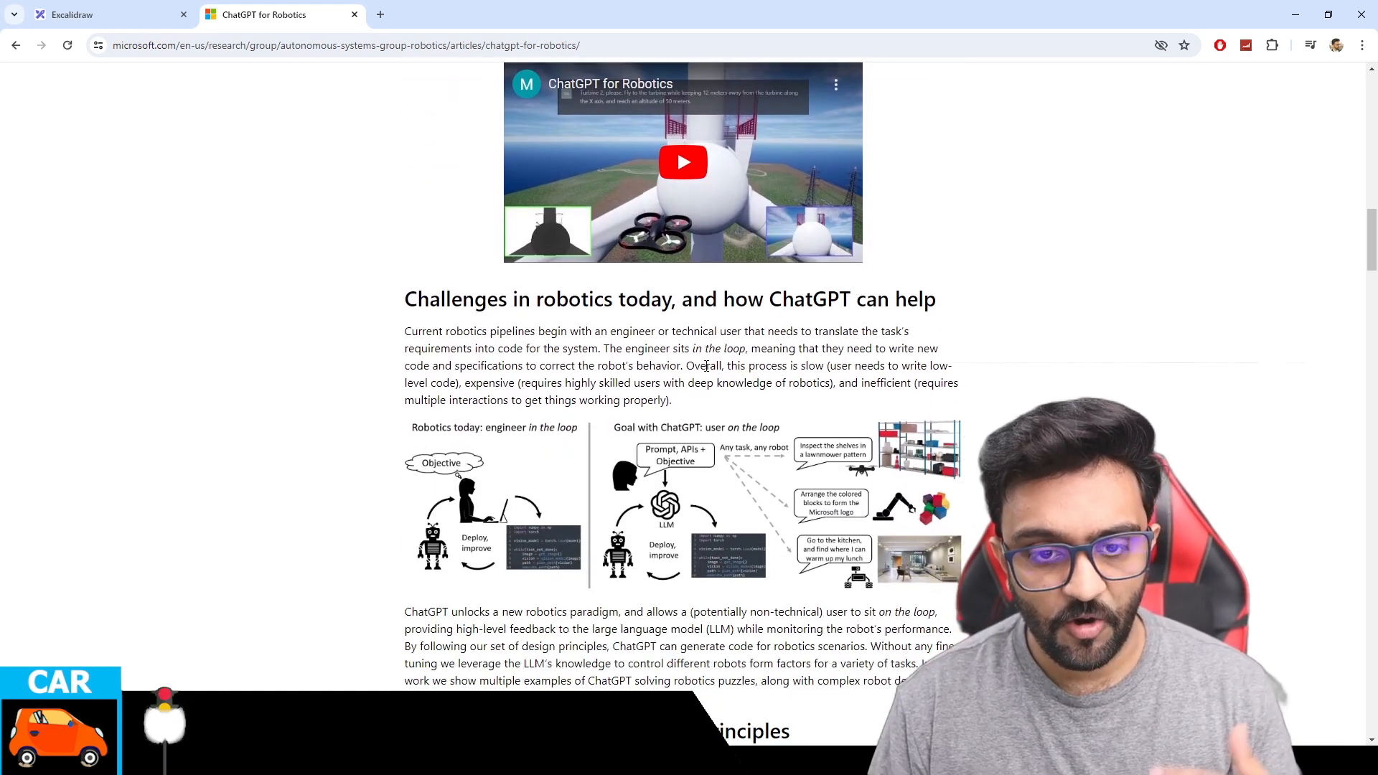
scroll("down", 3)
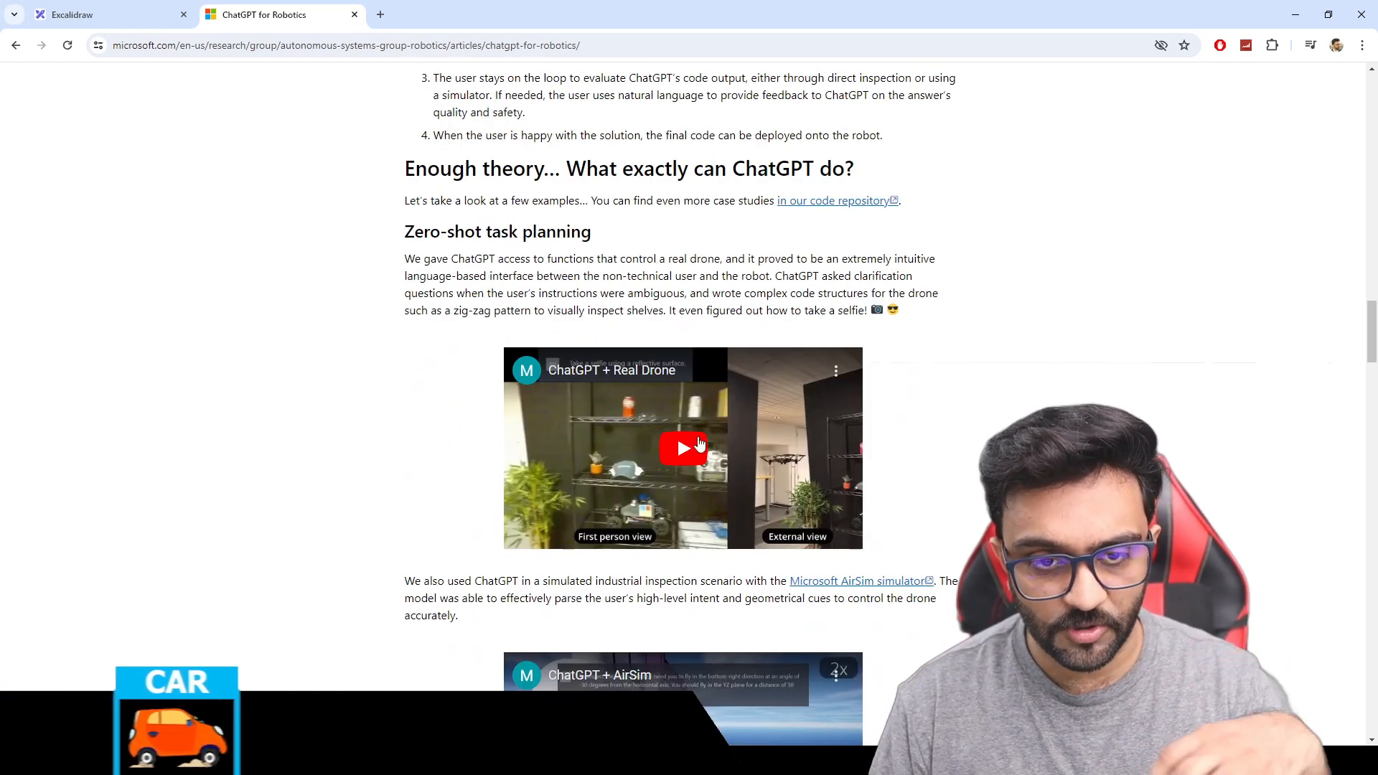
scroll("down", 3)
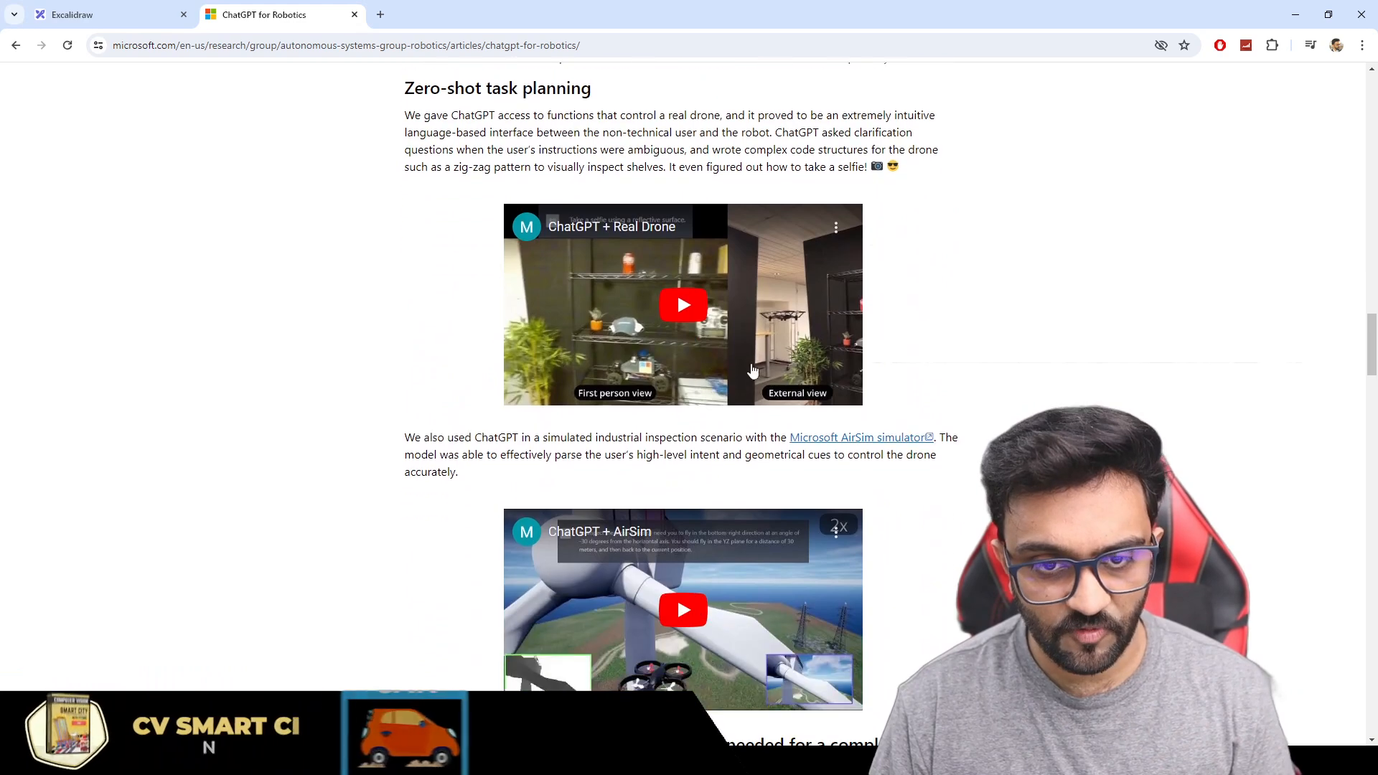
mouse_move(1097, 318)
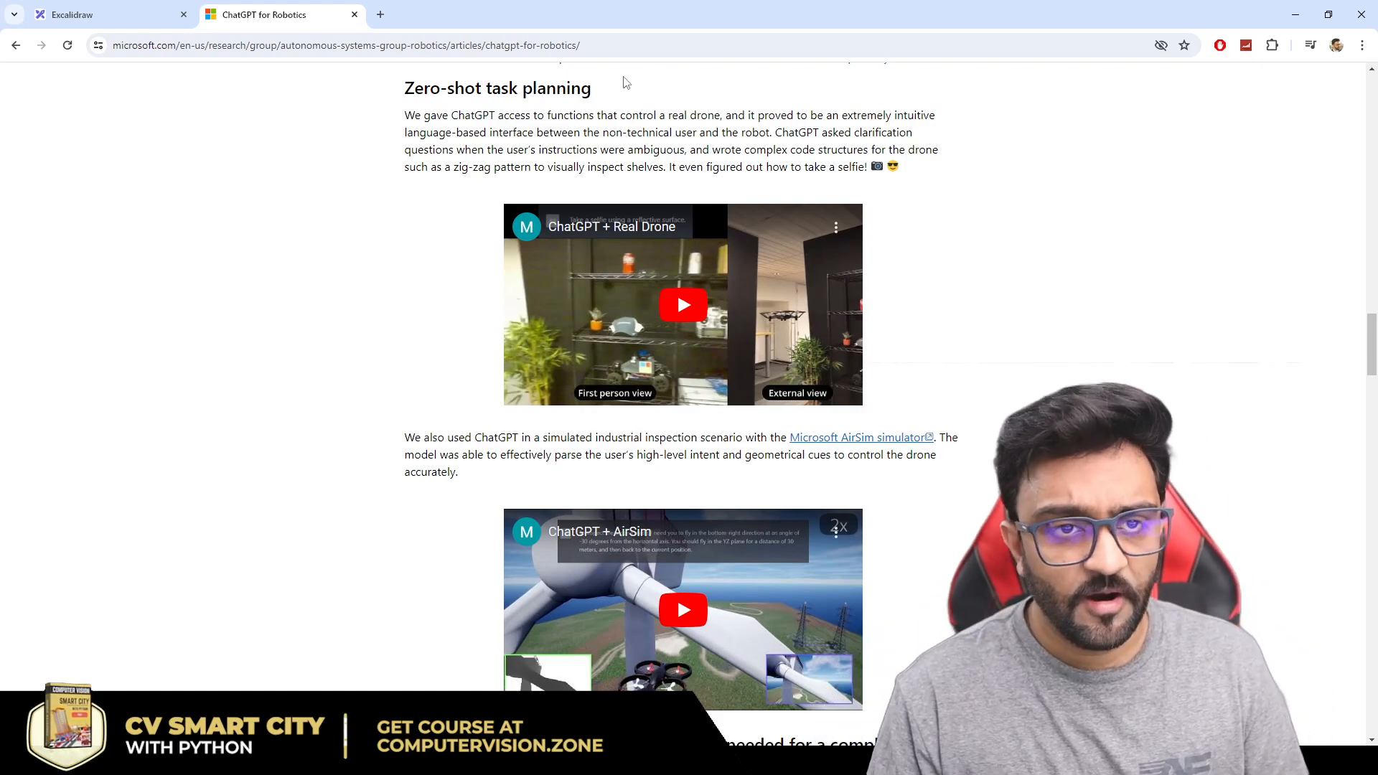
scroll("down", 3)
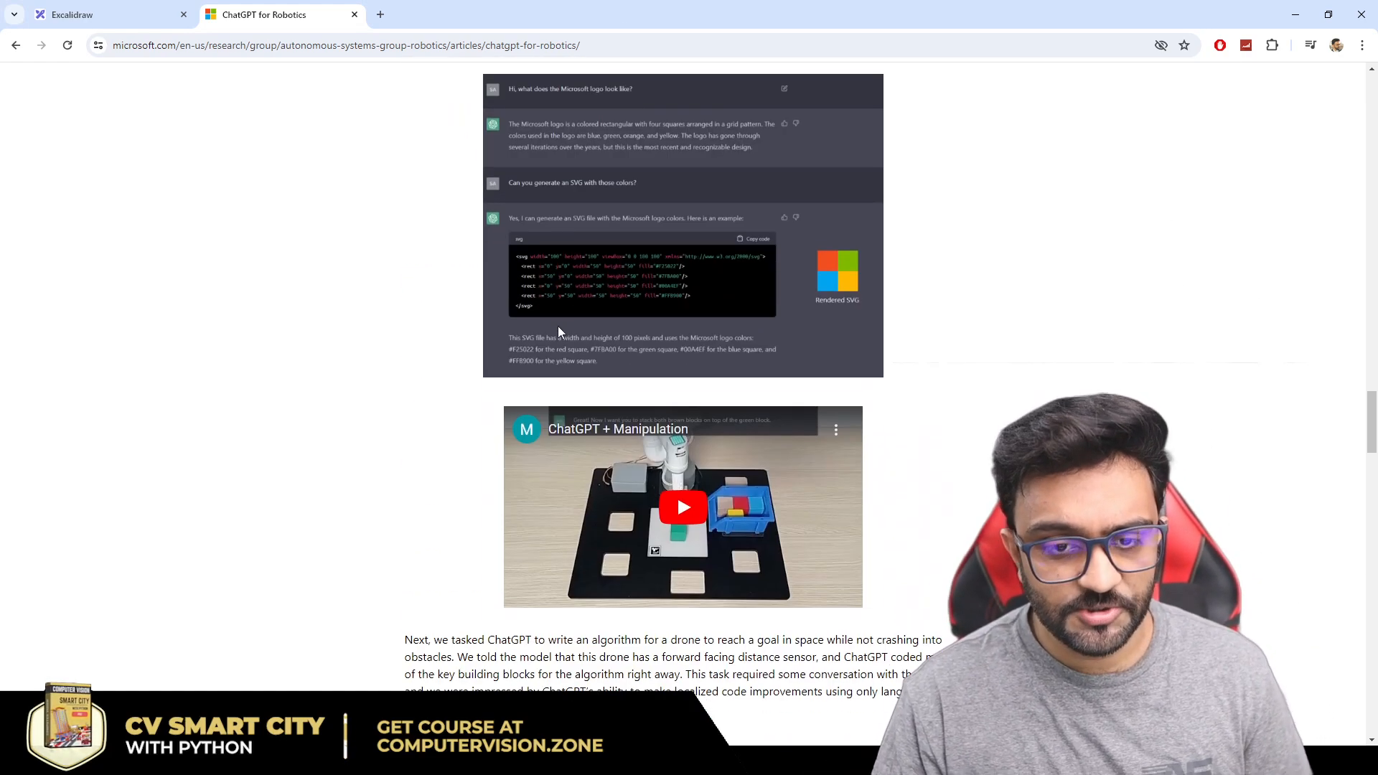
scroll("down", 3)
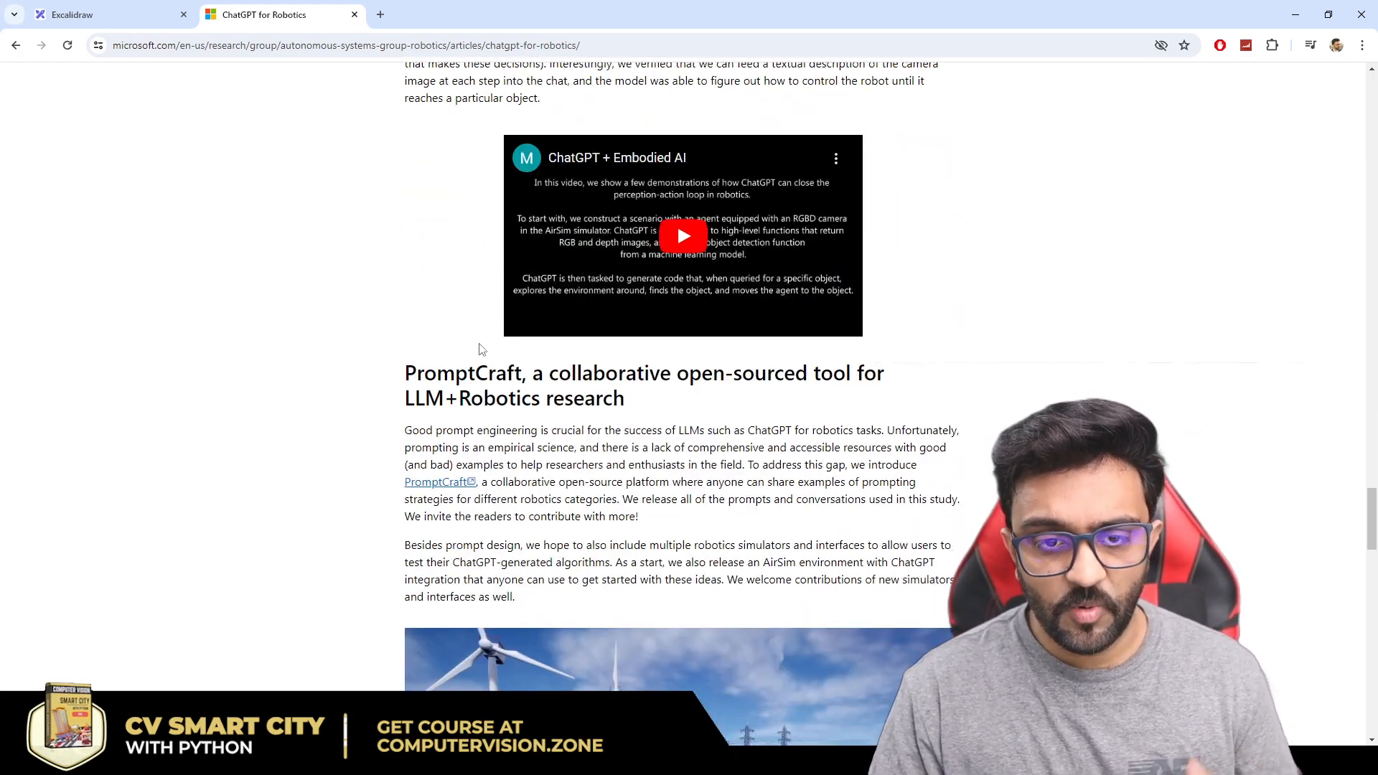
scroll("down", 3)
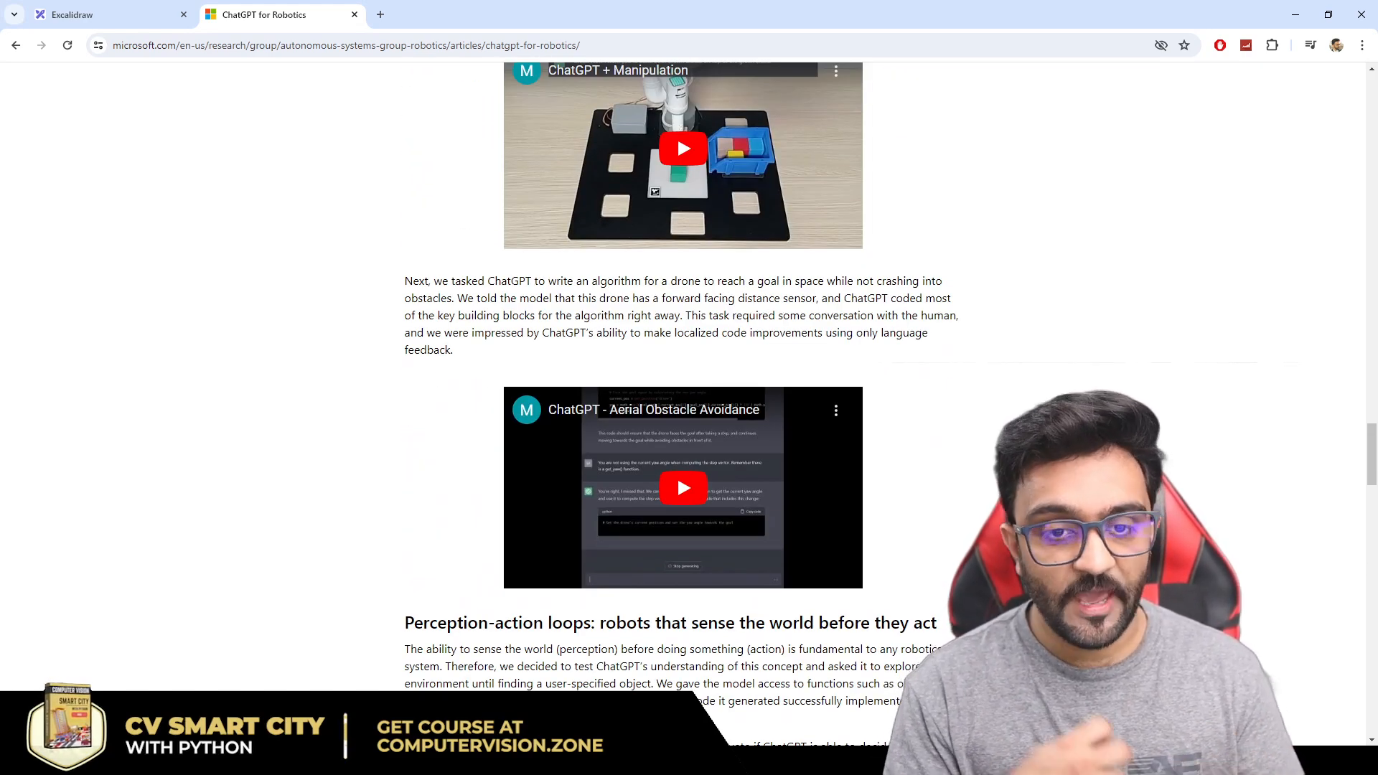
mouse_move(916, 433)
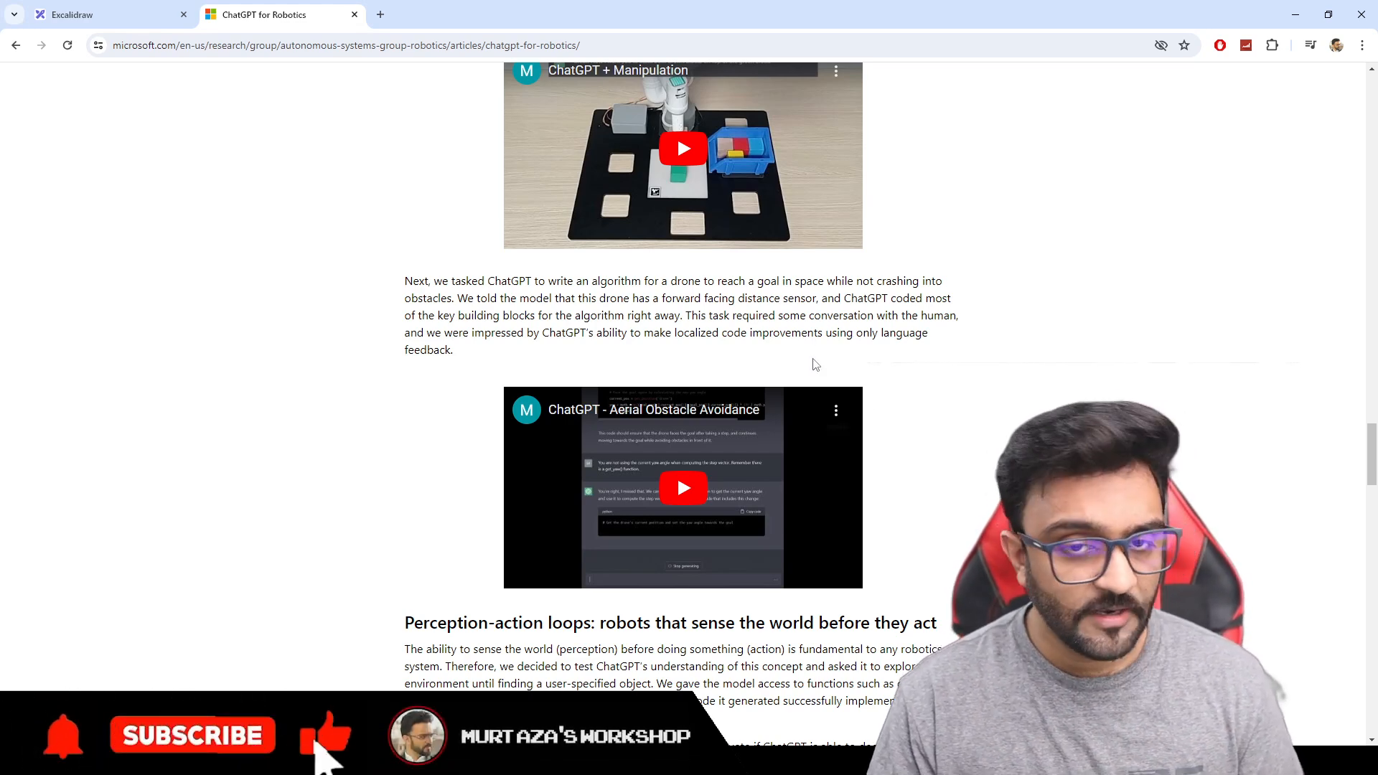
mouse_move(1067, 385)
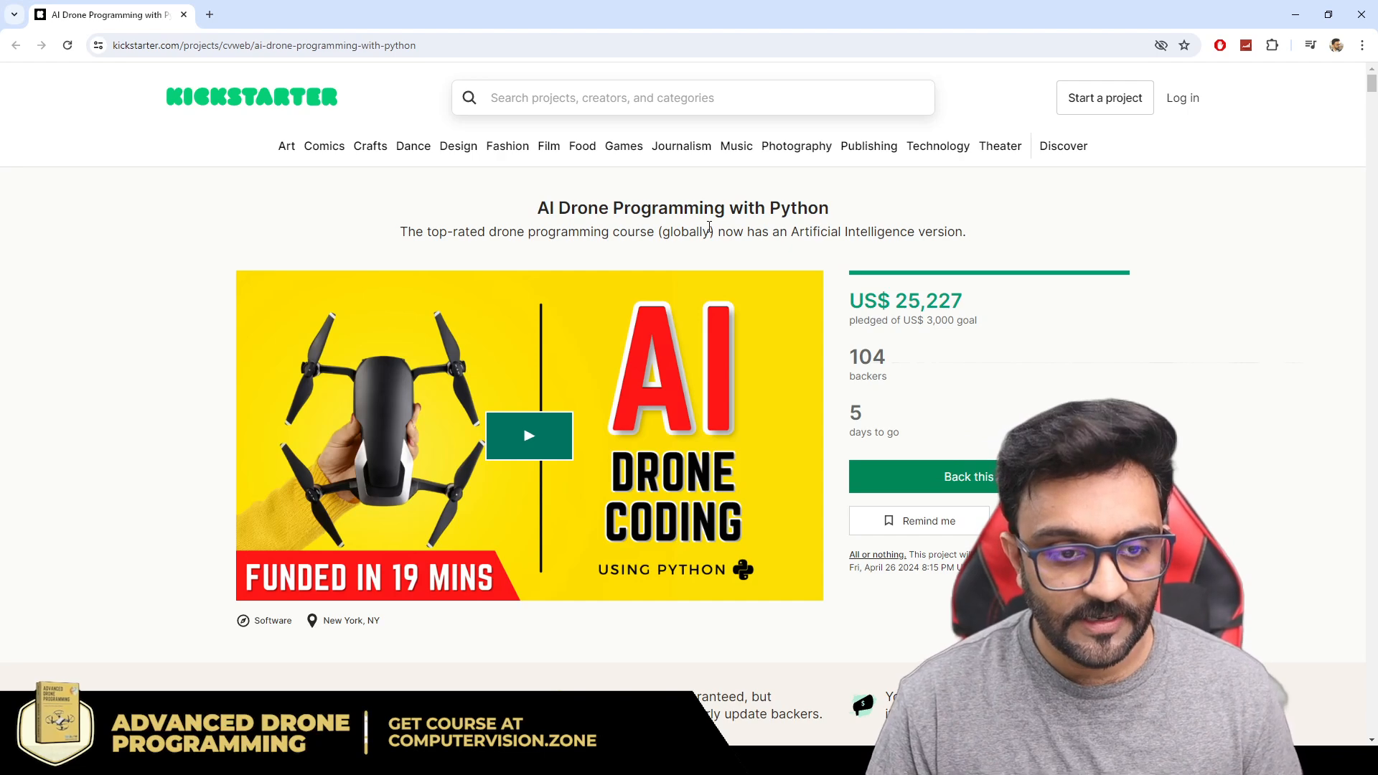
Step: Continue scrolling through the campaign's project showcases to the bottom of the story
scroll("down", 3)
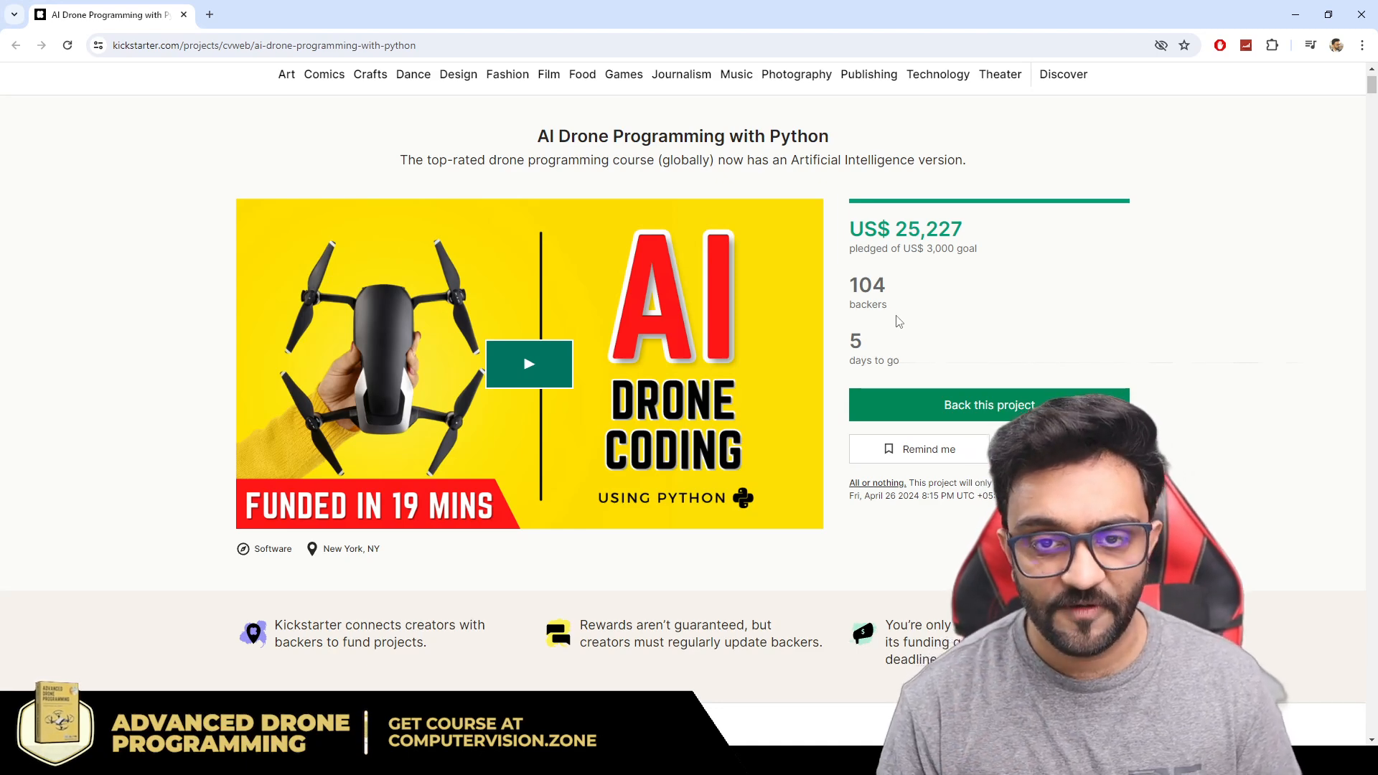
scroll("down", 3)
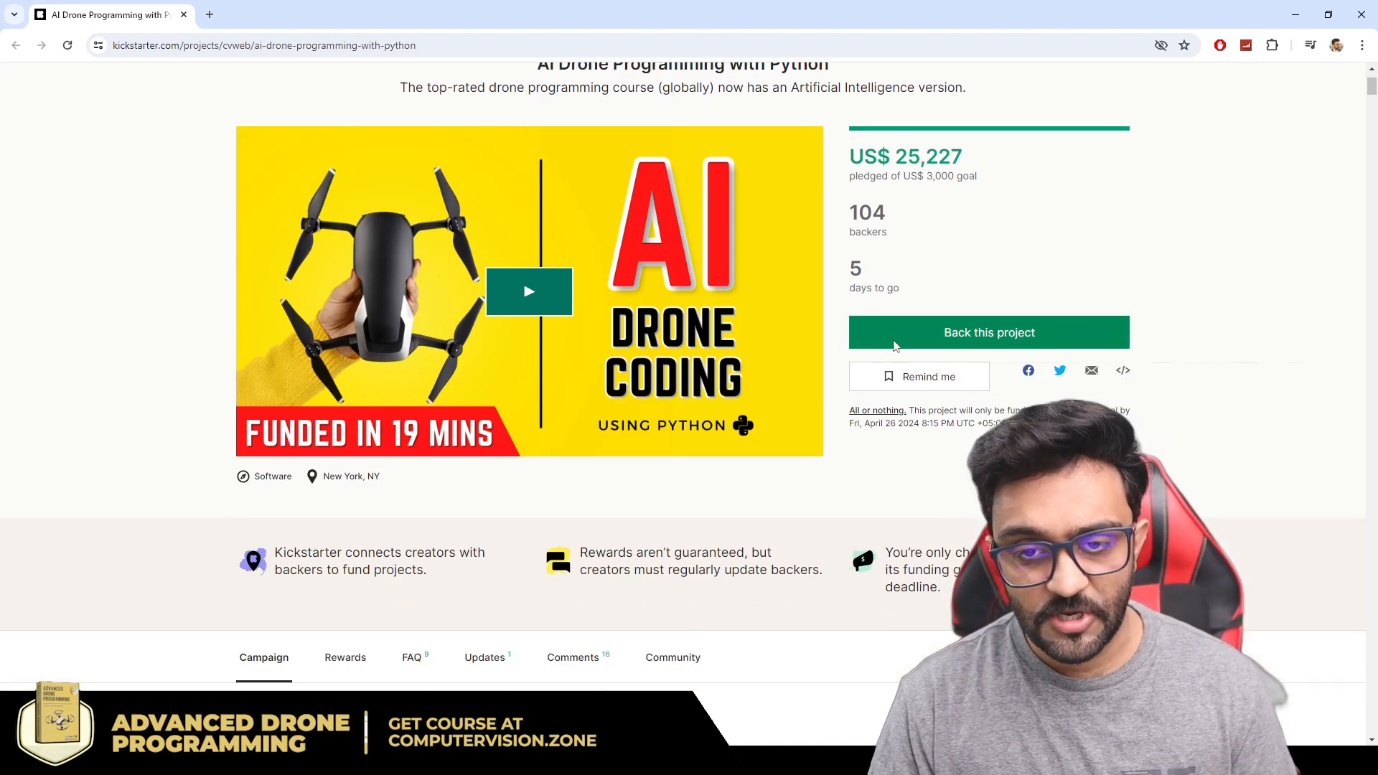
scroll("down", 3)
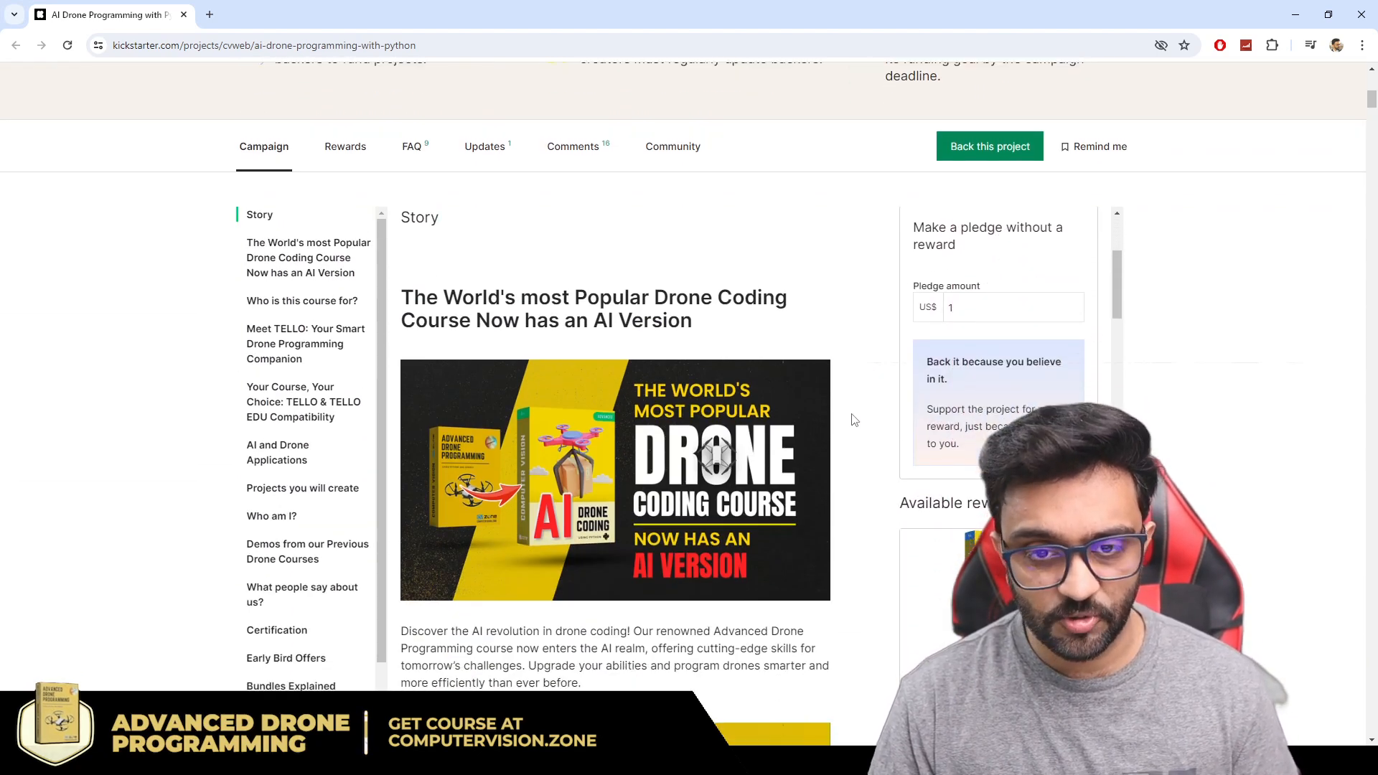
scroll("down", 3)
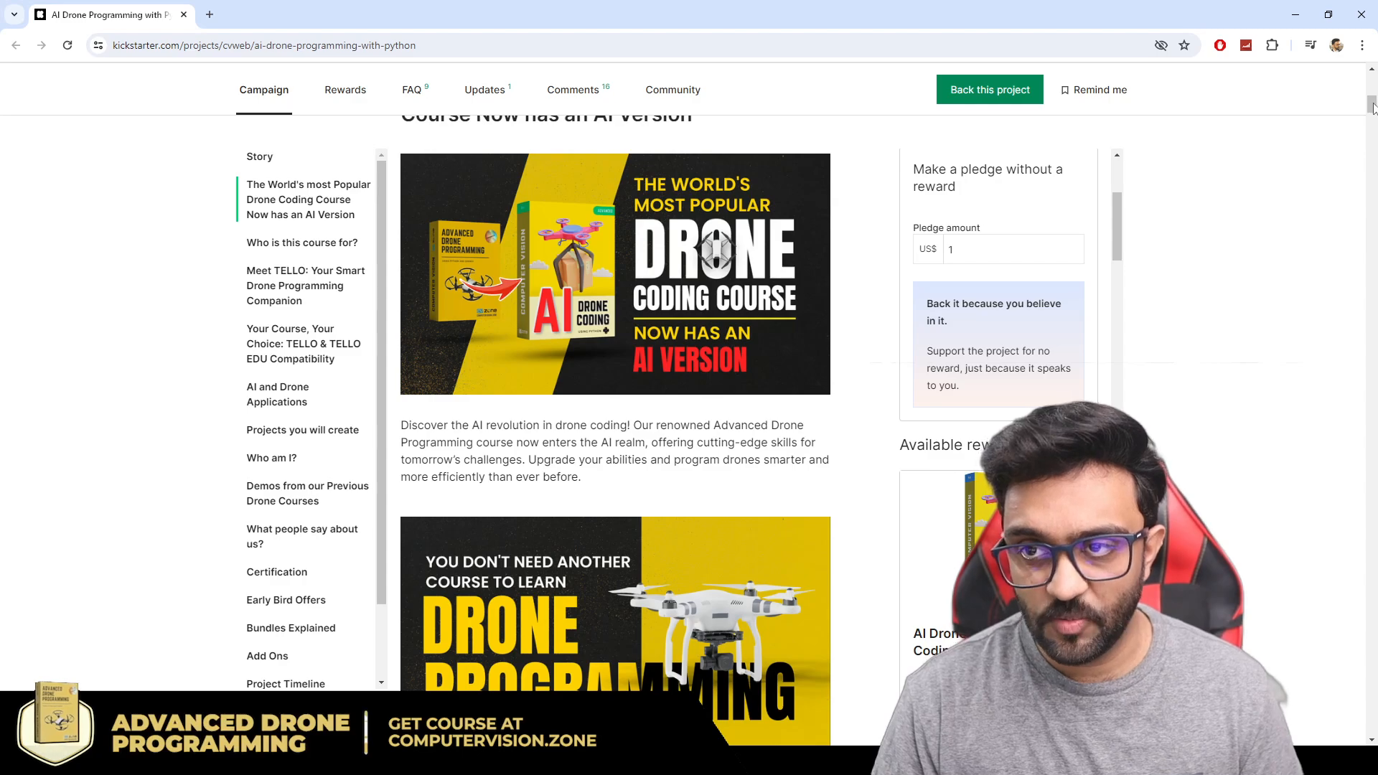
scroll("down", 3)
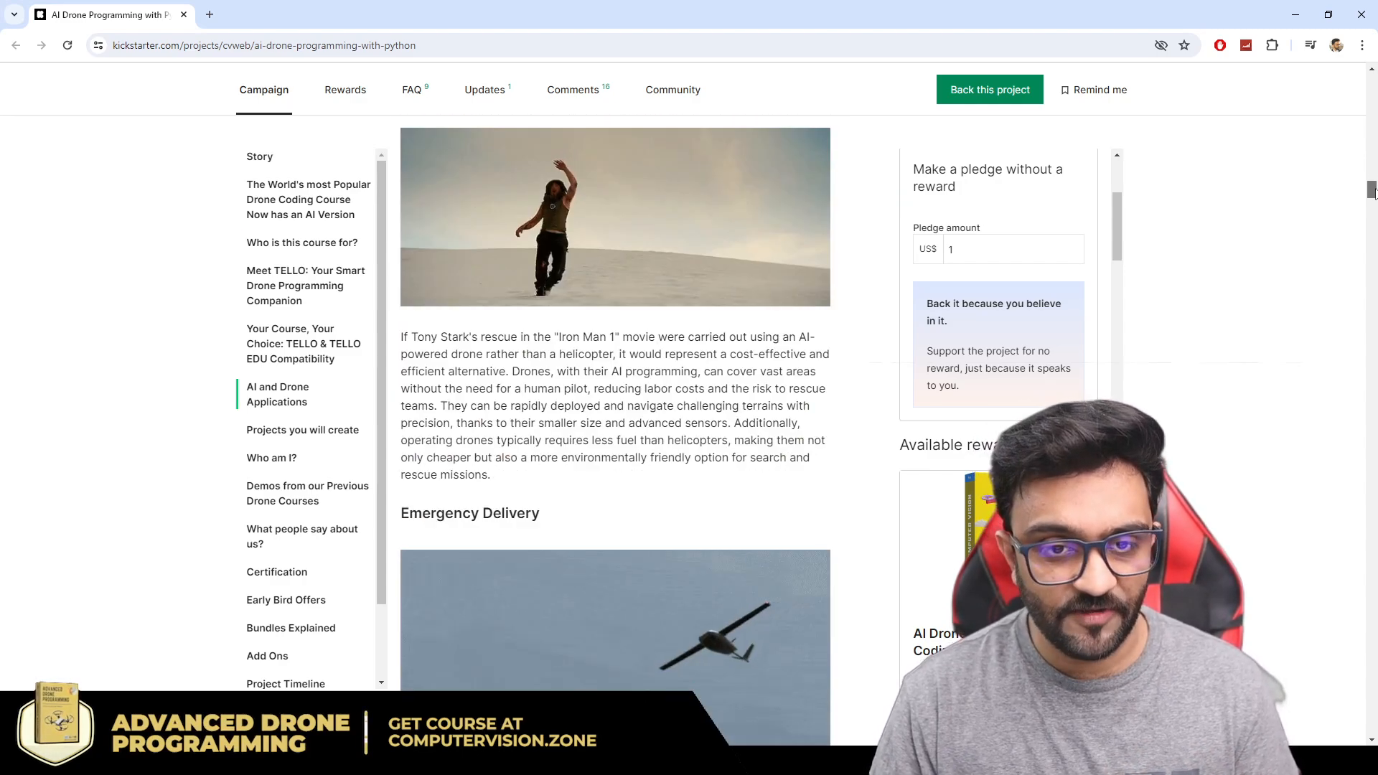
scroll("down", 3)
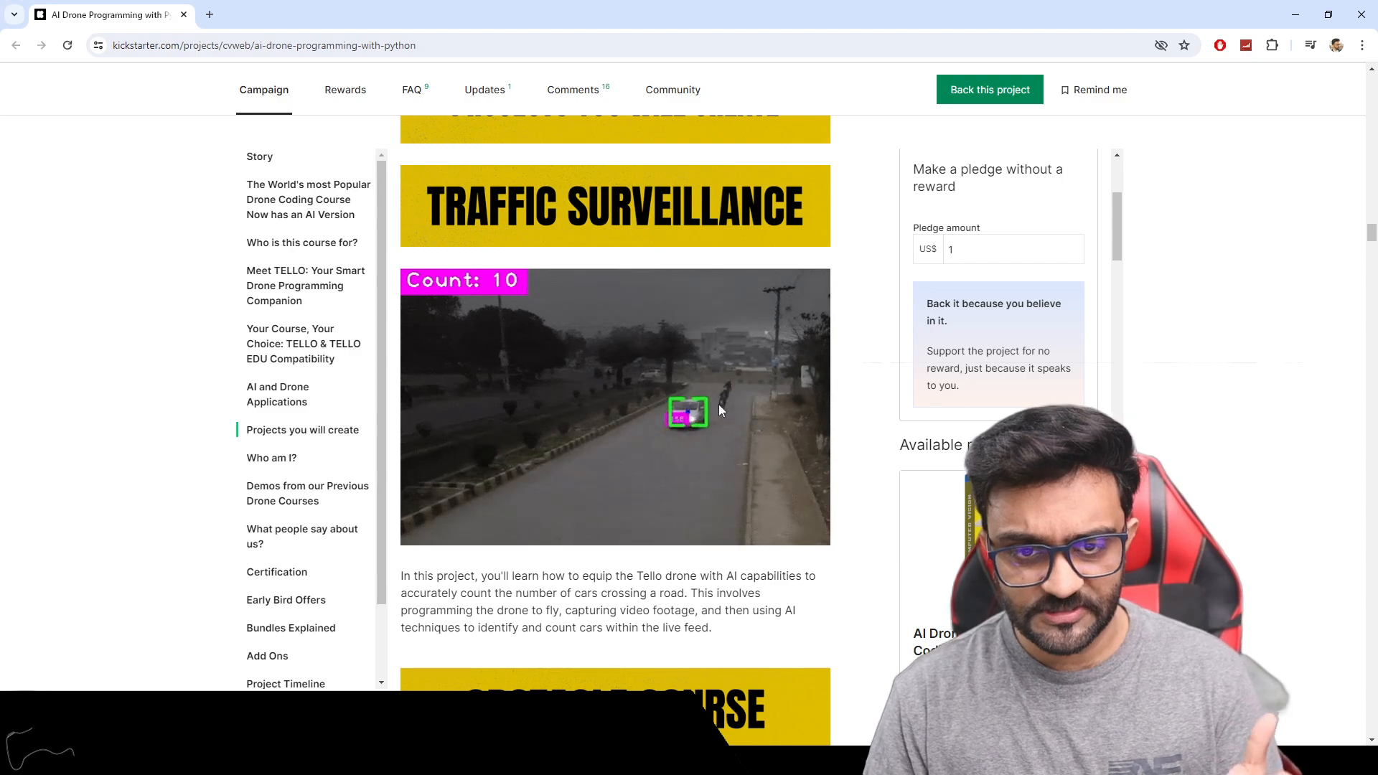
scroll("down", 3)
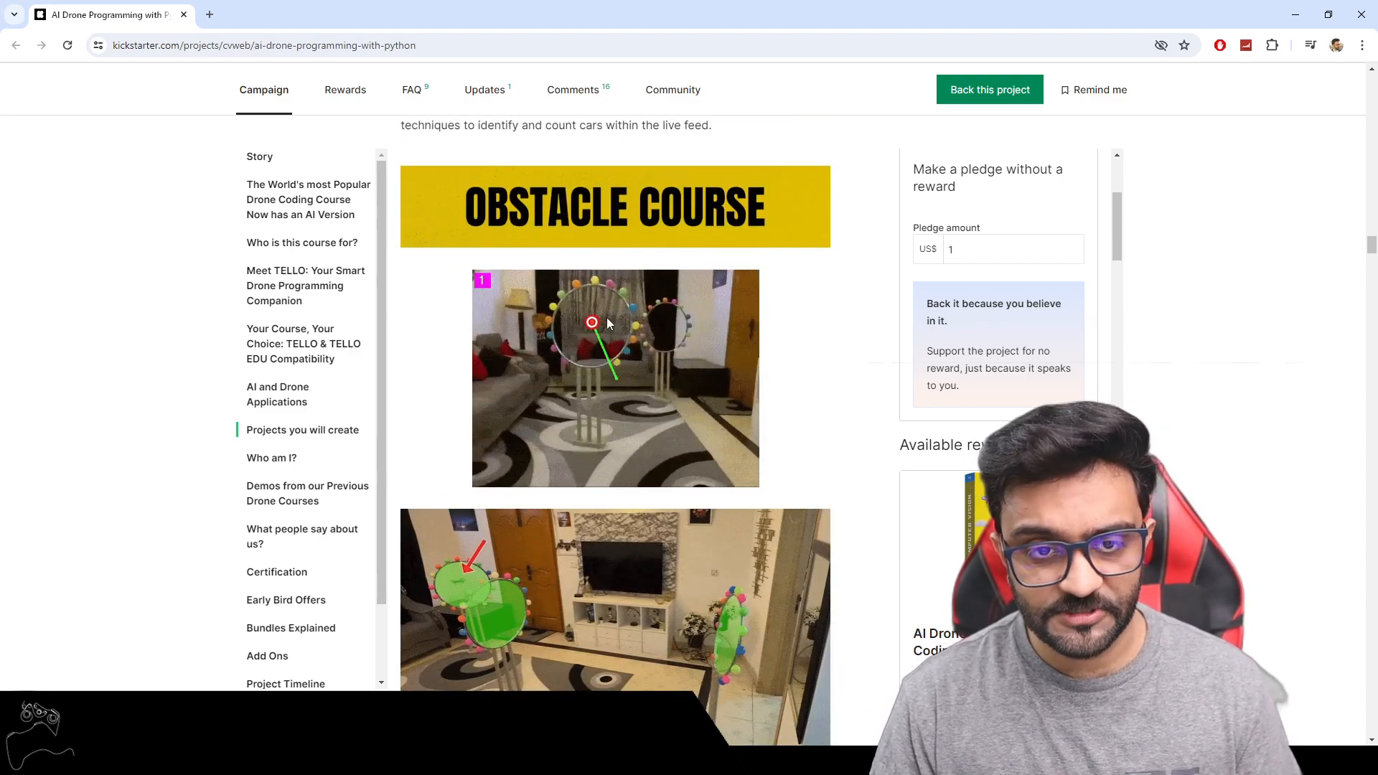
scroll("down", 3)
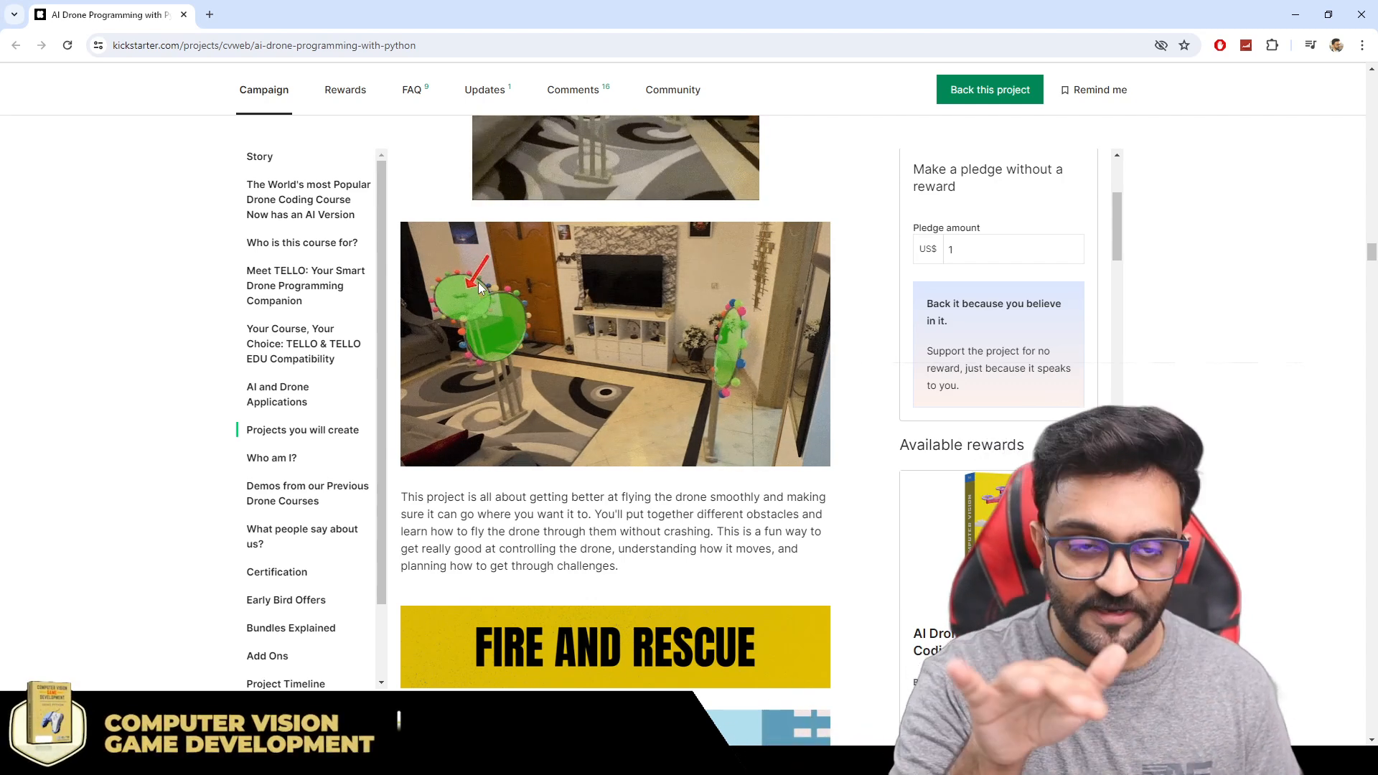
scroll("down", 3)
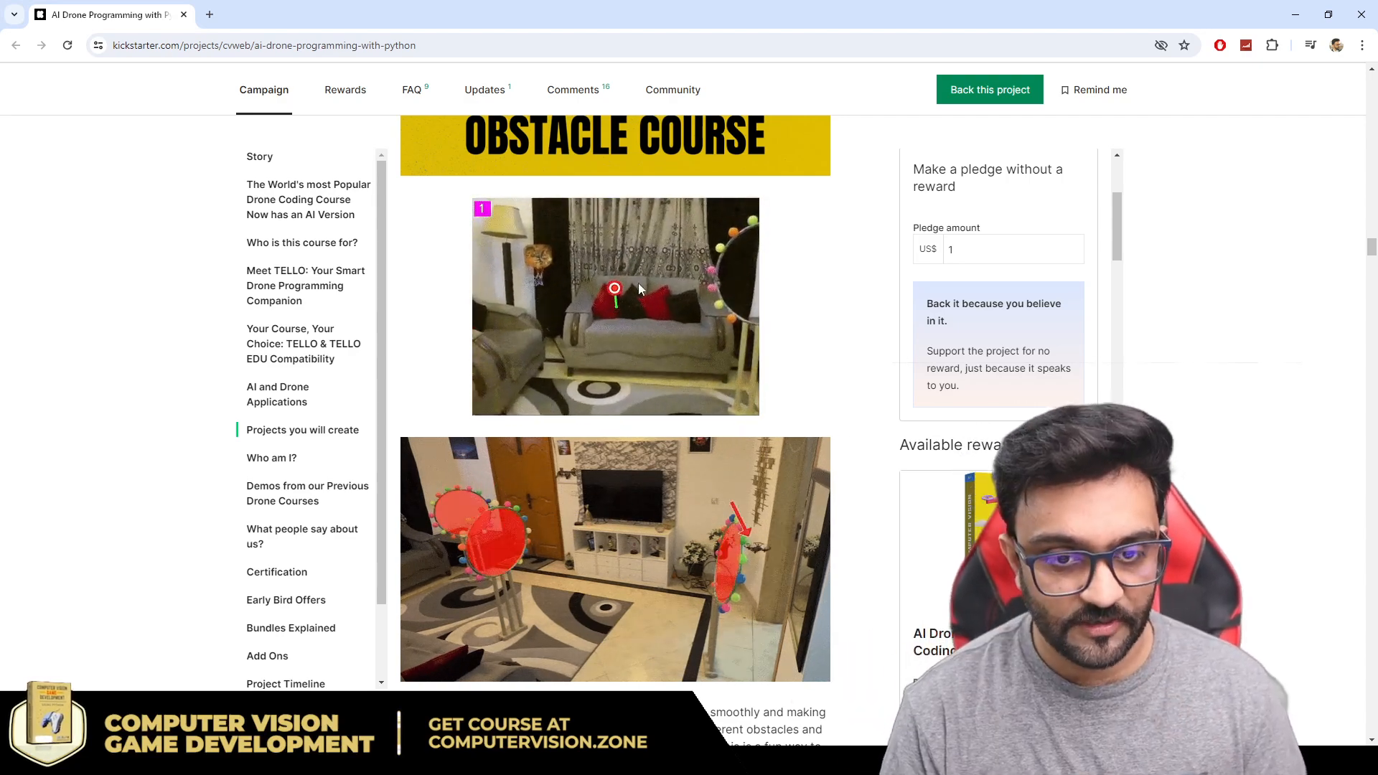
scroll("down", 3)
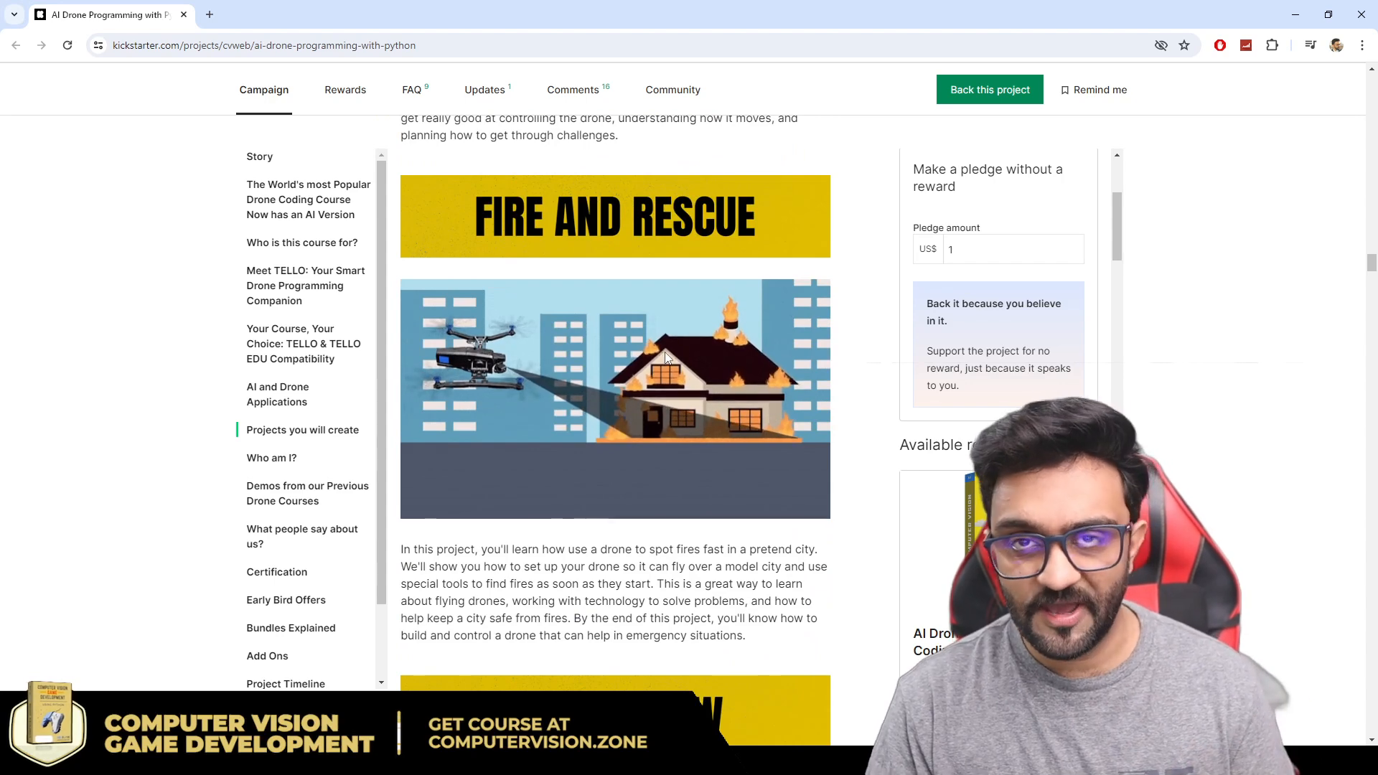
scroll("down", 3)
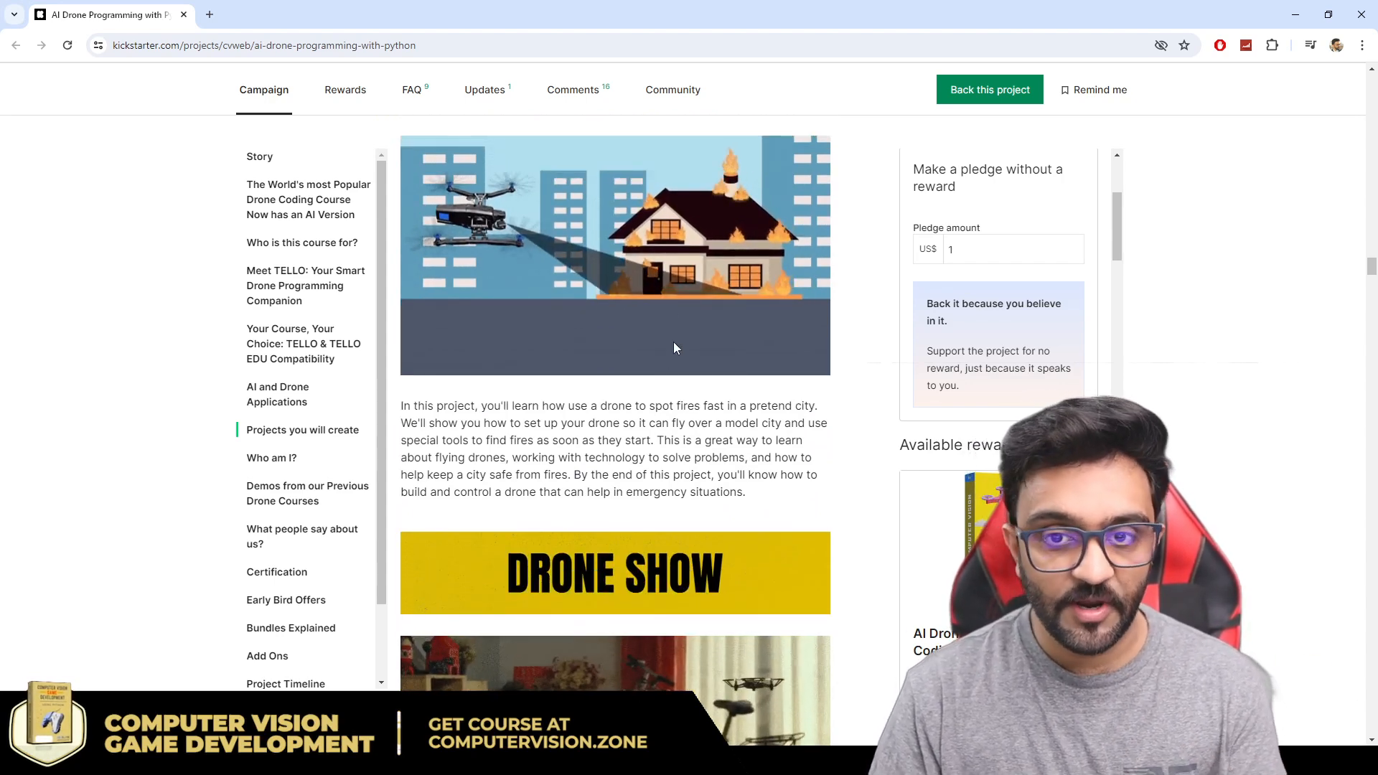
scroll("down", 3)
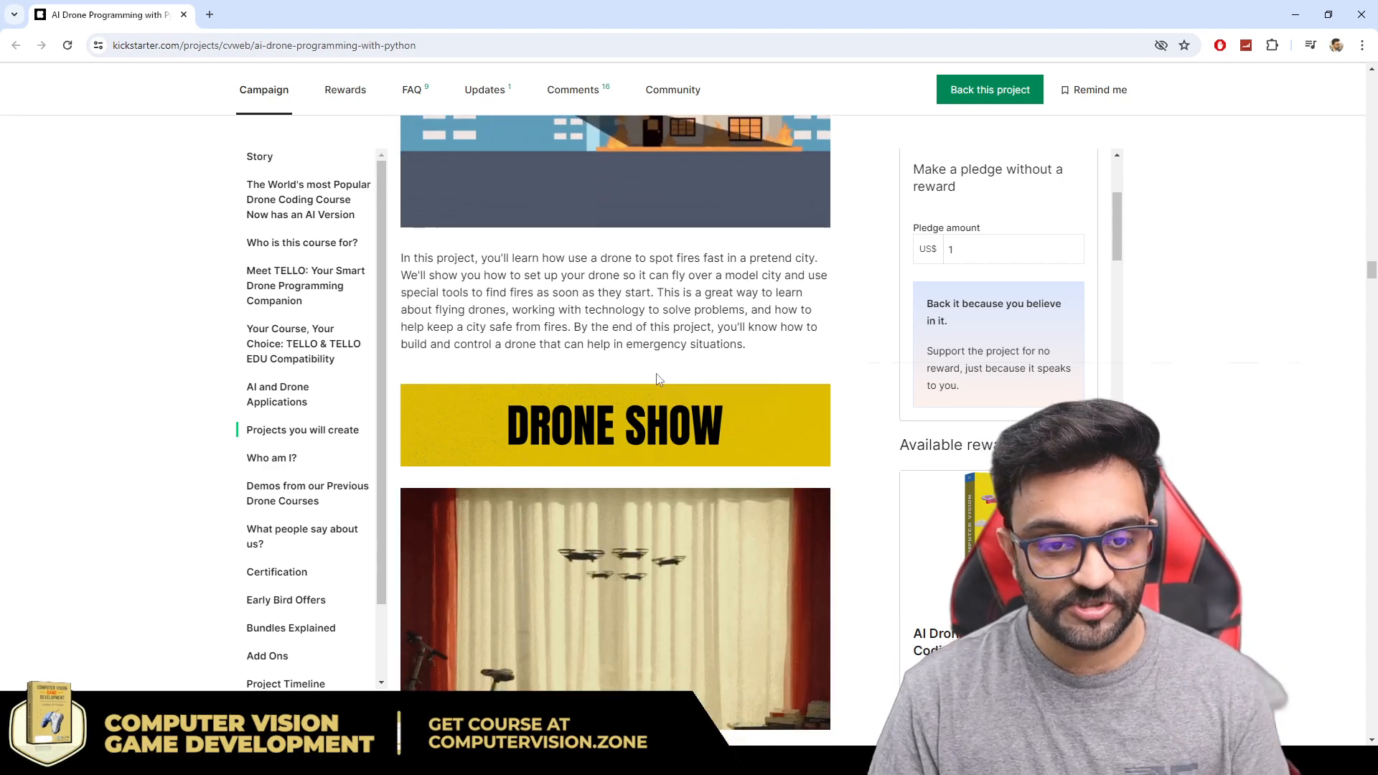
scroll("down", 3)
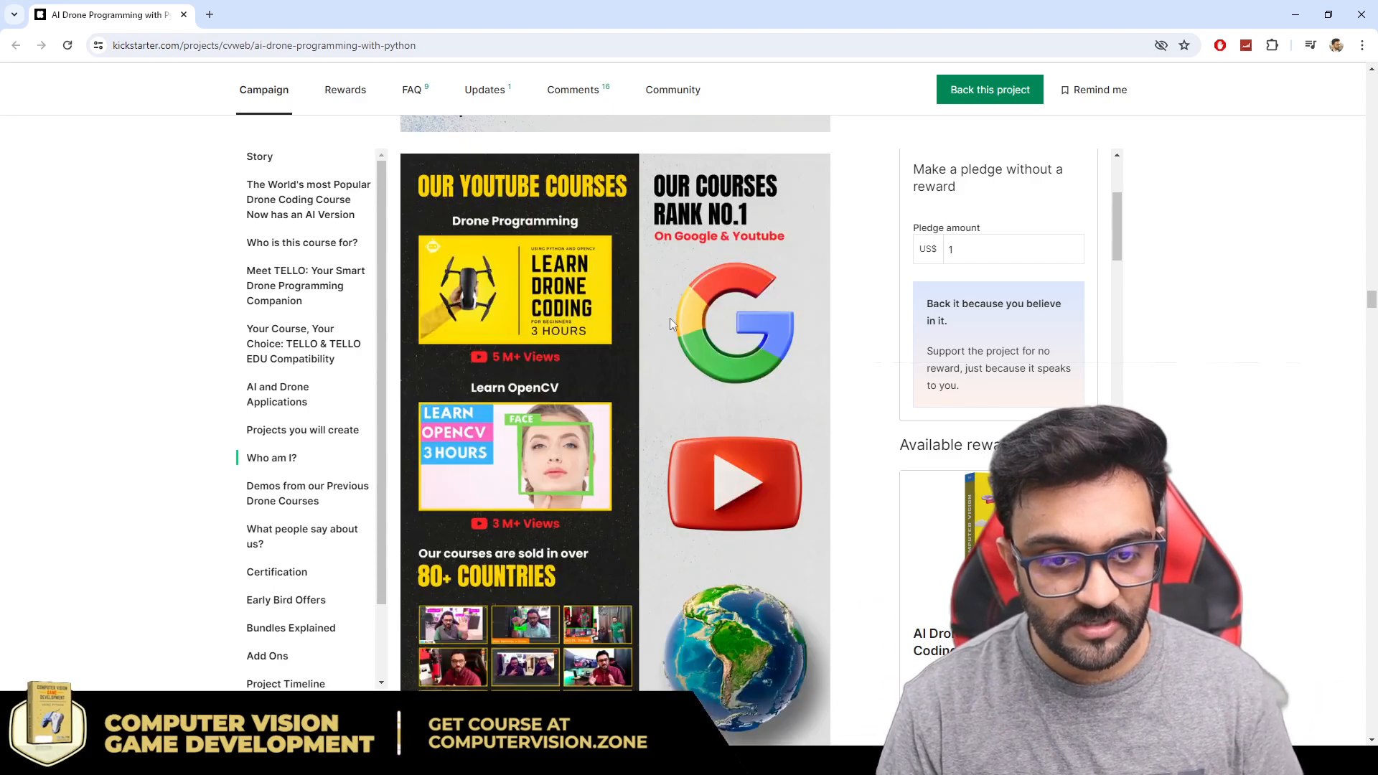
scroll("up", 3)
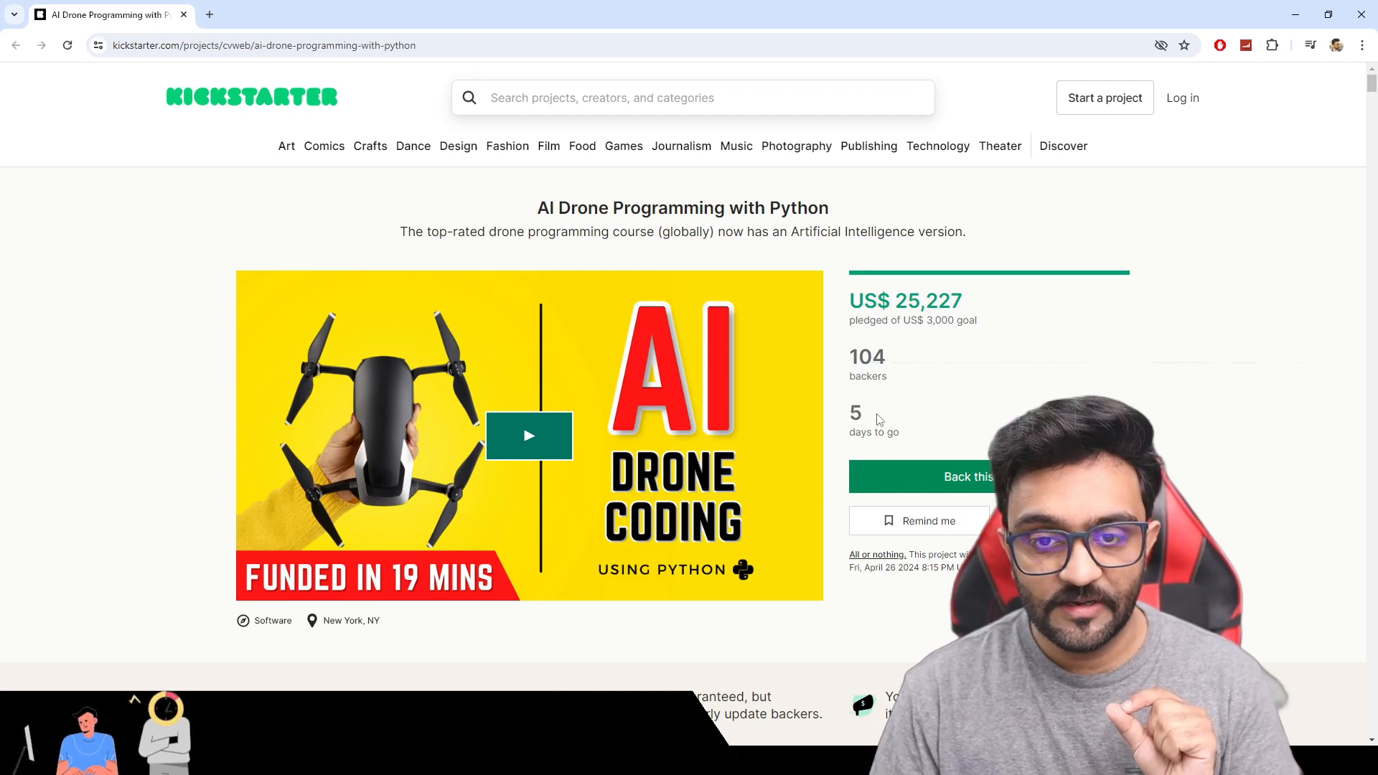
scroll("down", 3)
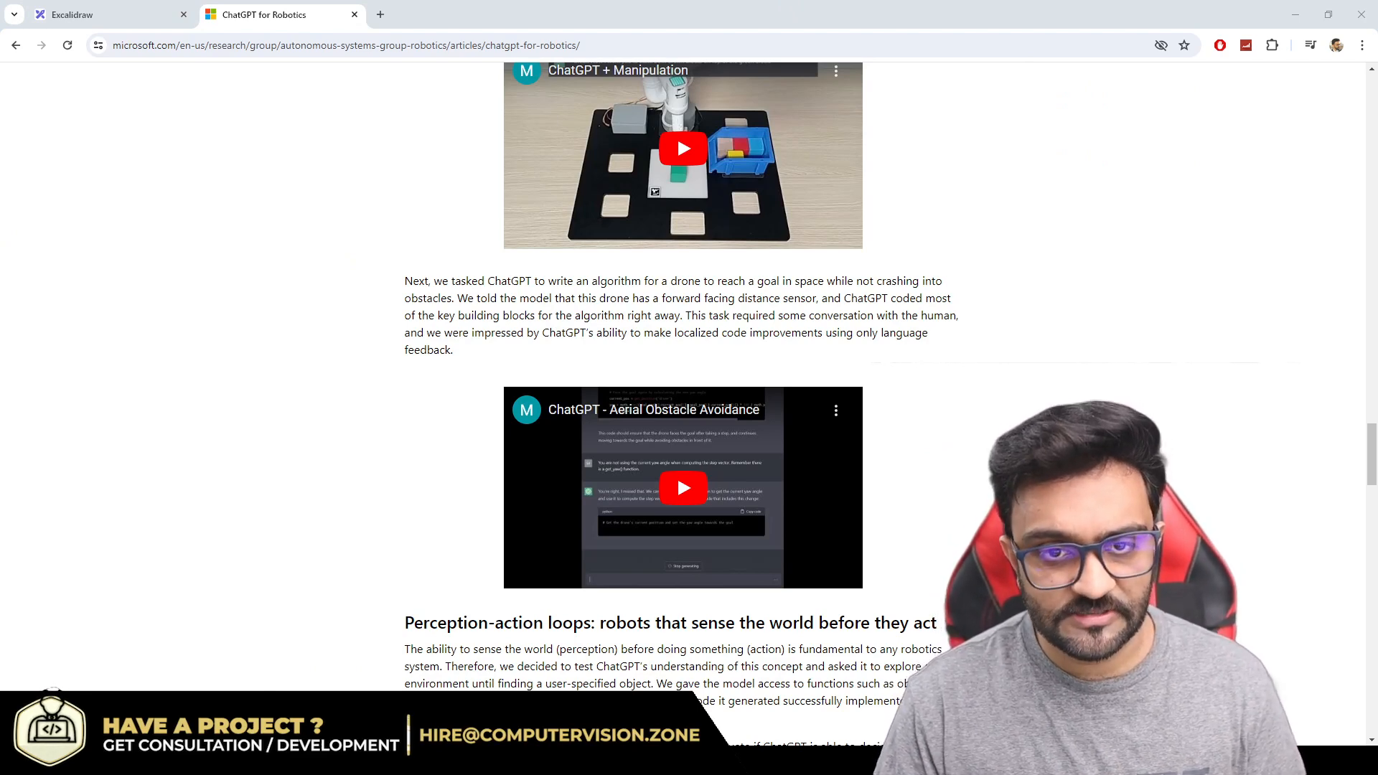
Step: Switch back to the blank Excalidraw canvas
left_click(105, 14)
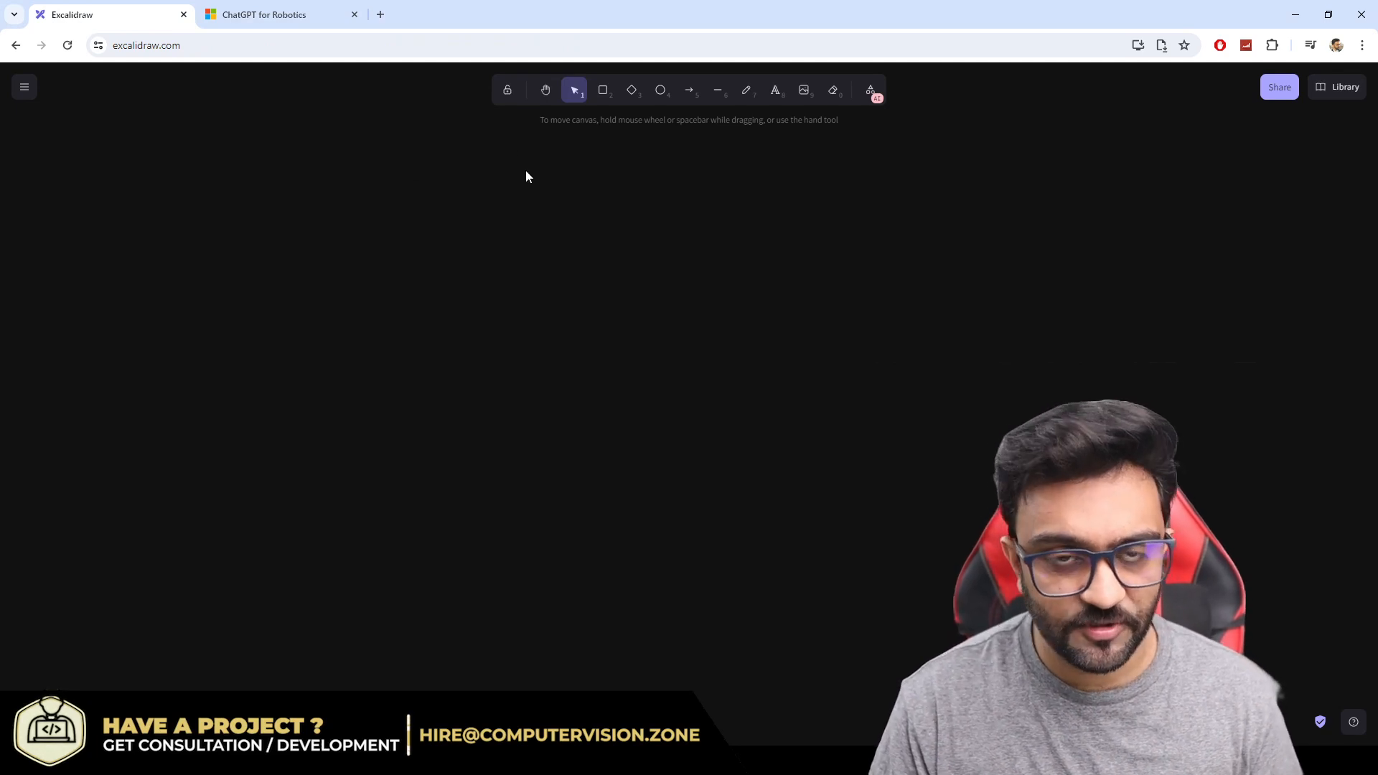
Step: Add the title text 'ChatGPT + Drone' in blue near the top of the canvas
left_click(774, 89)
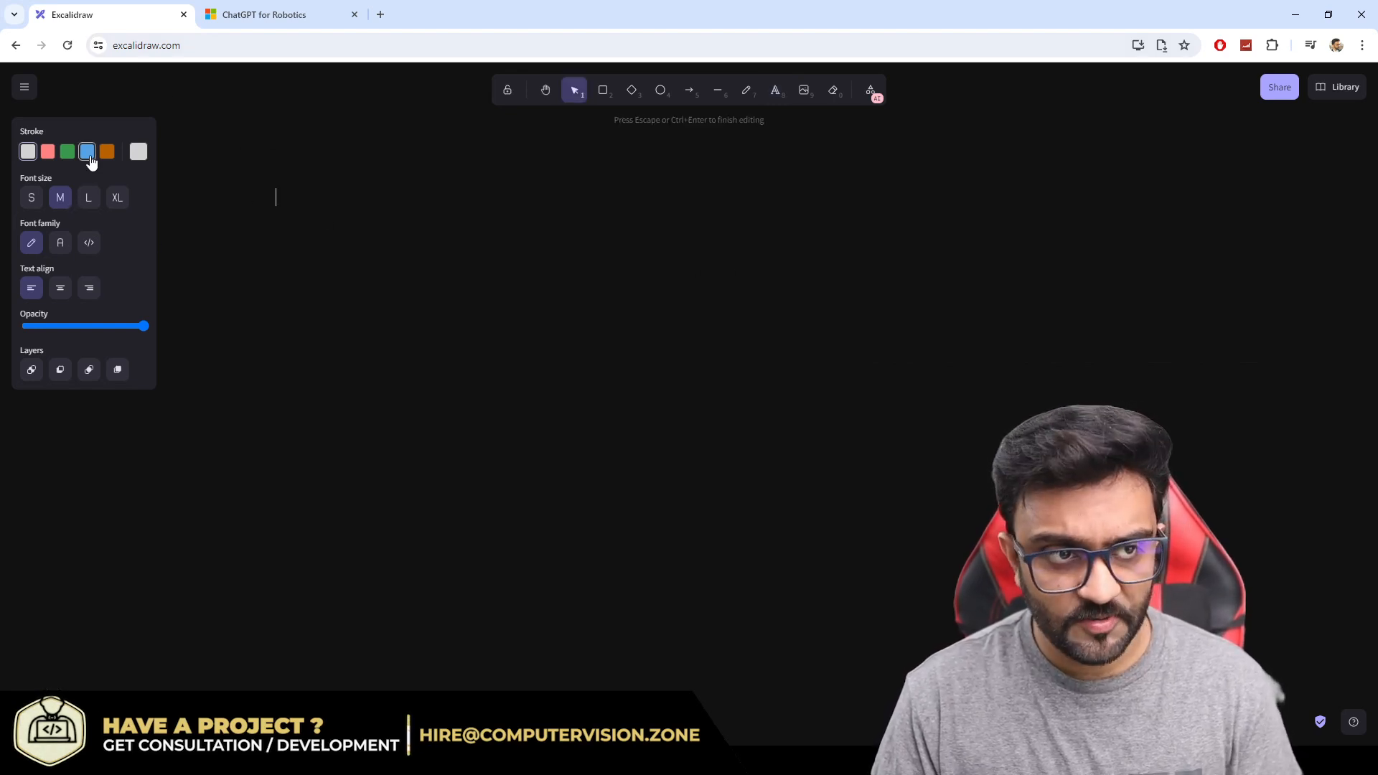
left_click(106, 151)
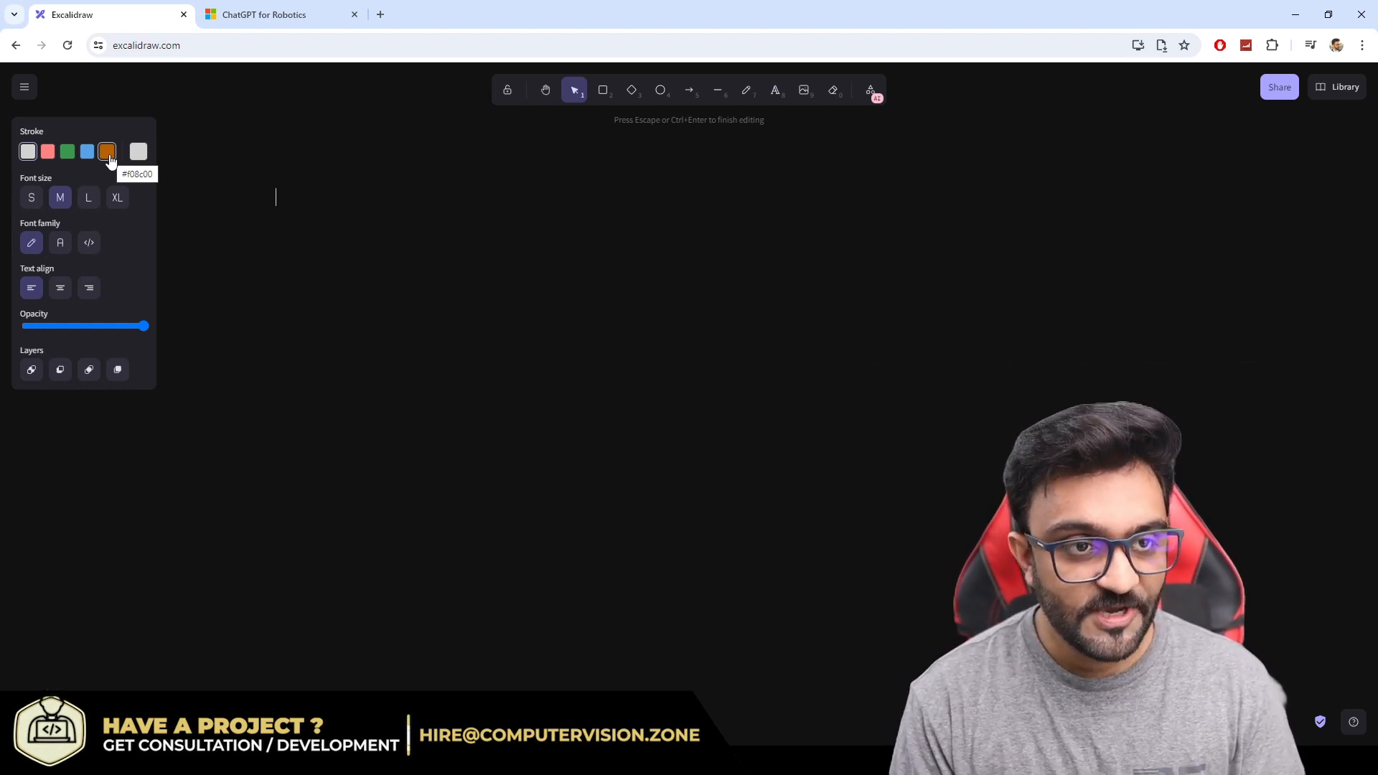
type("C")
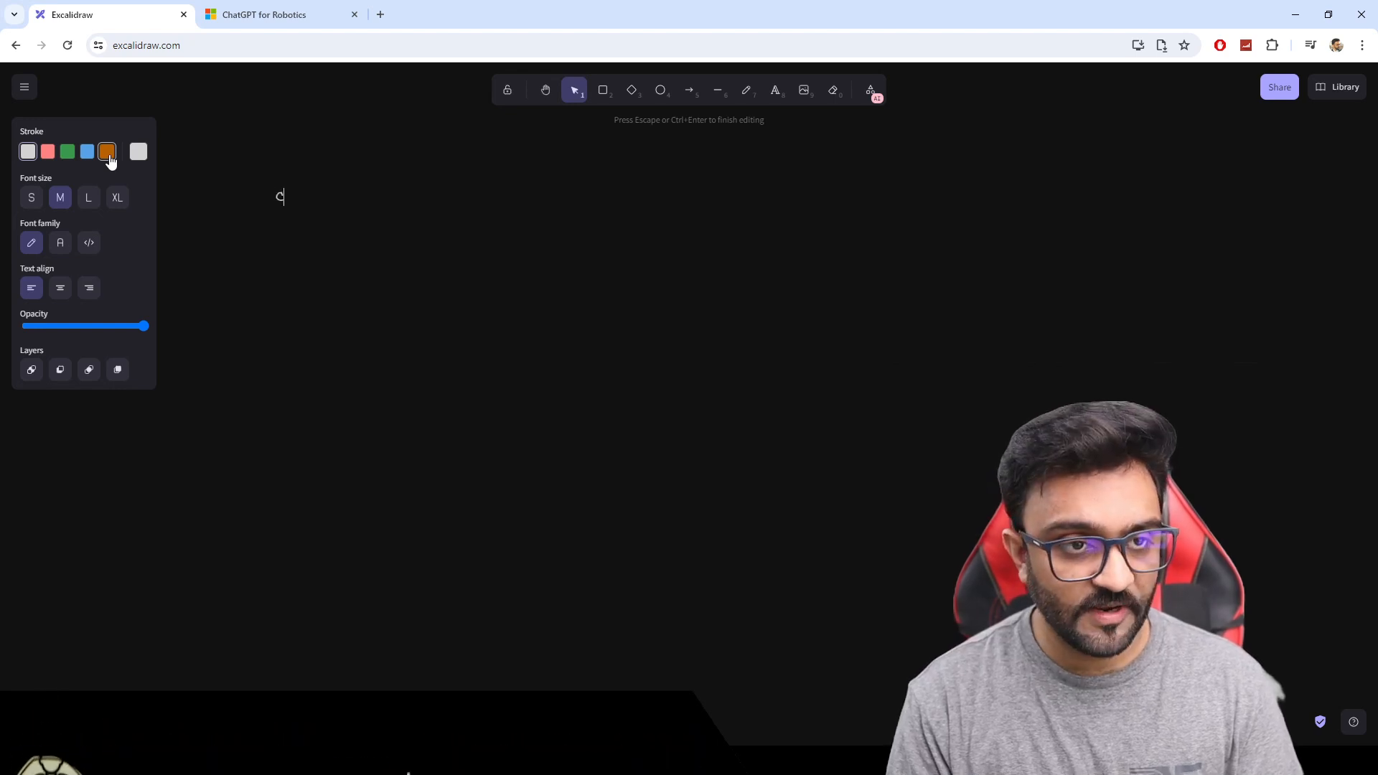
type("ChatGPT")
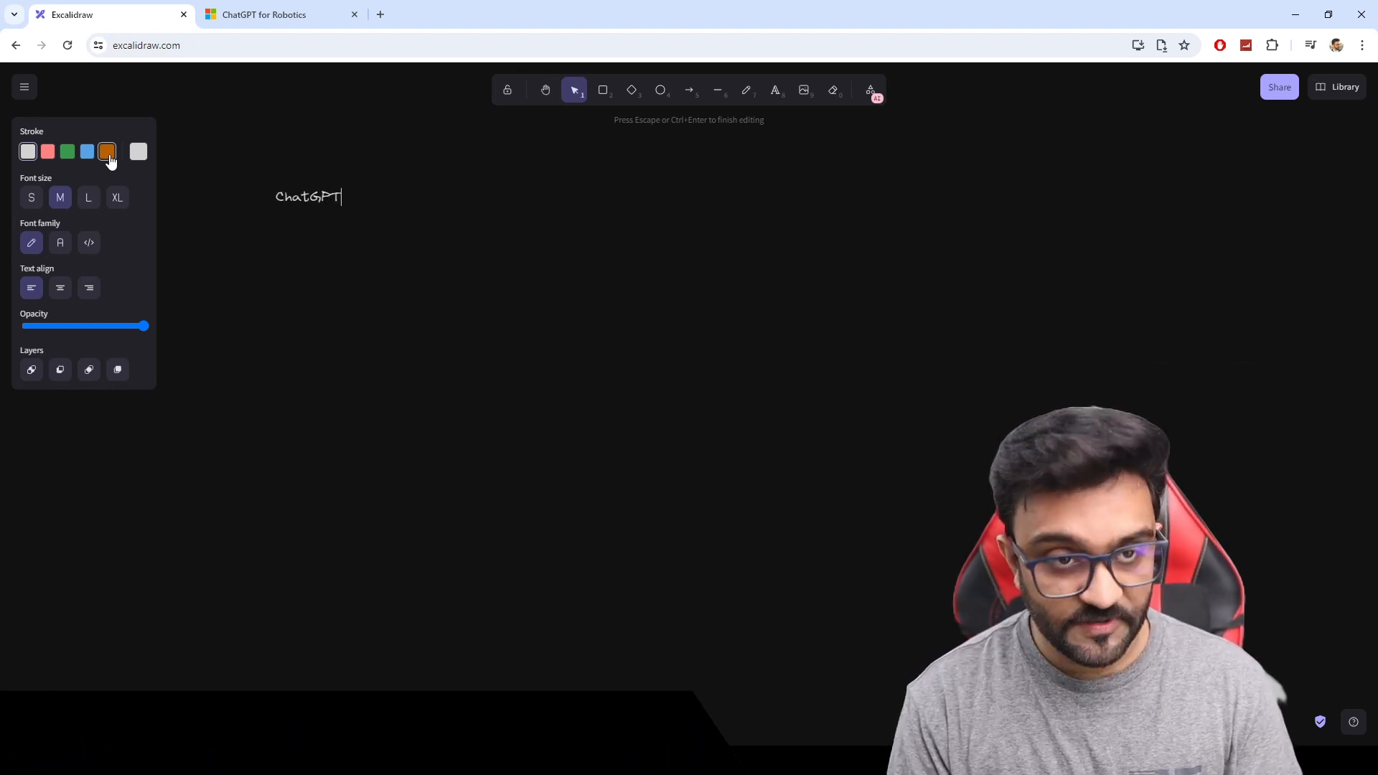
type("+ Drone")
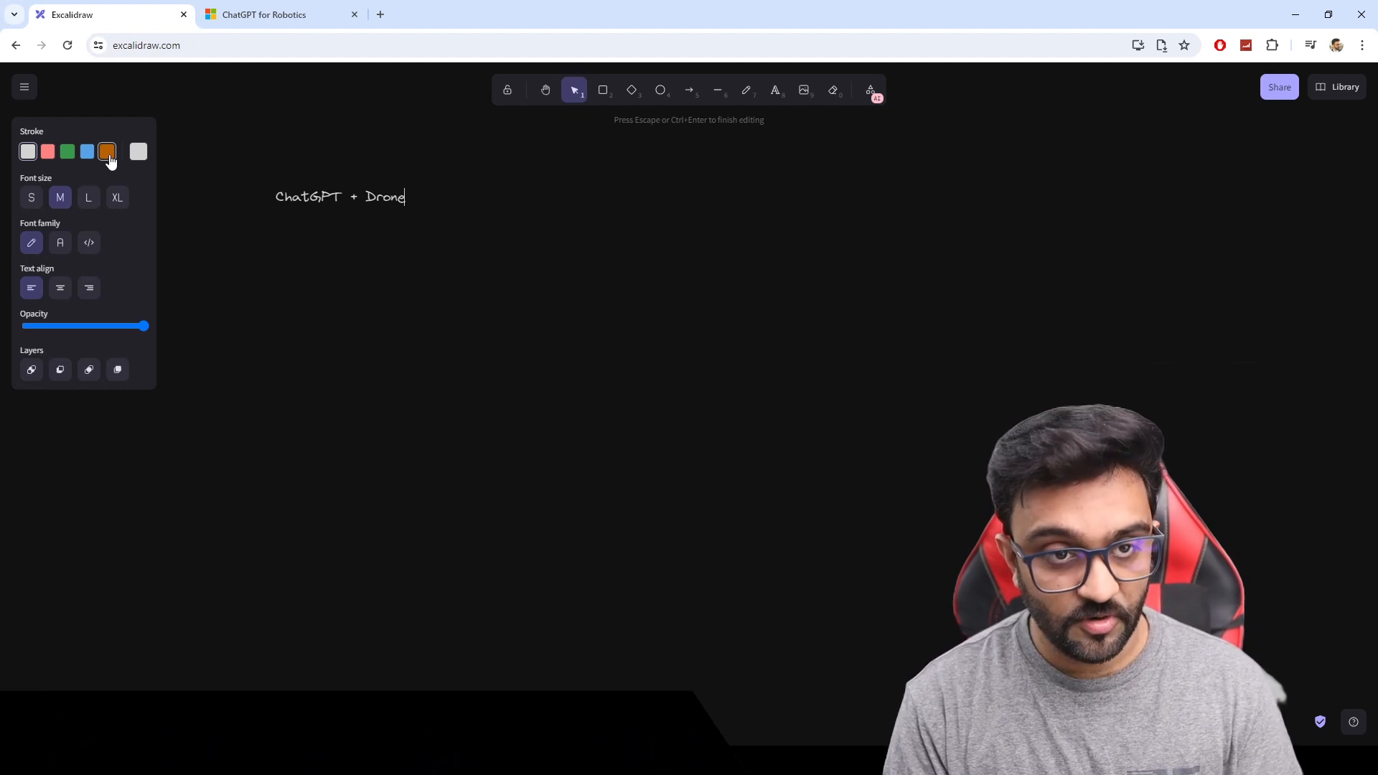
left_click(86, 151)
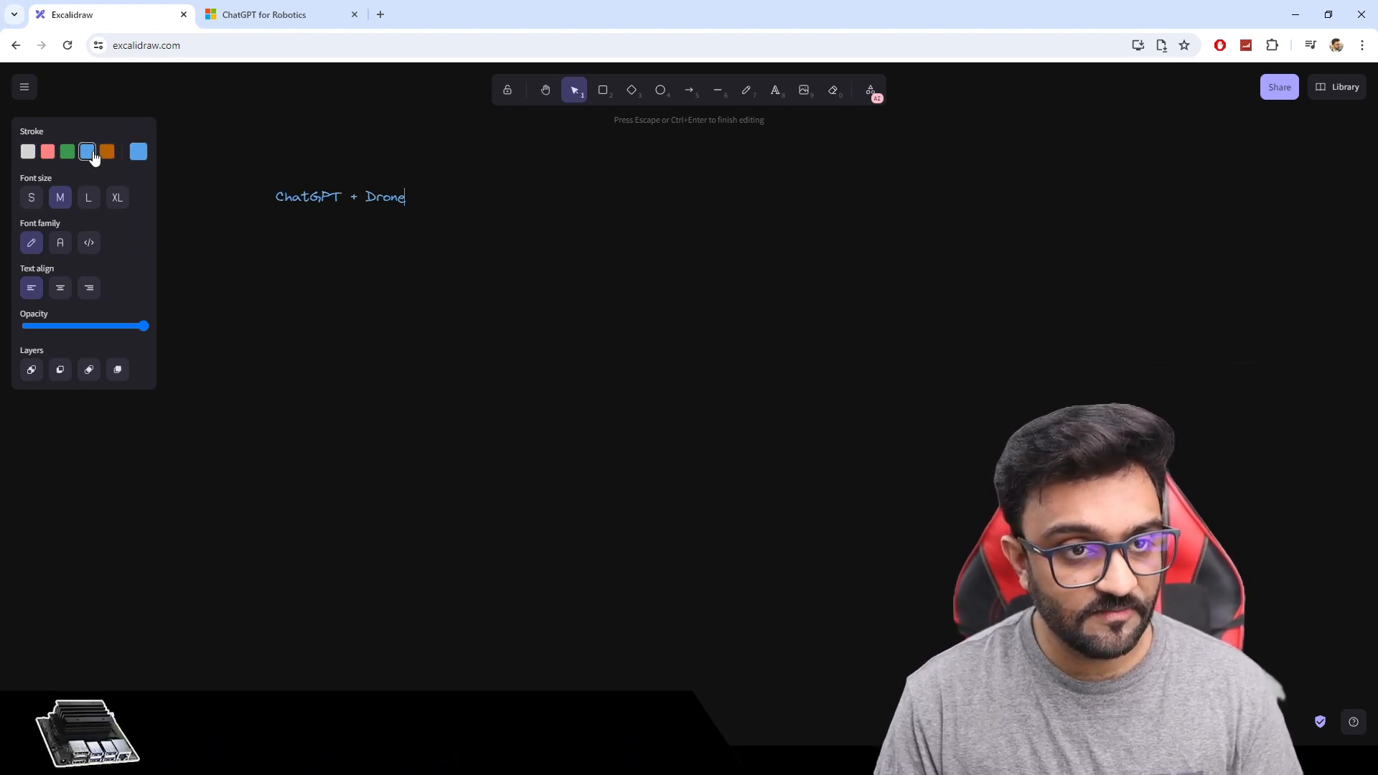
key("Escape")
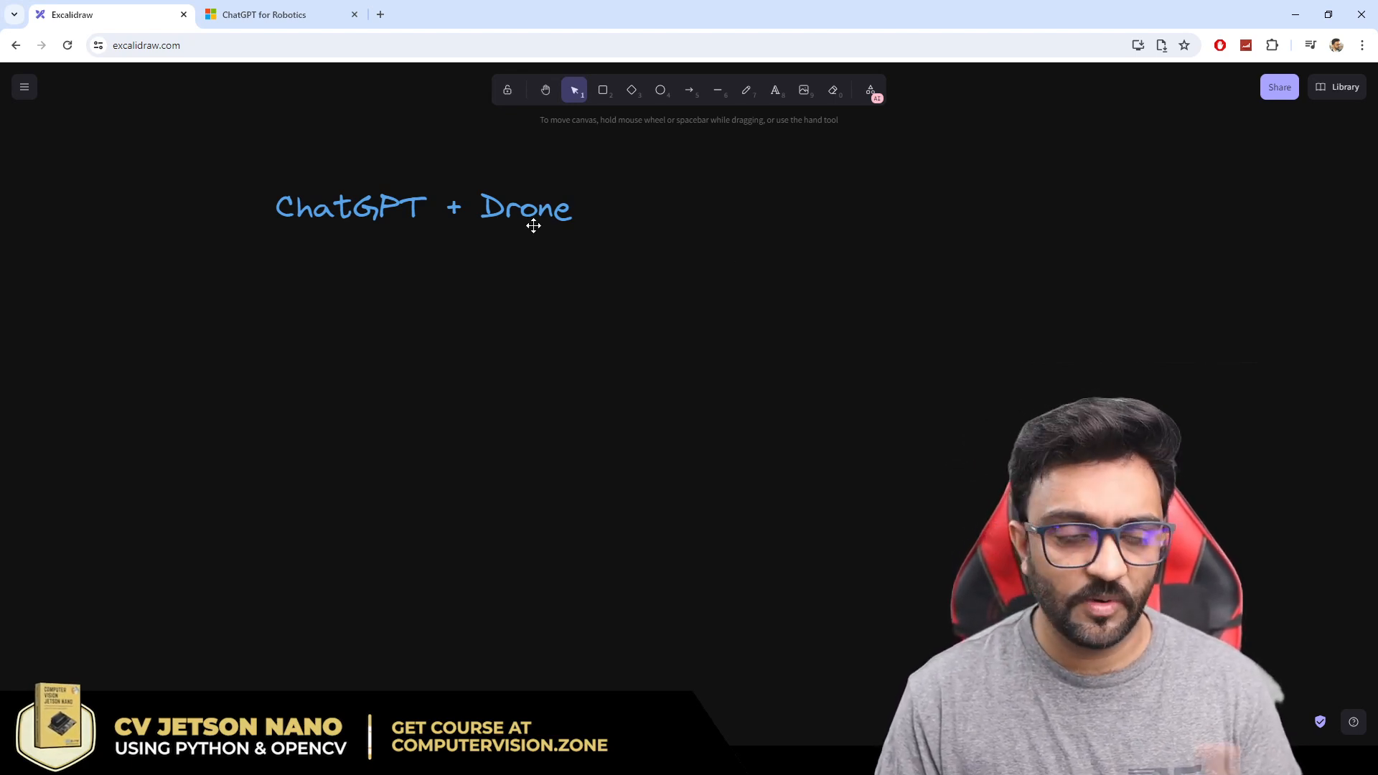
mouse_move(505, 357)
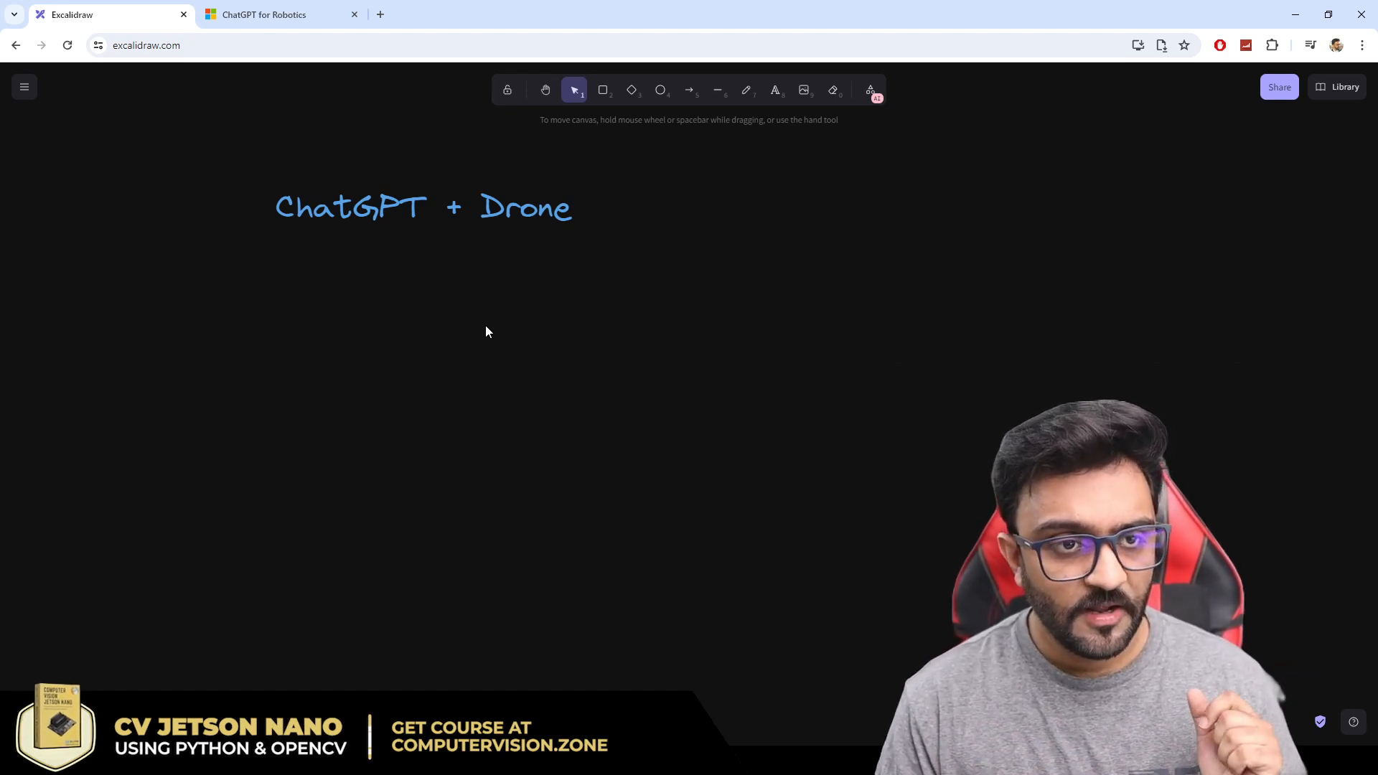
Step: Draw a green rounded rectangle under the title labelled 'Speech To Text' with the microphone image inside
left_click(603, 89)
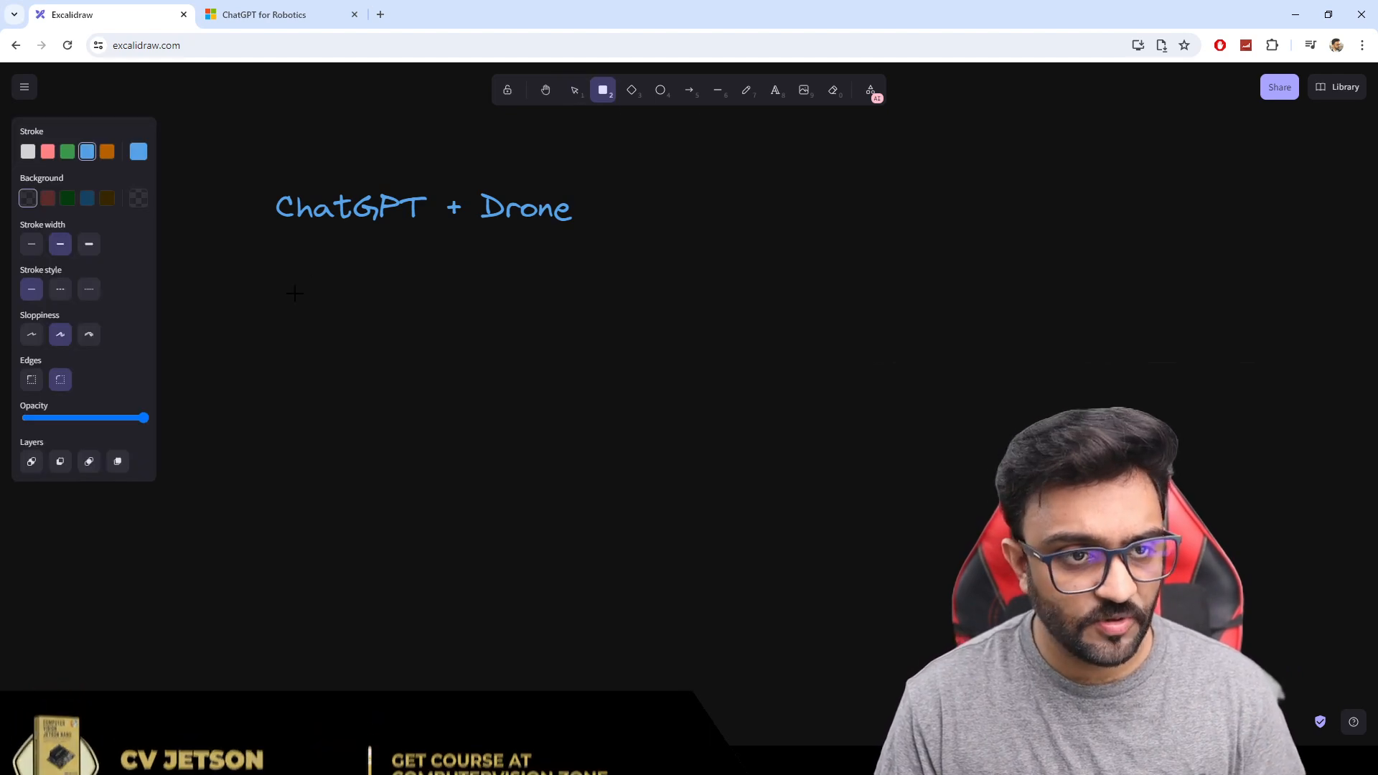
left_click_drag(292, 290, 468, 451)
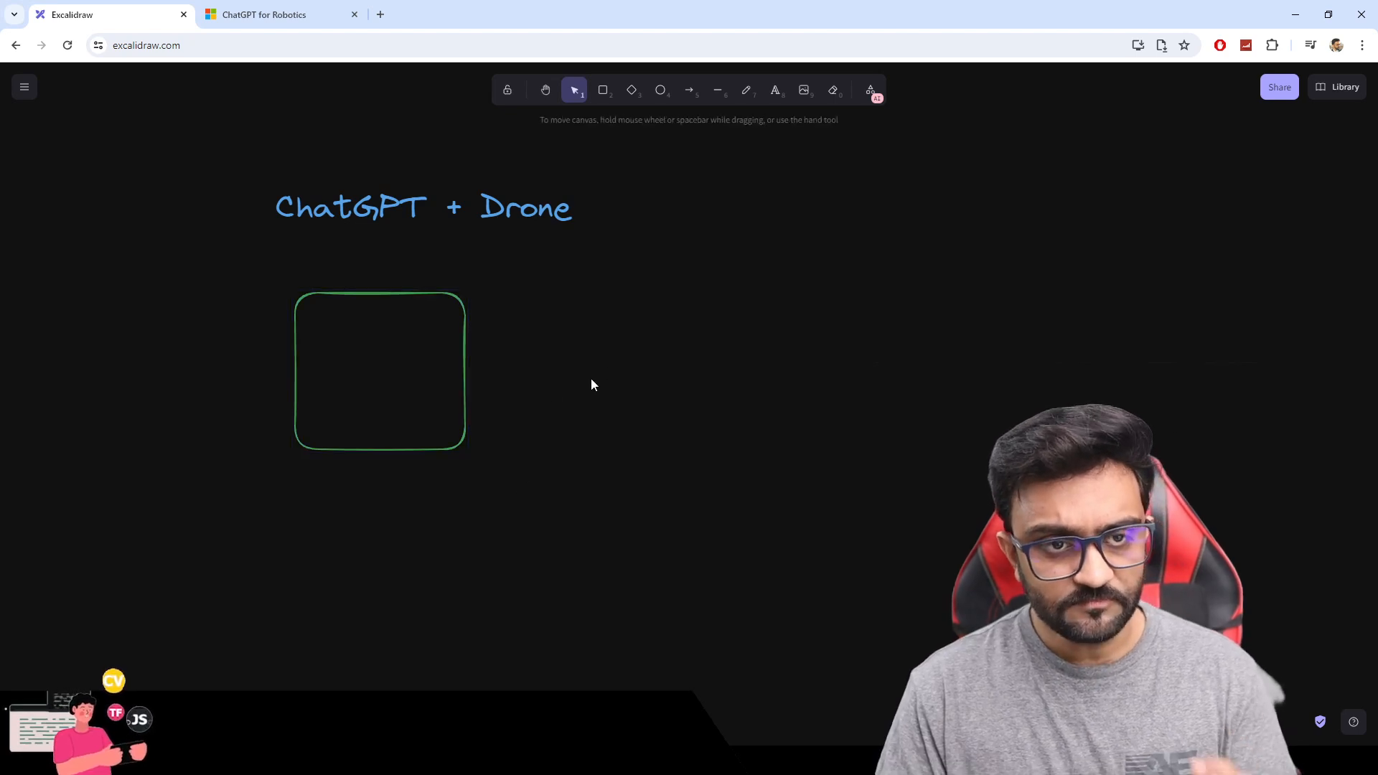
mouse_move(616, 366)
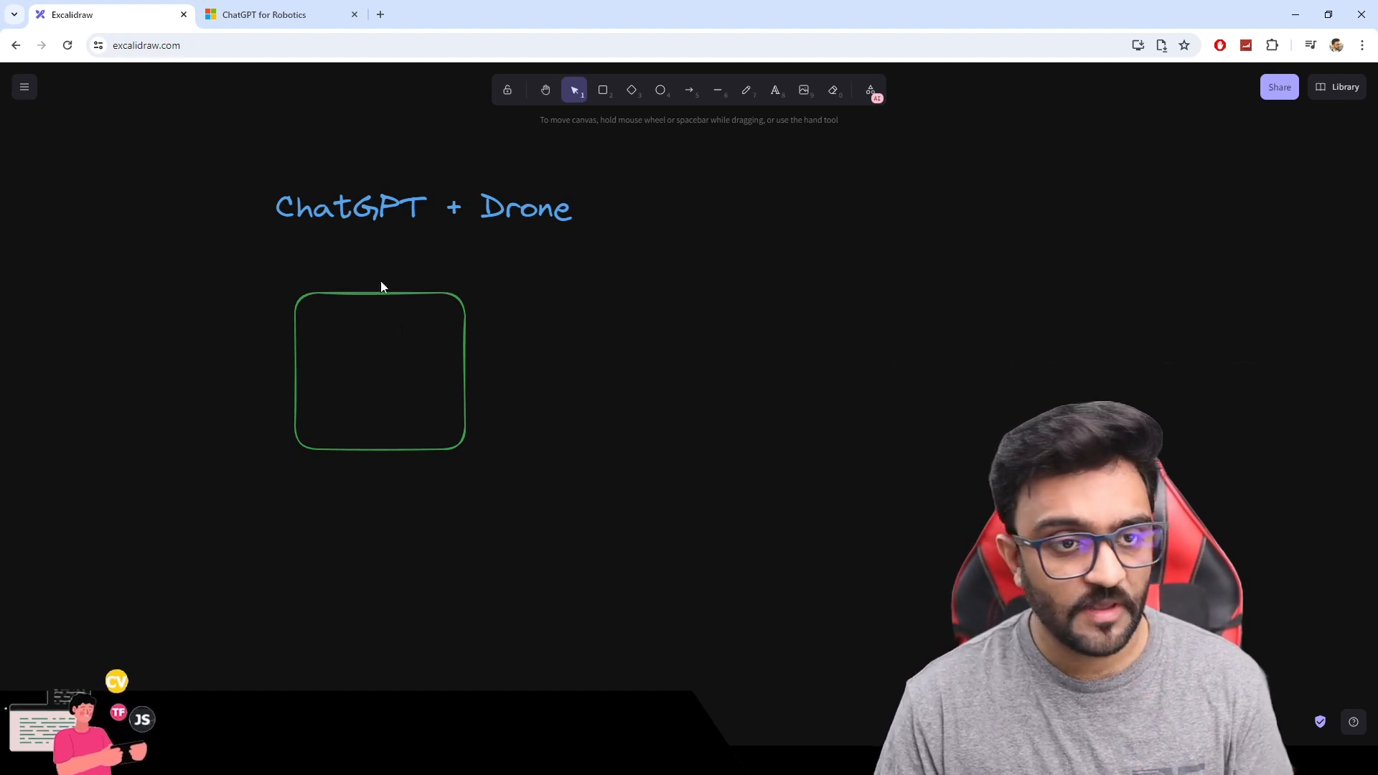
left_click(774, 89)
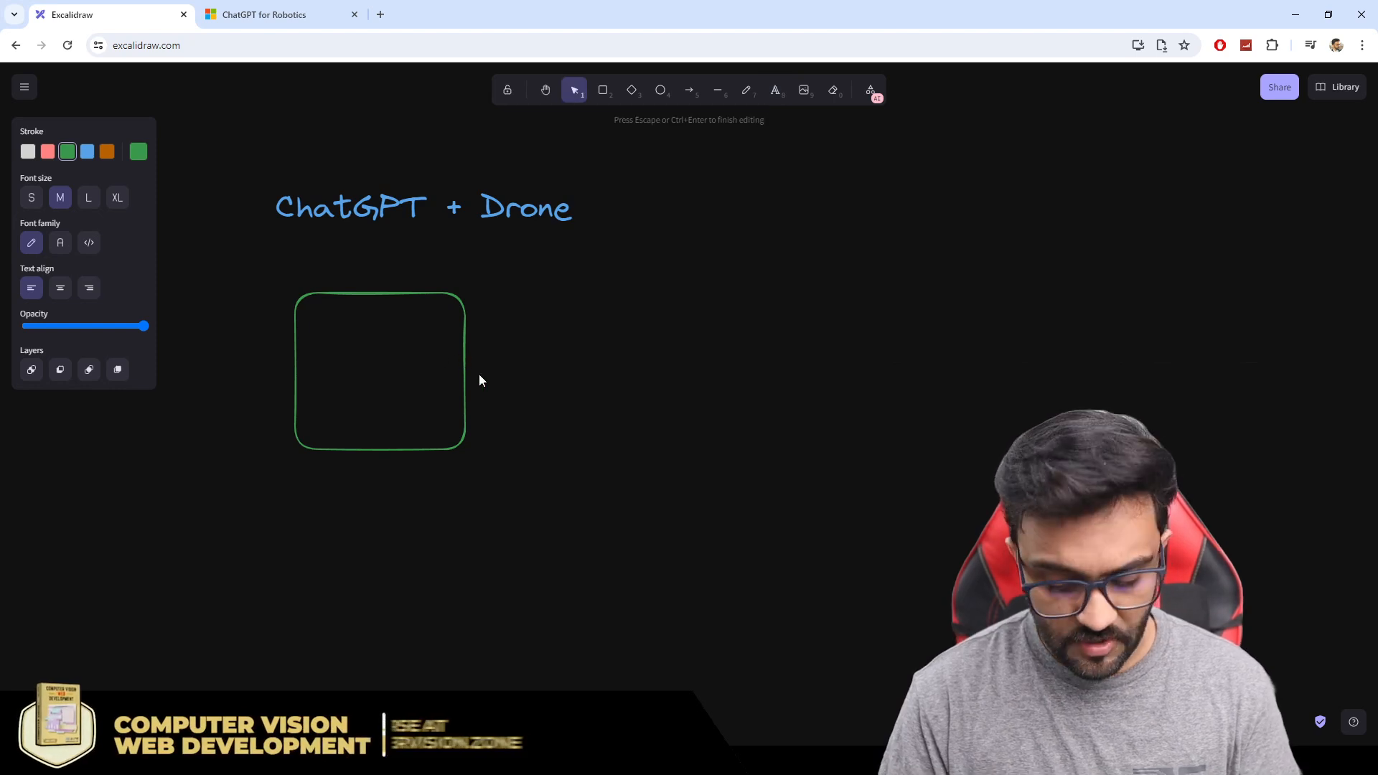
type("Speech To")
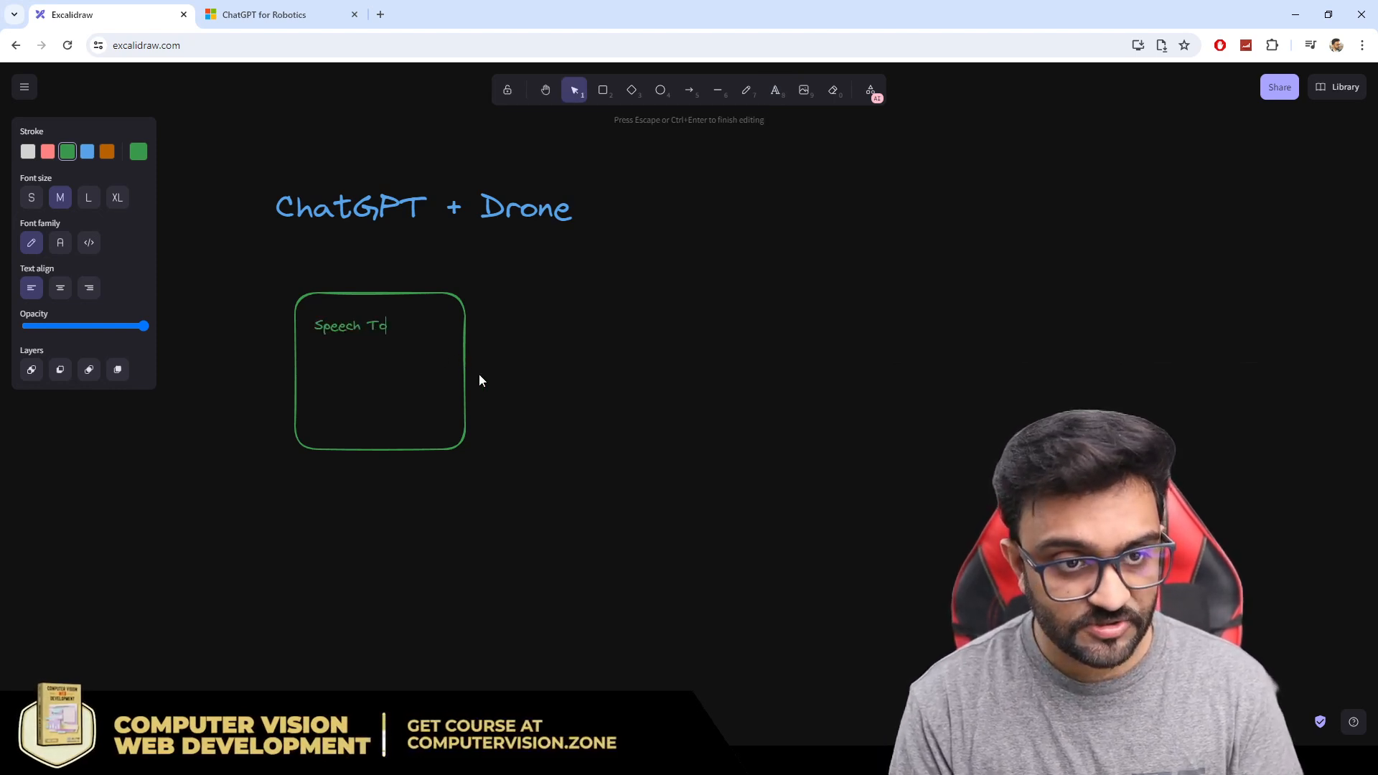
type("Text")
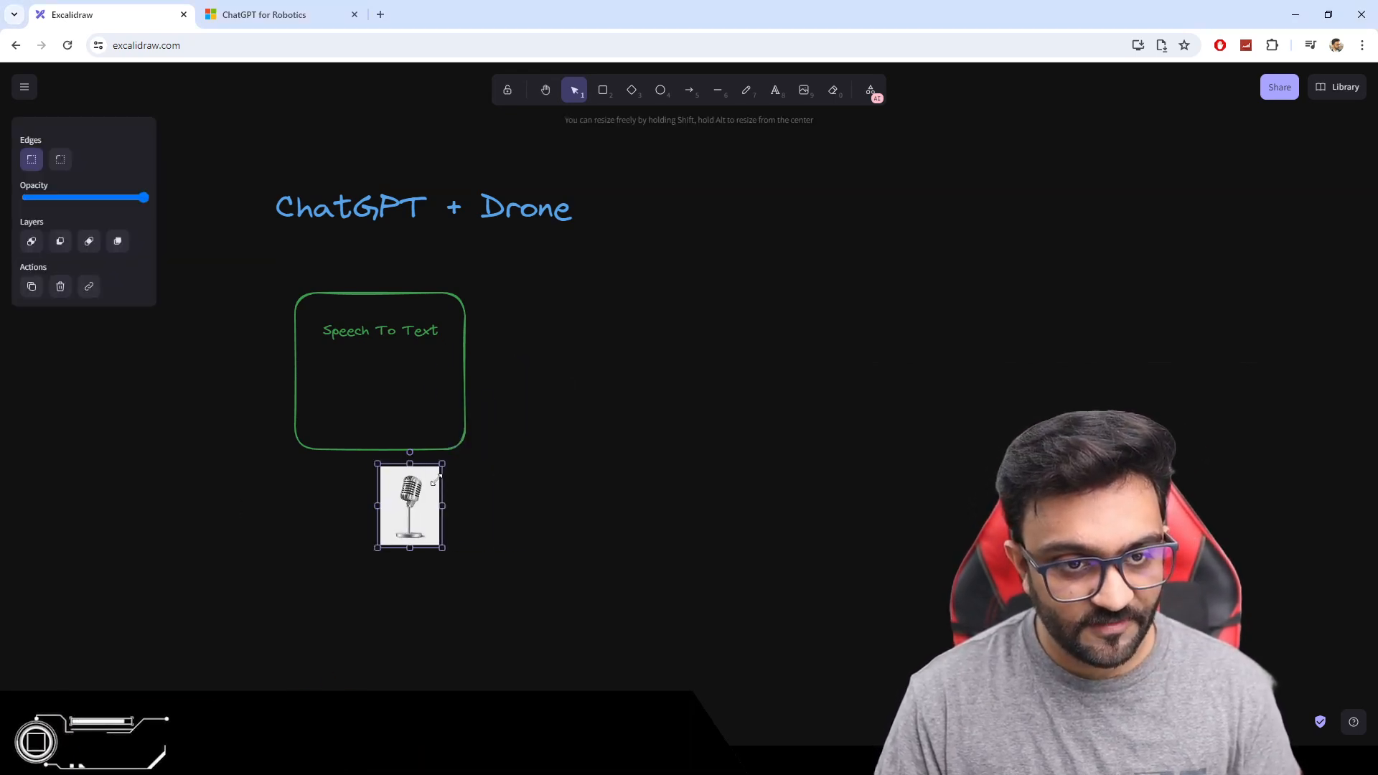
left_click_drag(410, 505, 374, 393)
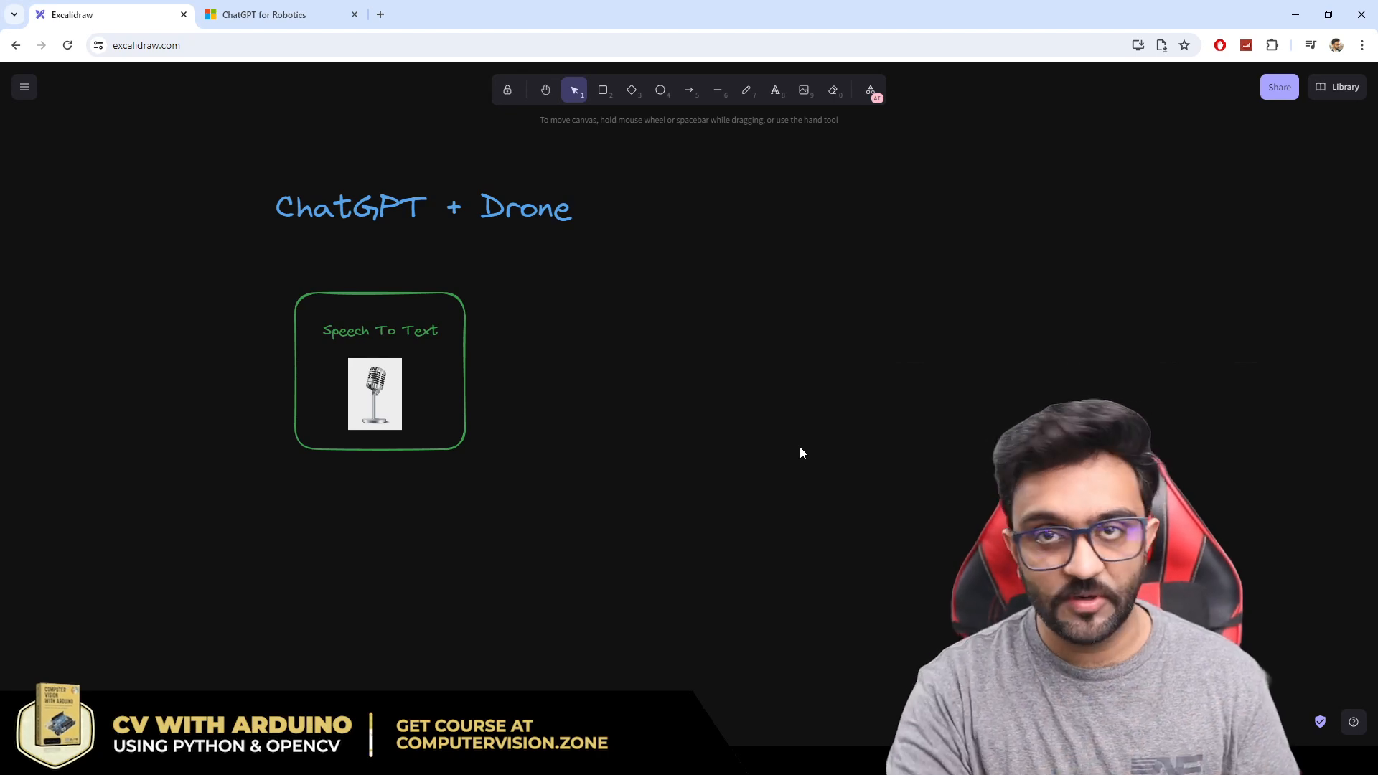
mouse_move(620, 124)
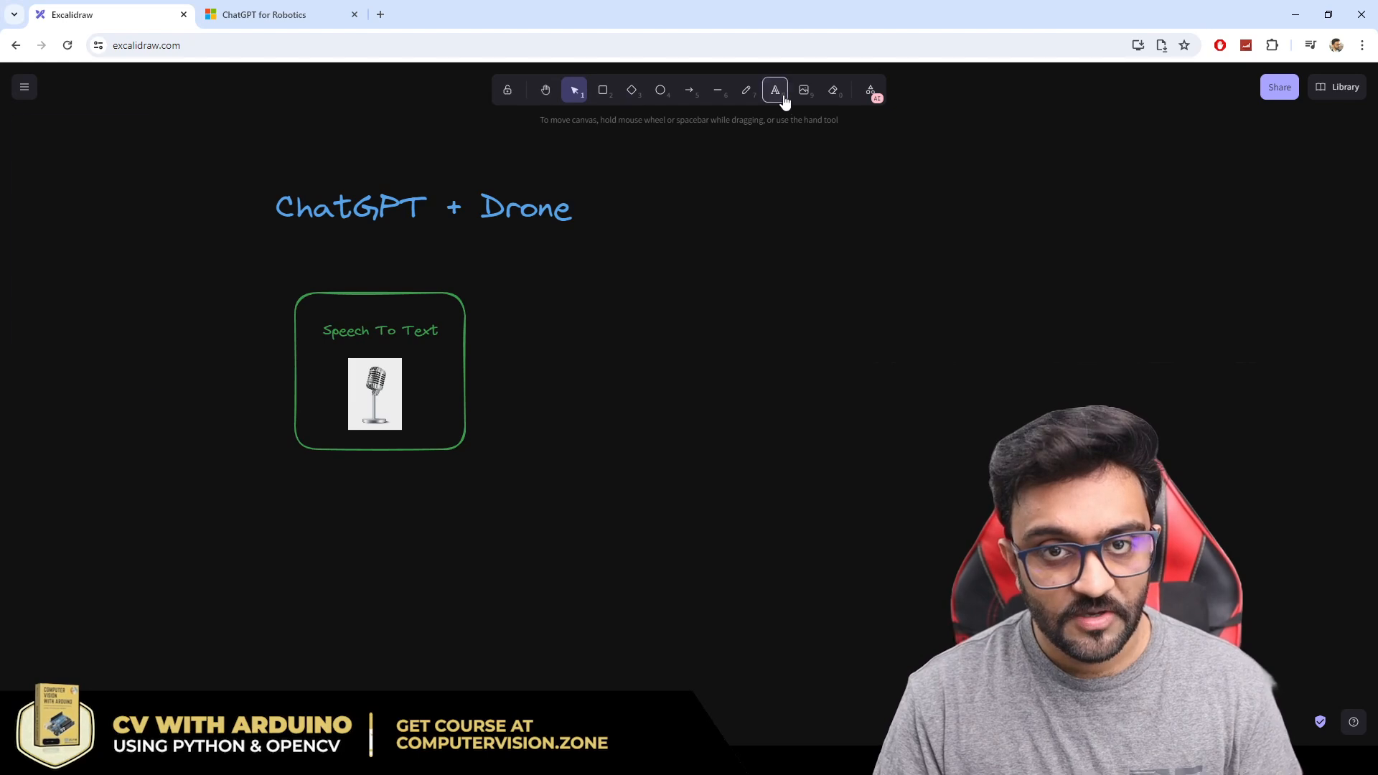
Step: Add a large green number 1 beside the Speech To Text box and select the box with its contents
left_click(293, 276)
type("1")
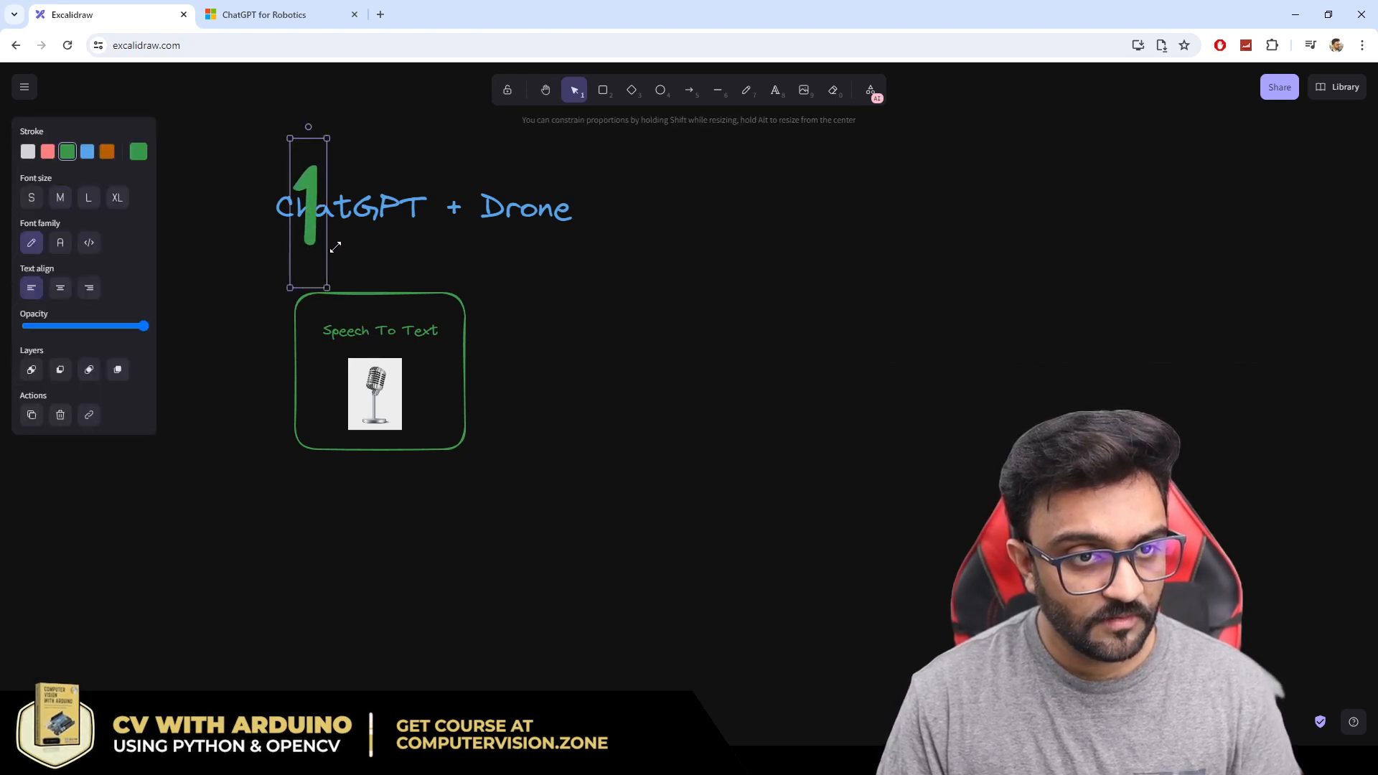
left_click_drag(307, 211, 280, 269)
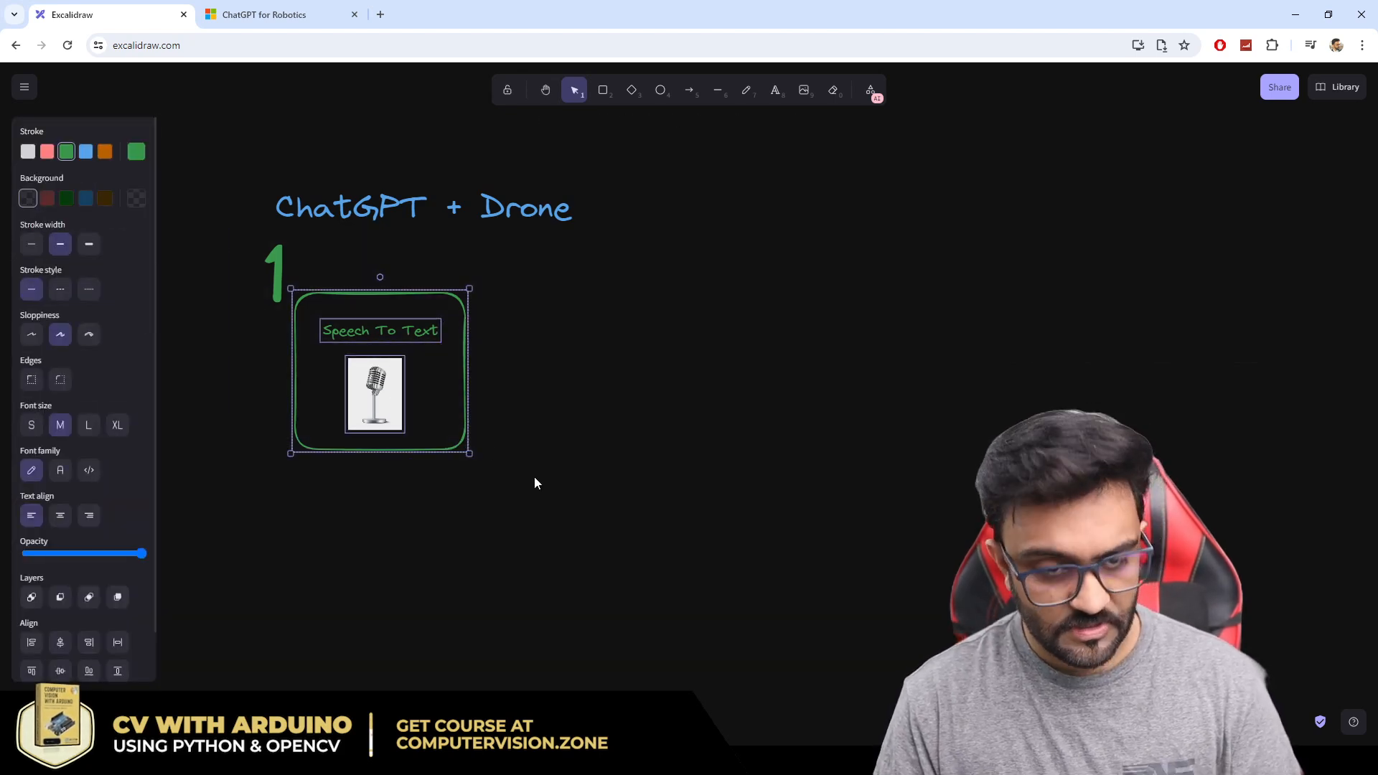
left_click_drag(379, 369, 656, 369)
type("AI Inference")
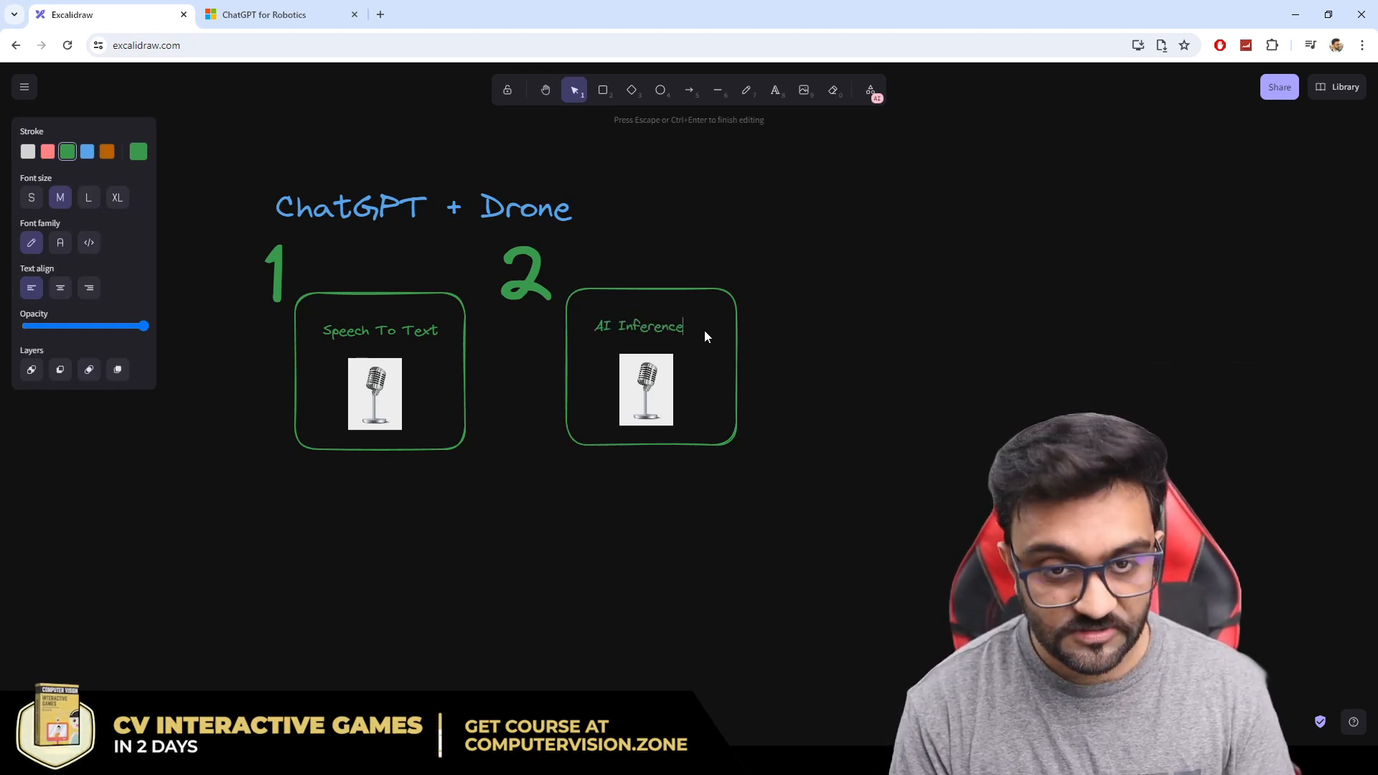
Step: Finish the duplicated 'AI Inference' label for step 2 and bring in the ChatGPT logo image
left_click(652, 326)
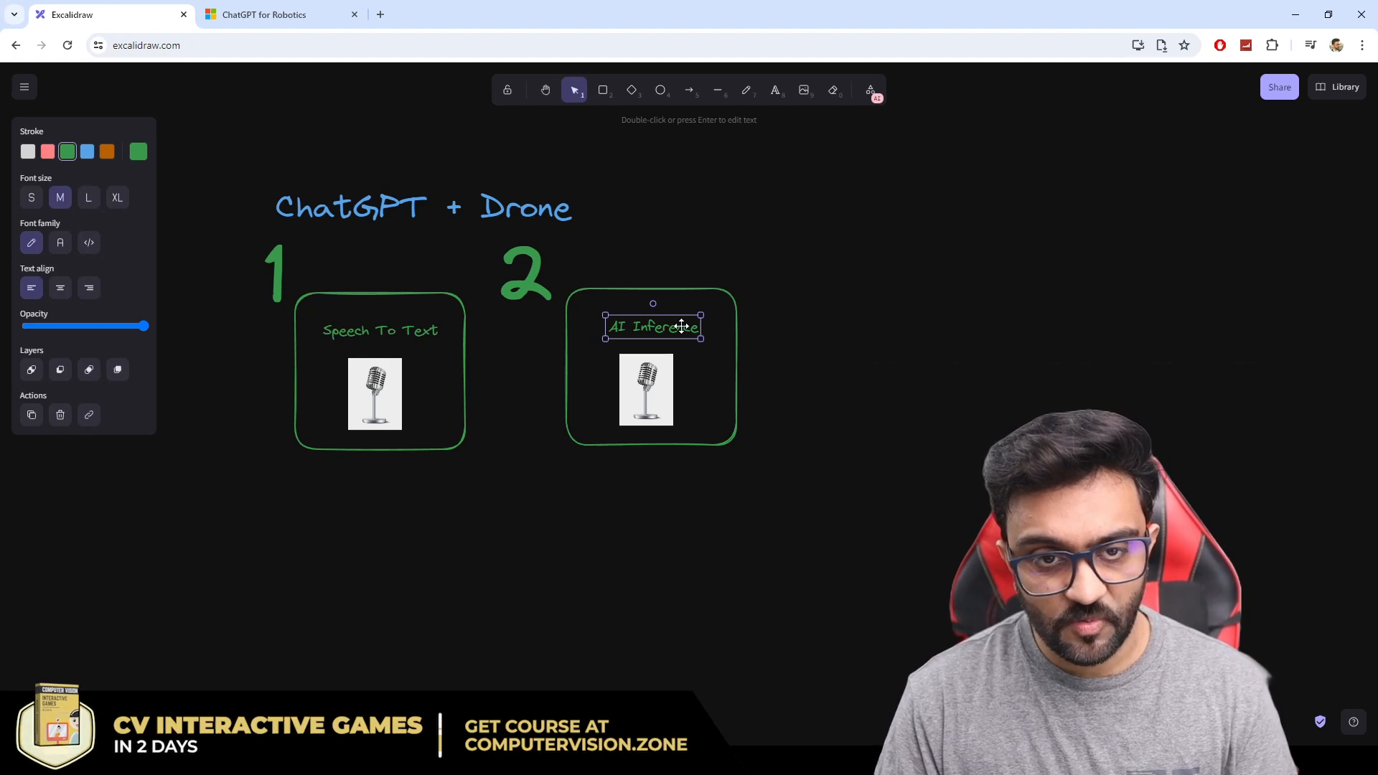
left_click(972, 390)
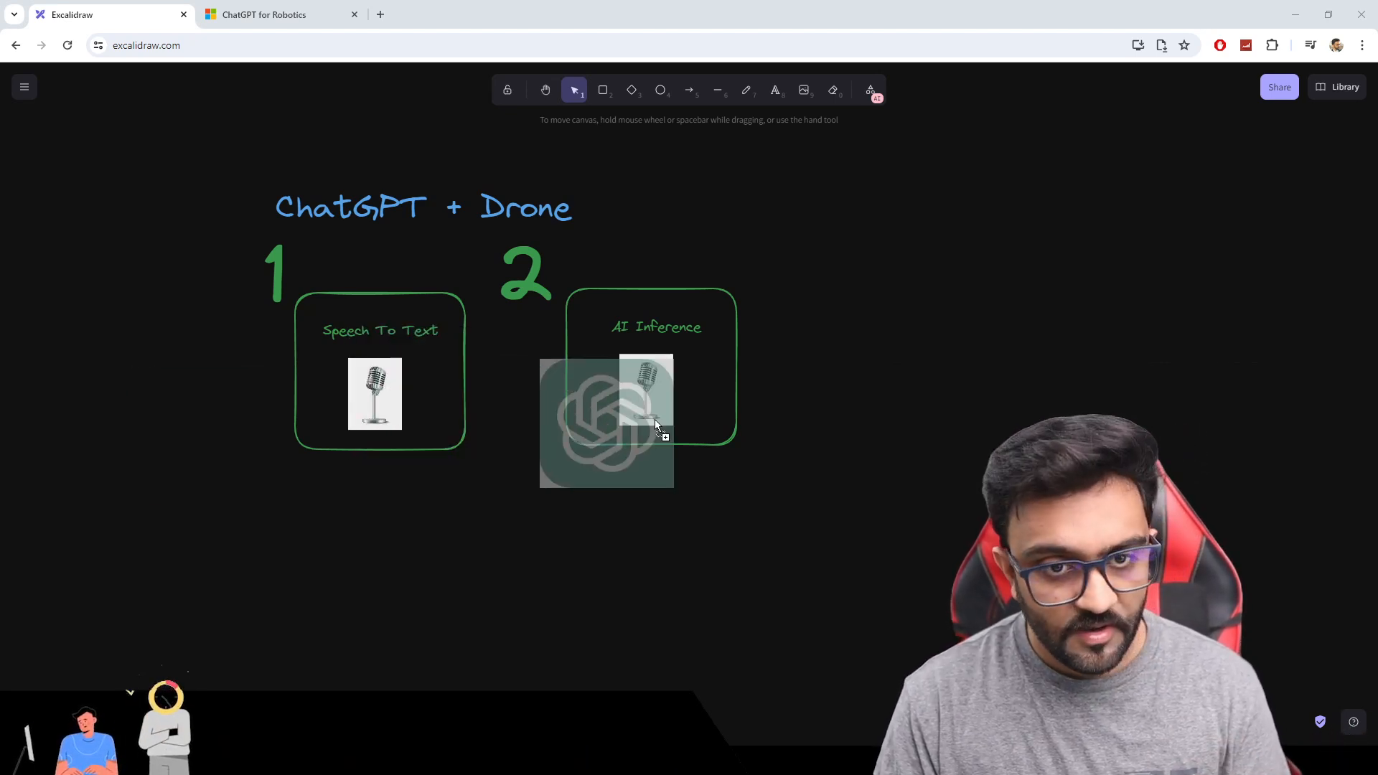
left_click_drag(605, 422, 865, 400)
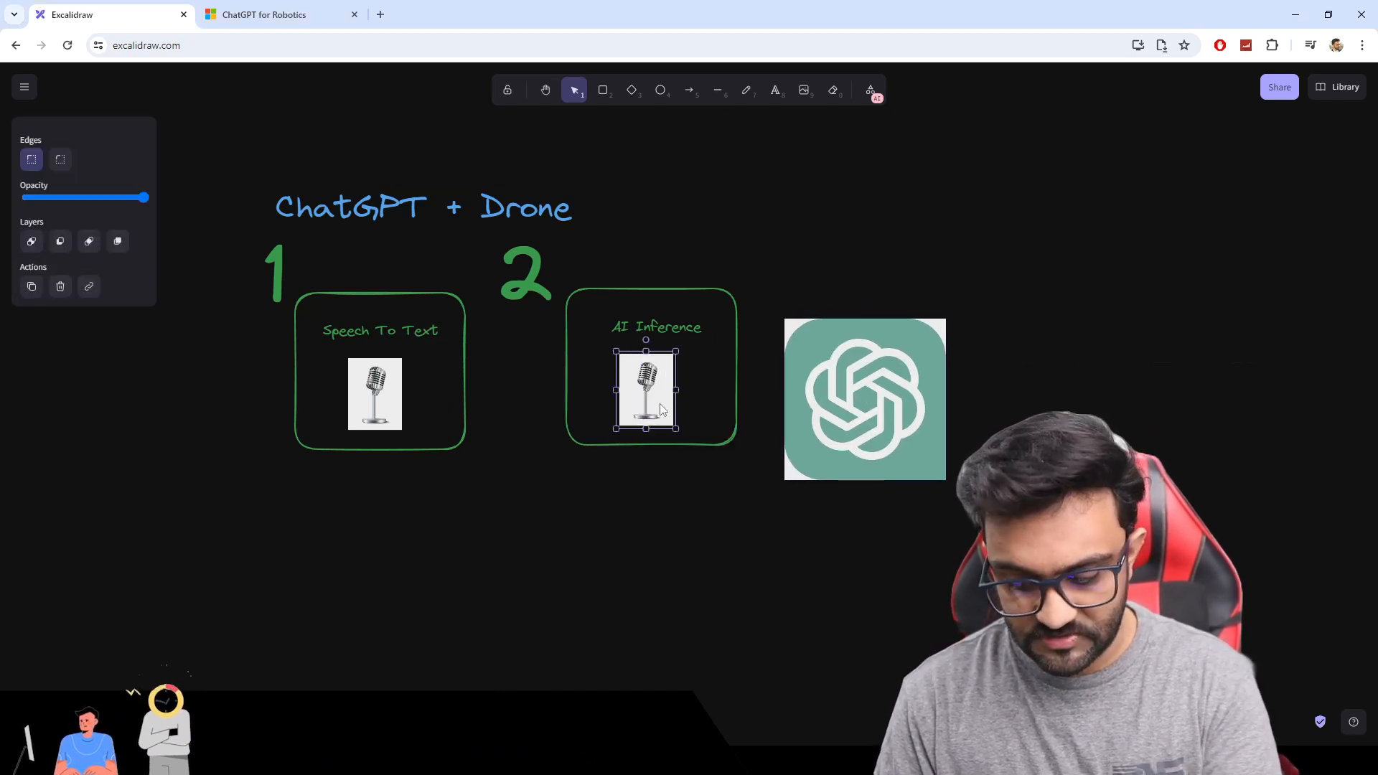
Step: Shrink the ChatGPT logo and centre it inside the AI Inference box under the label
left_click_drag(865, 399, 683, 418)
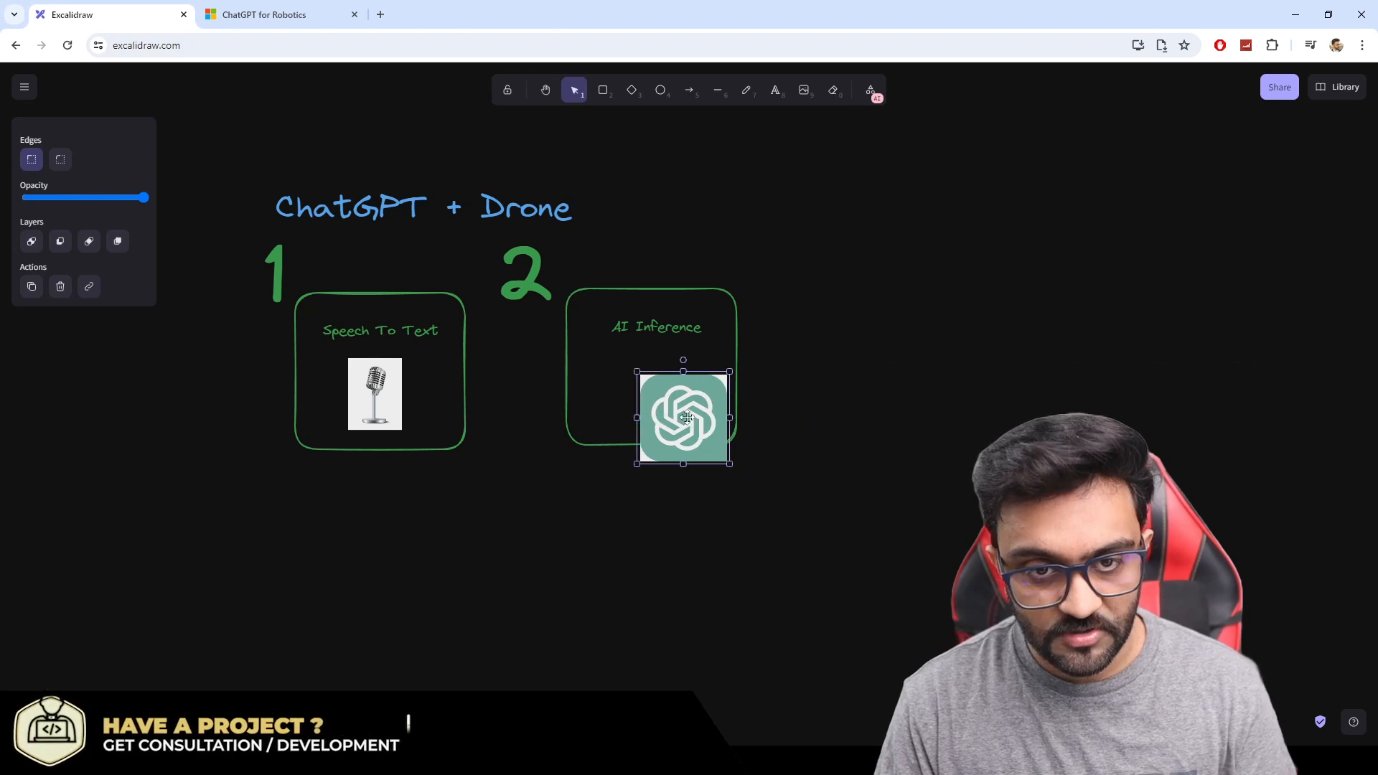
left_click_drag(683, 417, 663, 379)
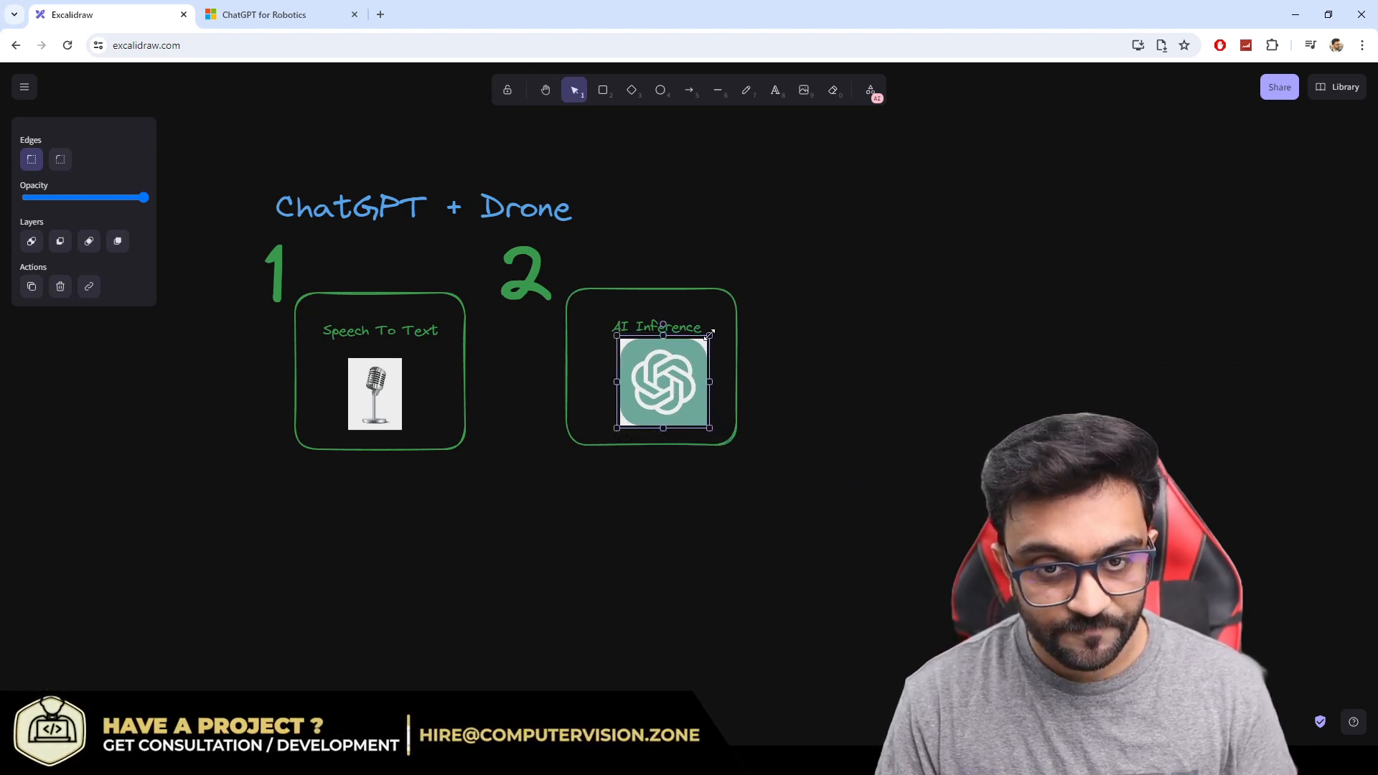
left_click(948, 428)
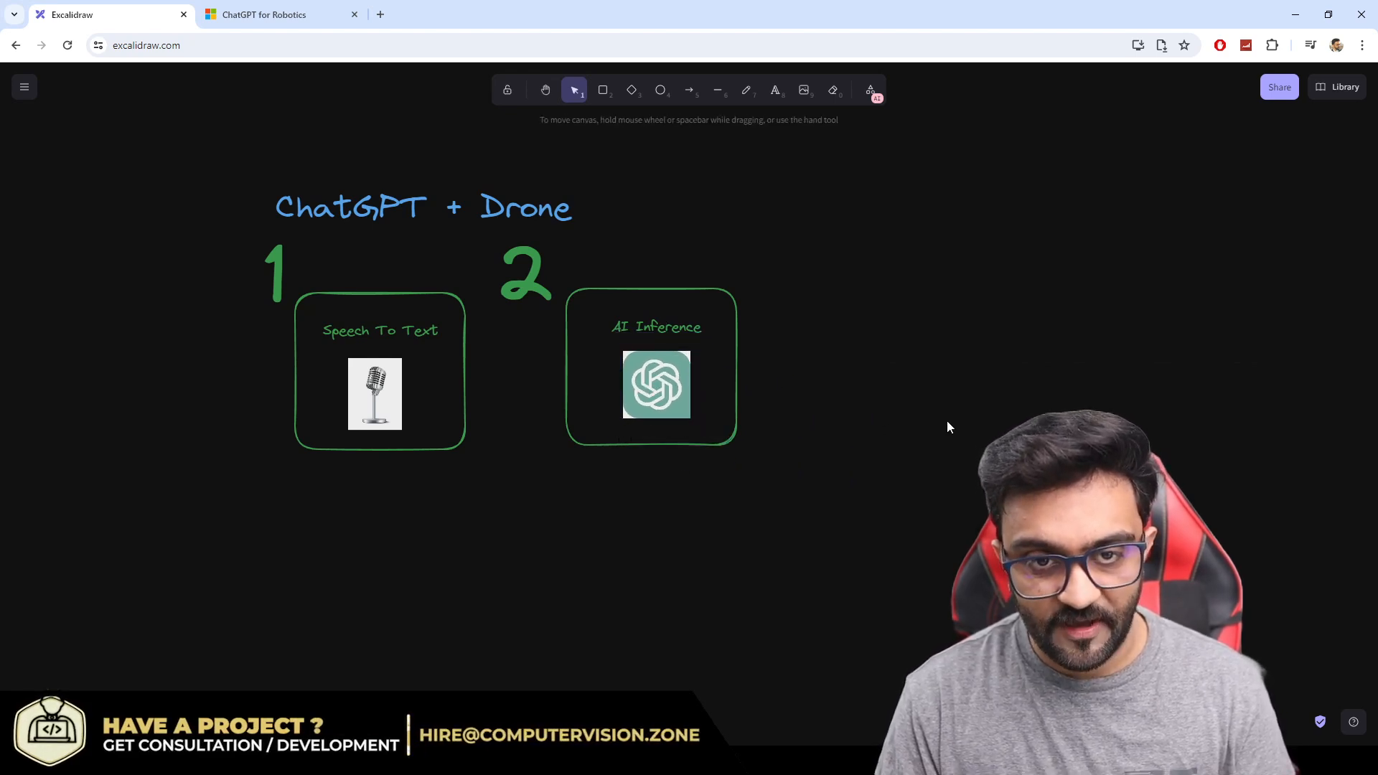
left_click(650, 366)
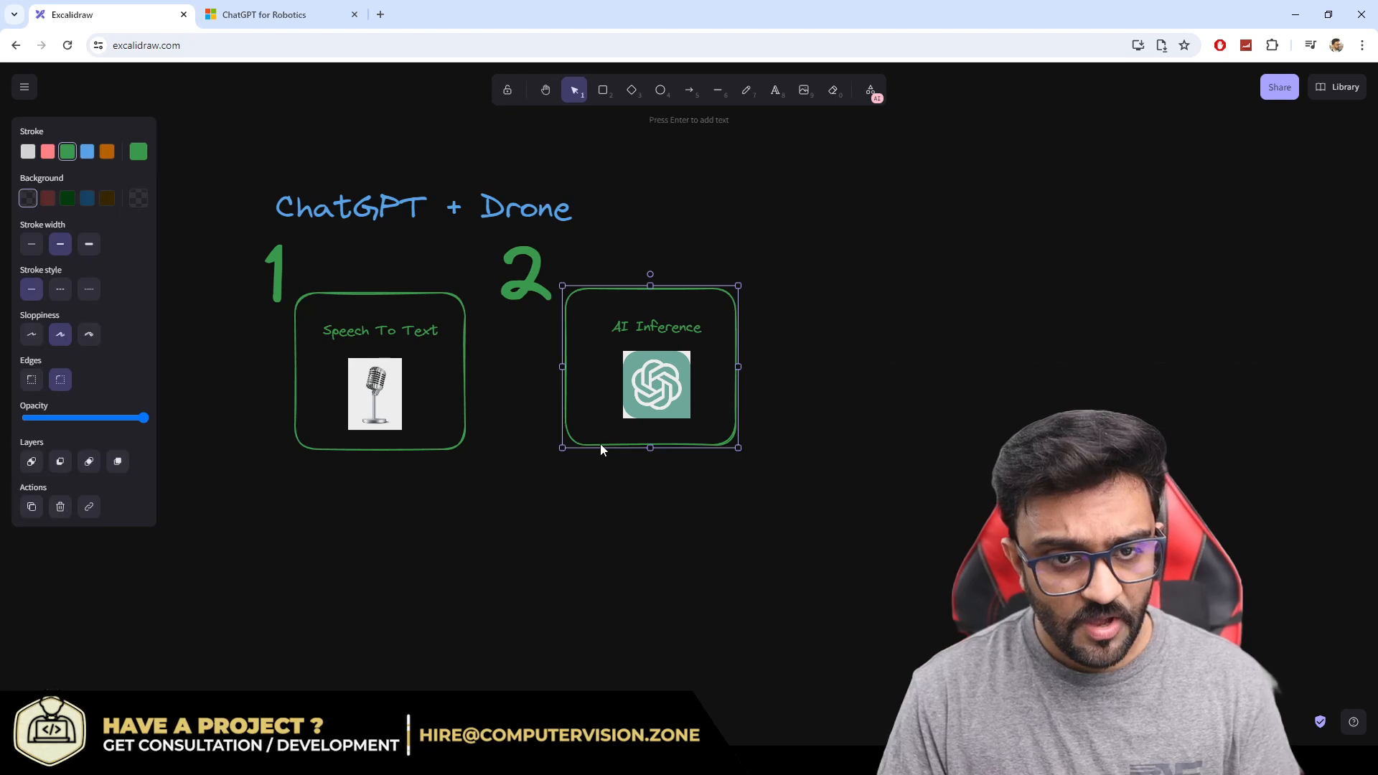
Step: Draw a wide box right of step 2 and start the model list with ChatGPT and Gemeni
left_click_drag(651, 365, 791, 418)
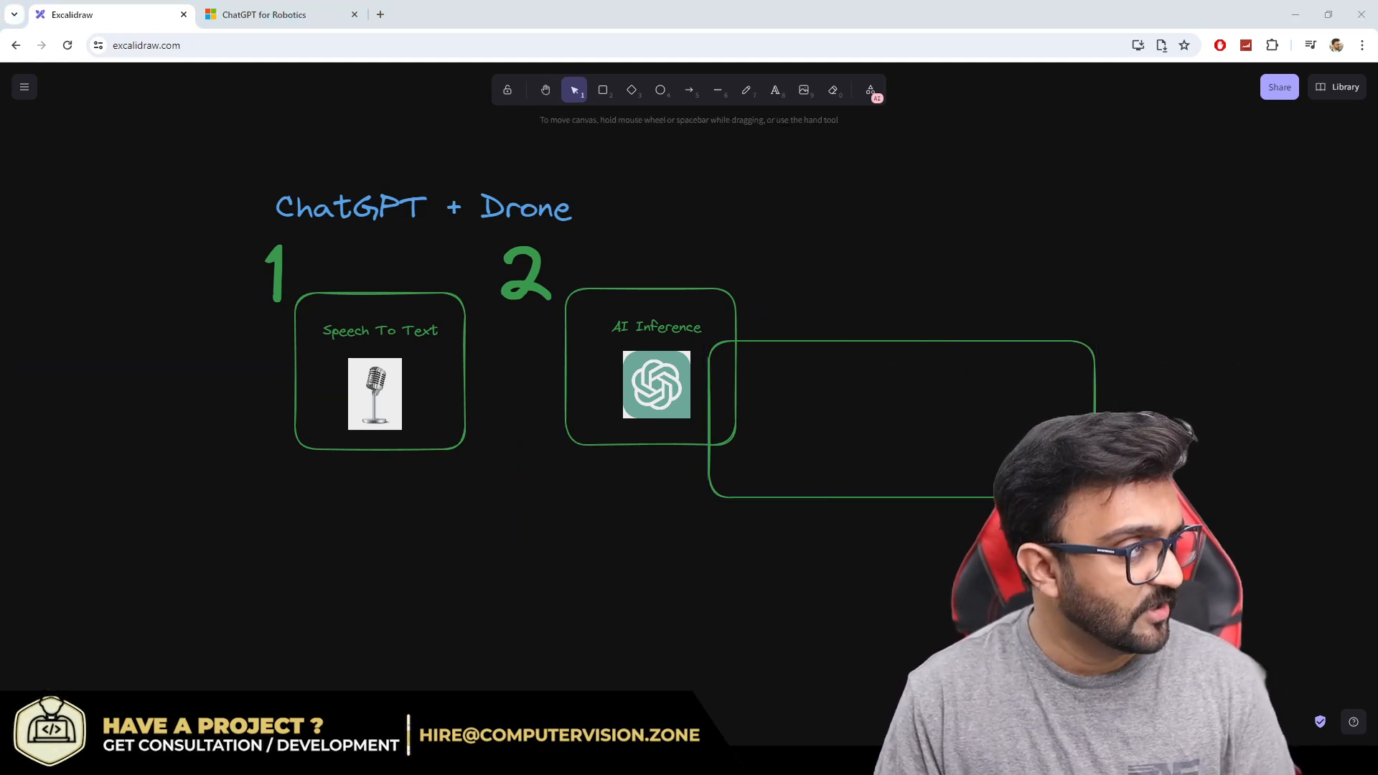
left_click(656, 326)
type("c")
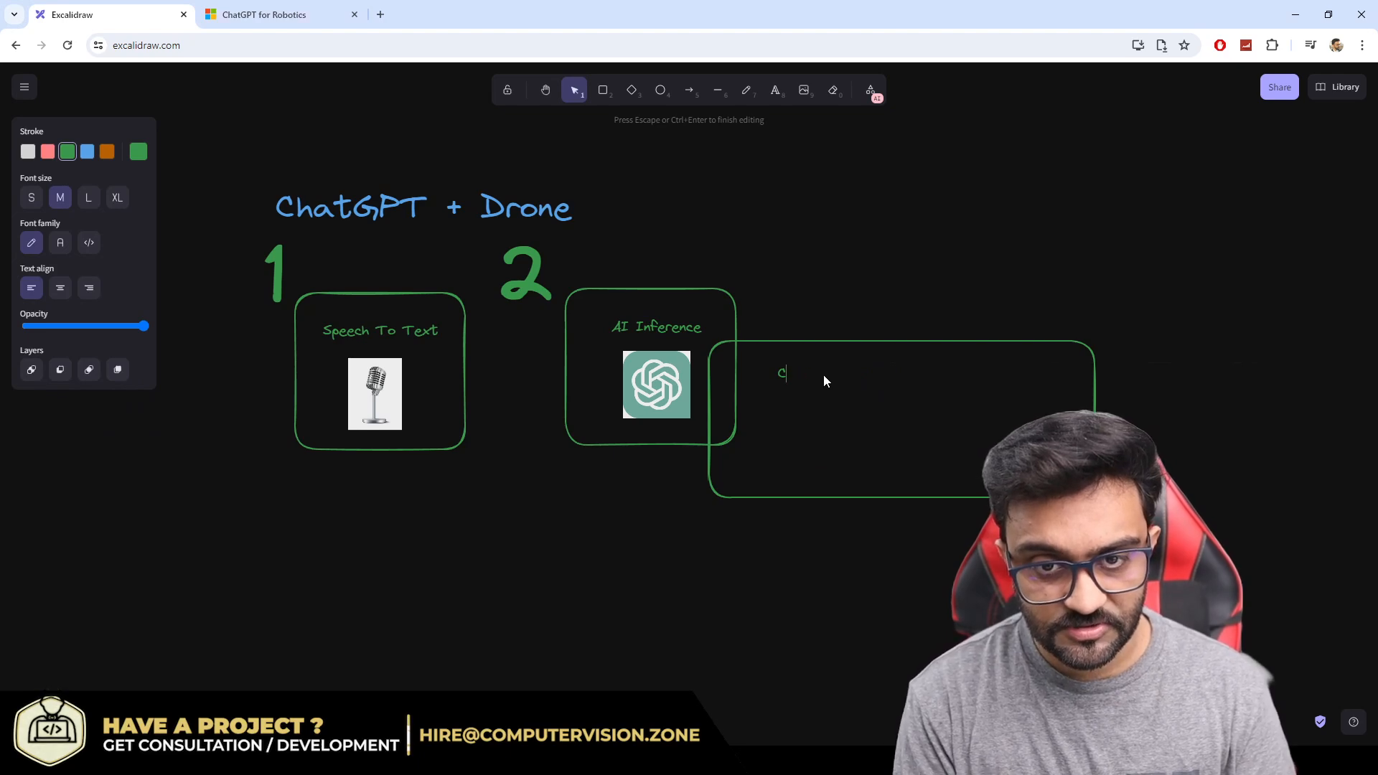
type("ChatGPT")
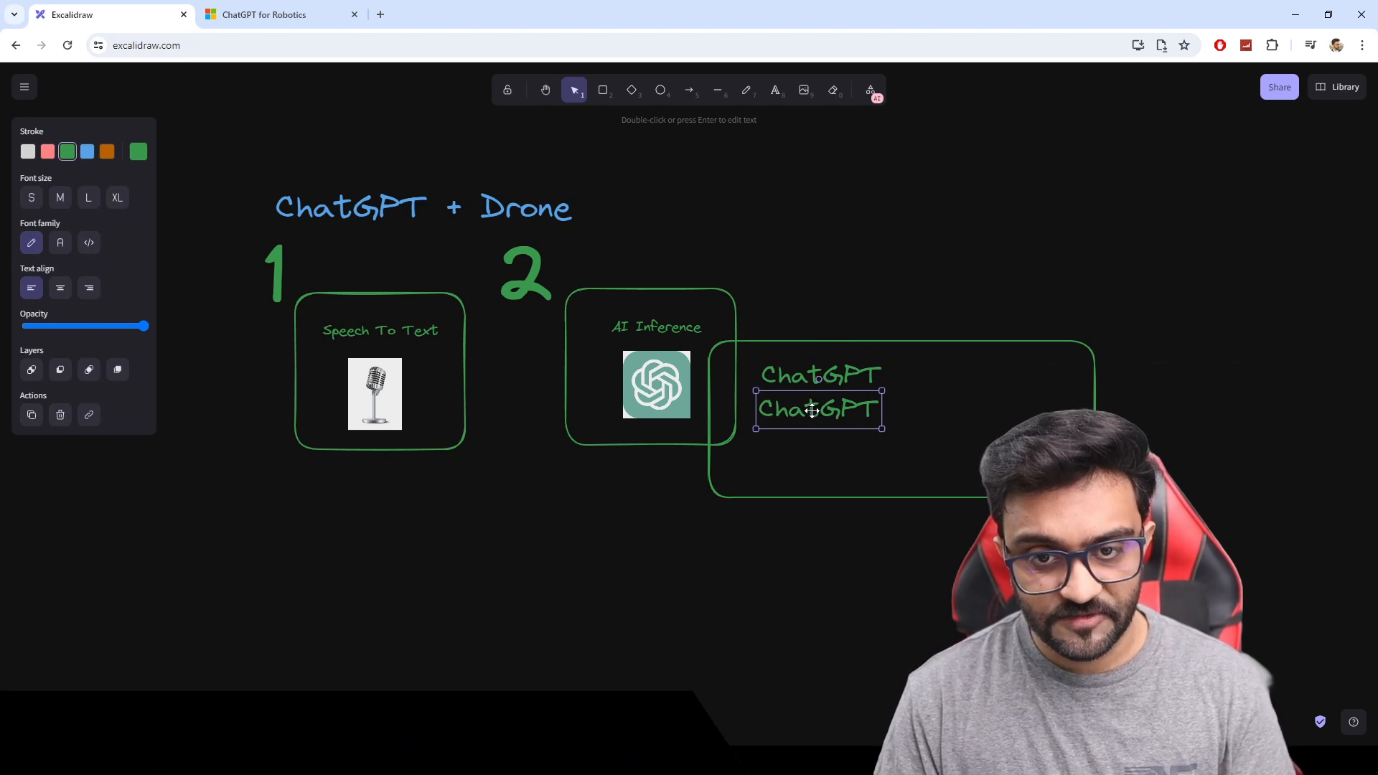
type("Gemeni")
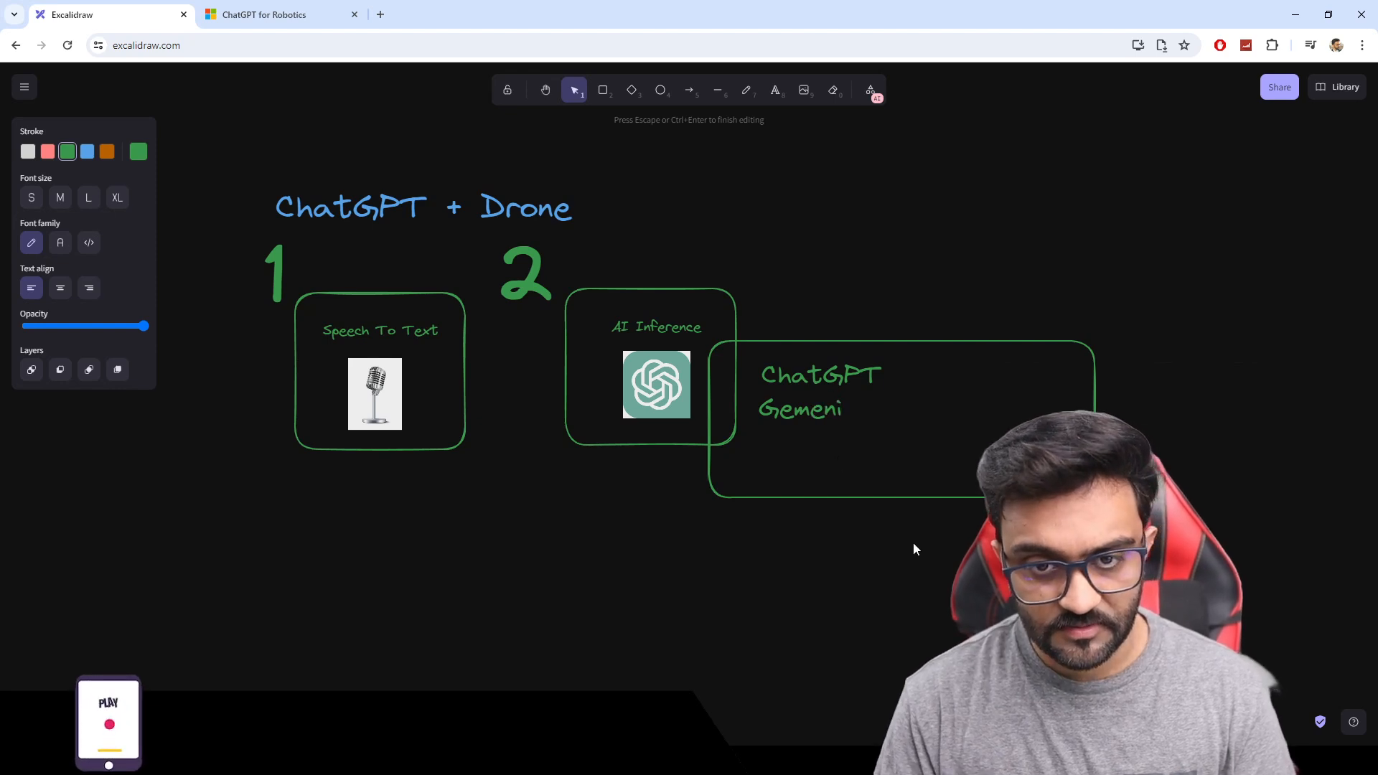
Step: Add a 'Hugging Face' line to the model list below Gemeni
left_click(817, 413)
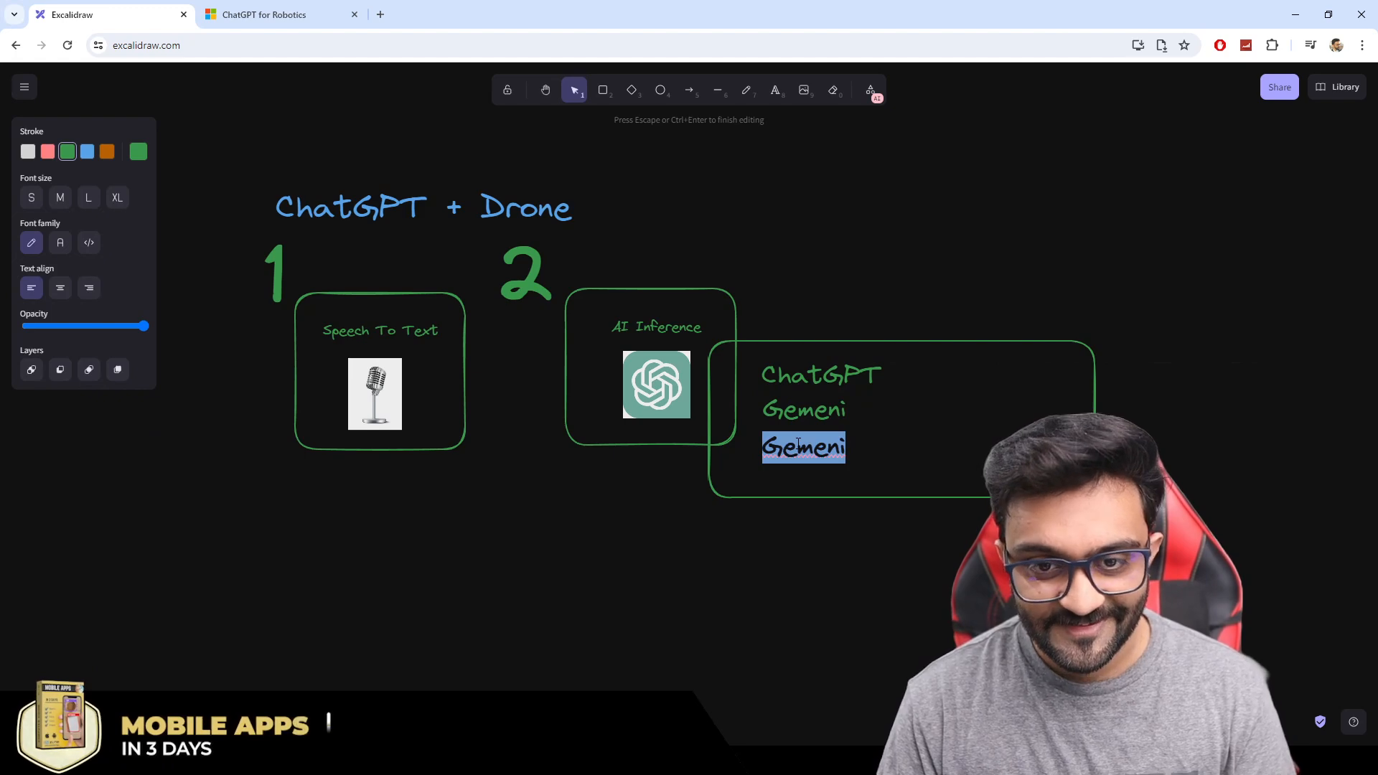
type("Mixt")
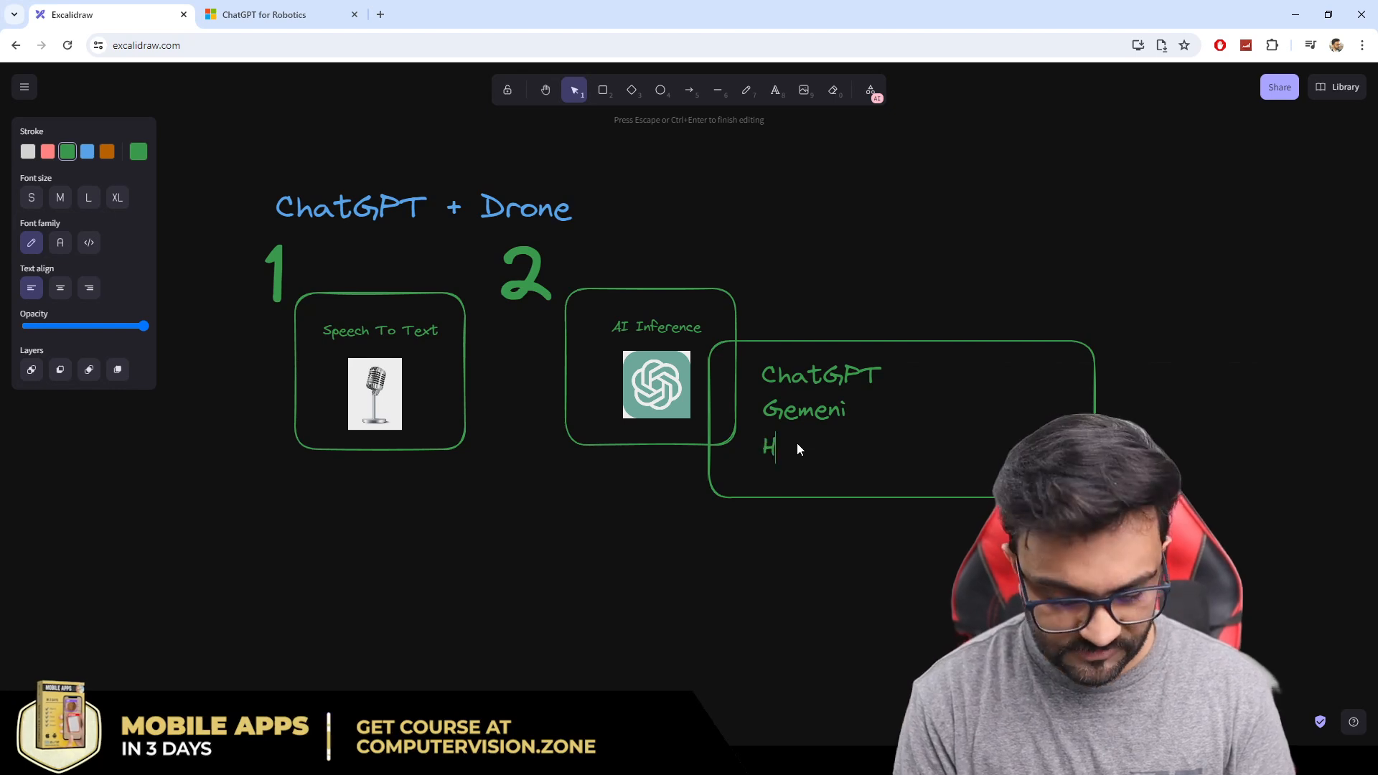
type("ugging")
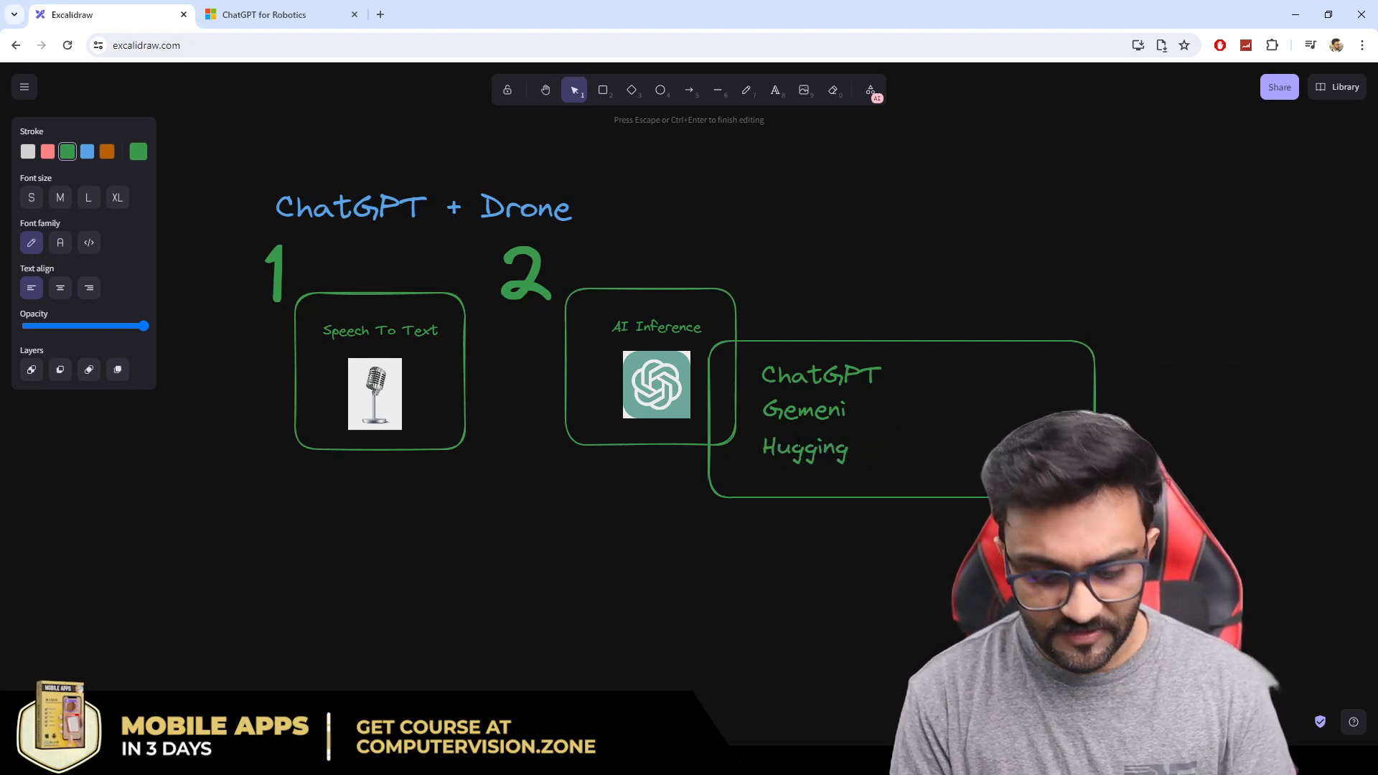
type("Face")
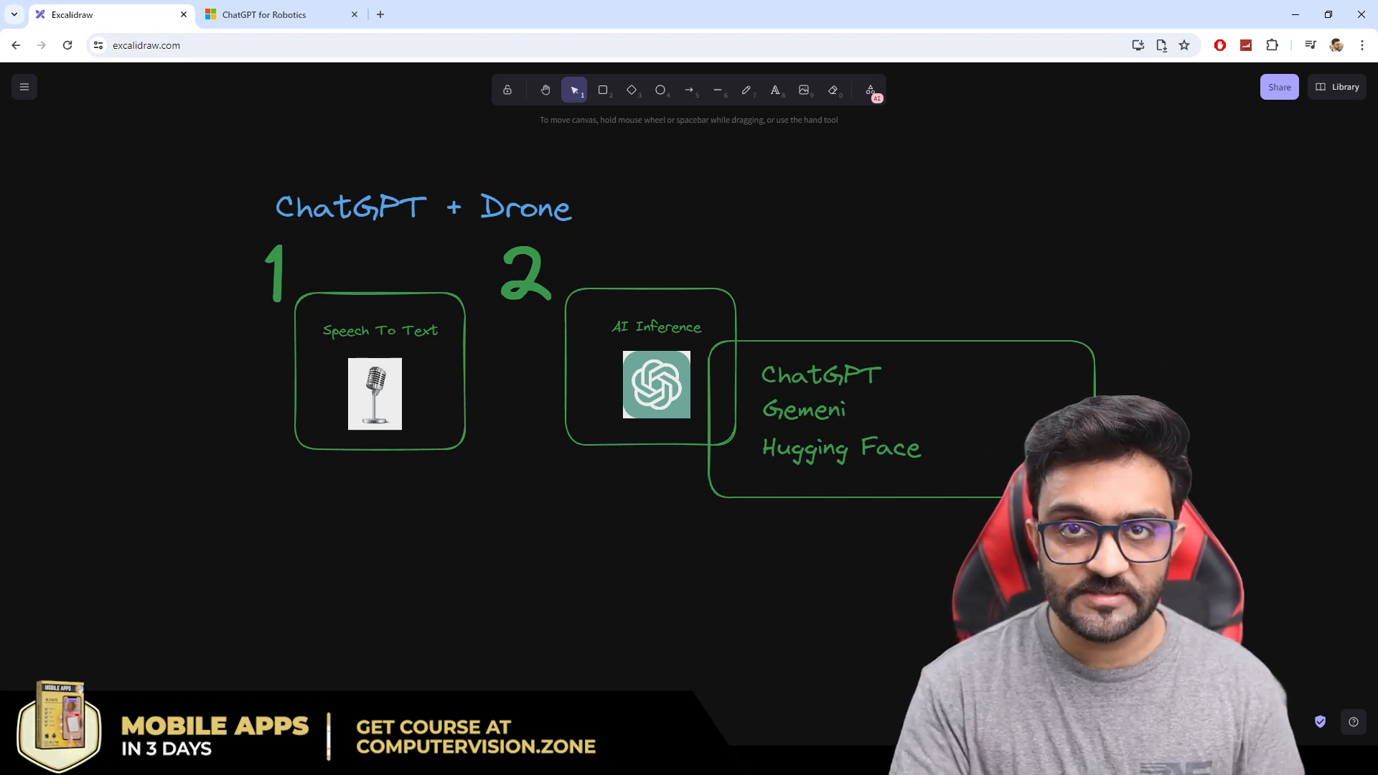
left_click(802, 409)
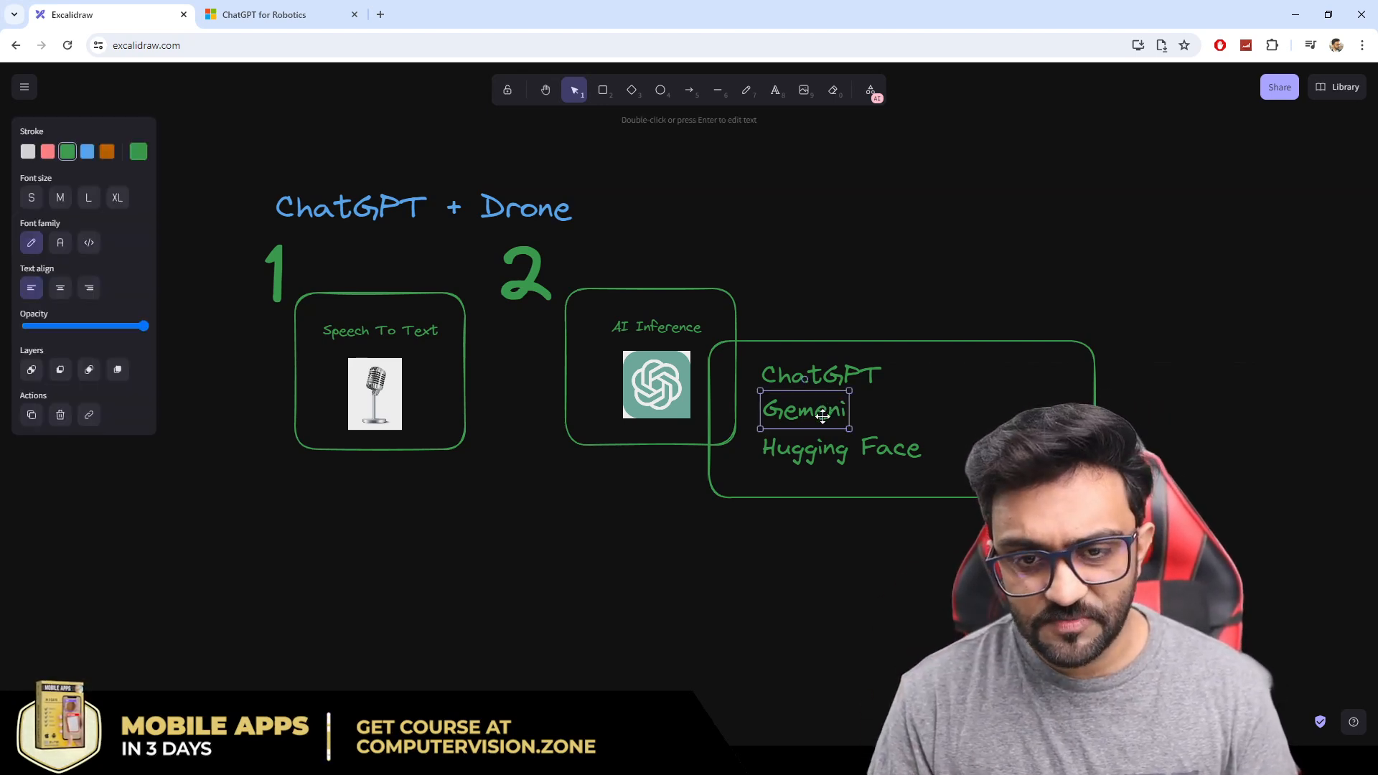
left_click(820, 375)
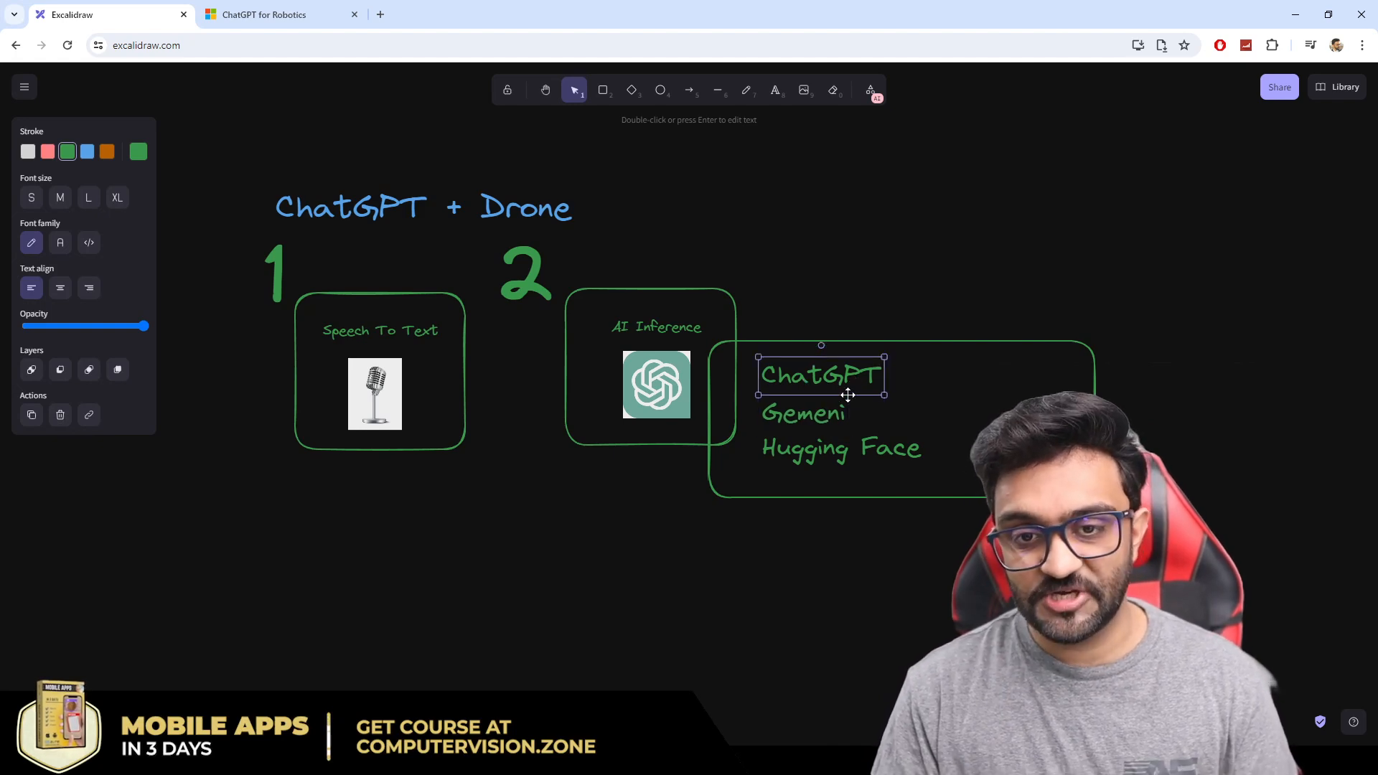
Step: Add 'CoPilot' under Hugging Face and narrow the box to fit the four model names
left_click(842, 448)
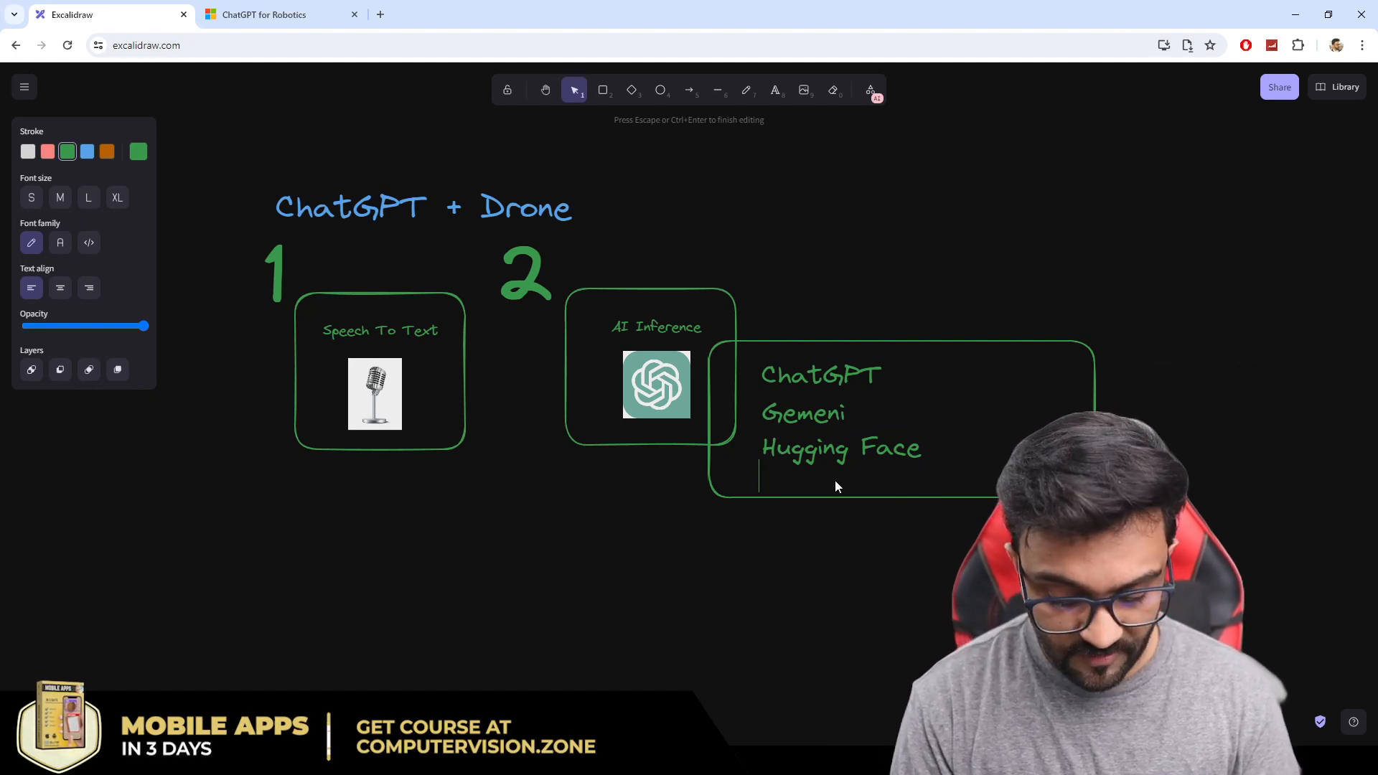
type("CoPi")
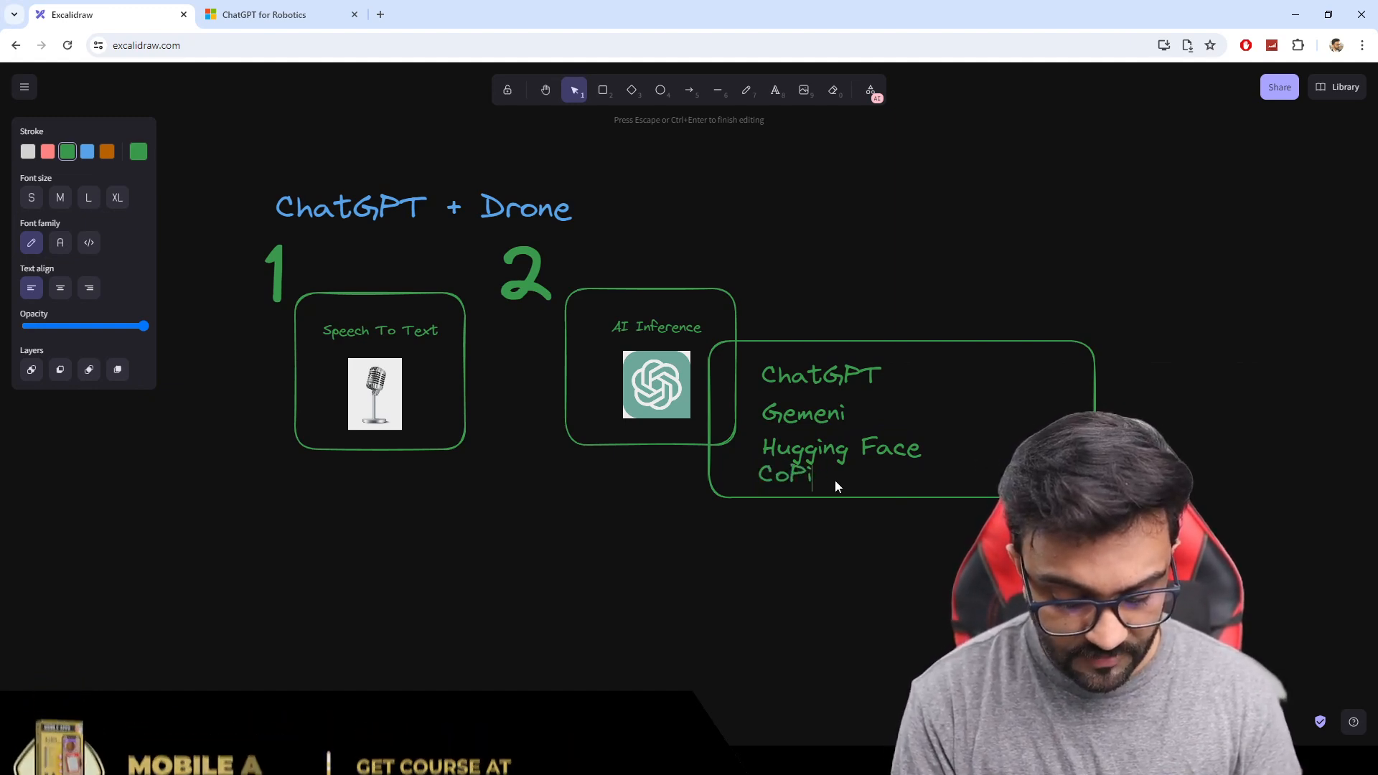
type("lot")
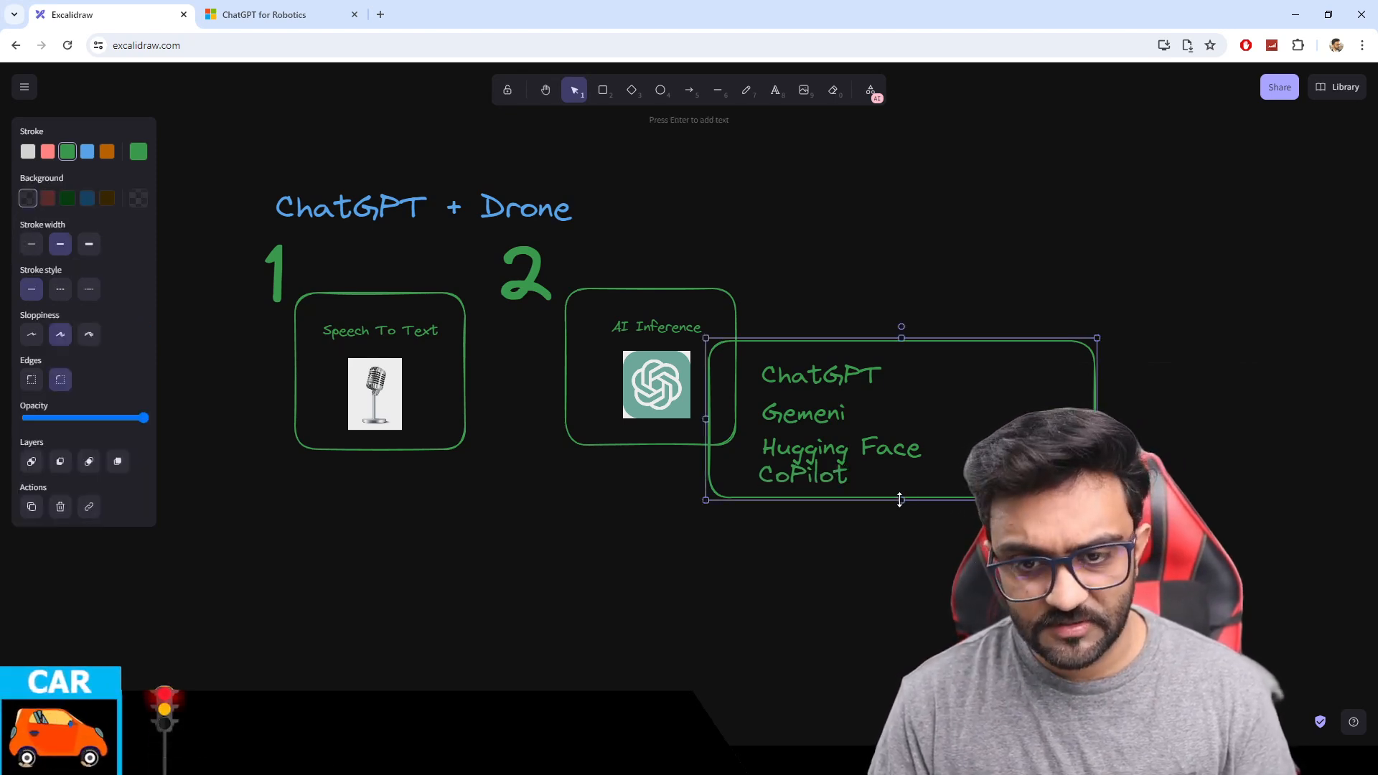
left_click(808, 495)
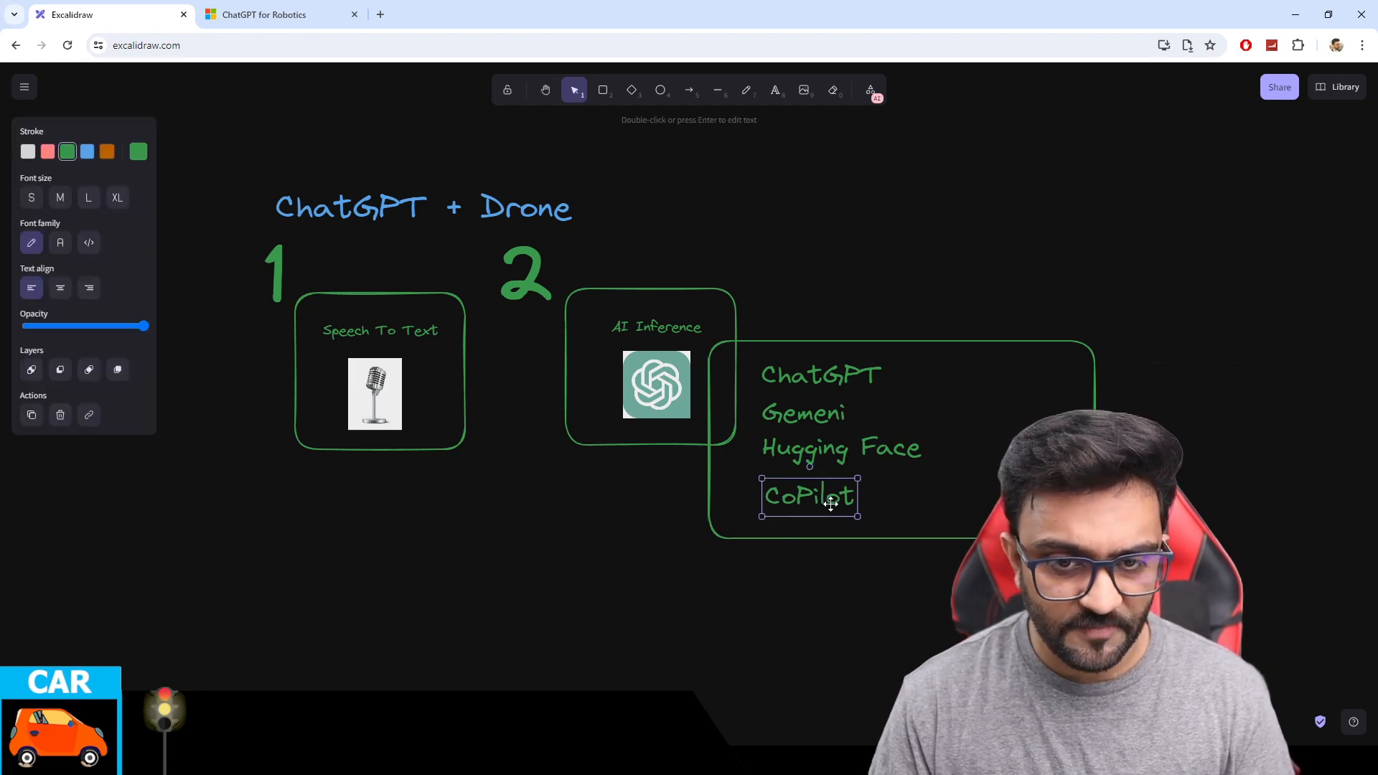
left_click(833, 392)
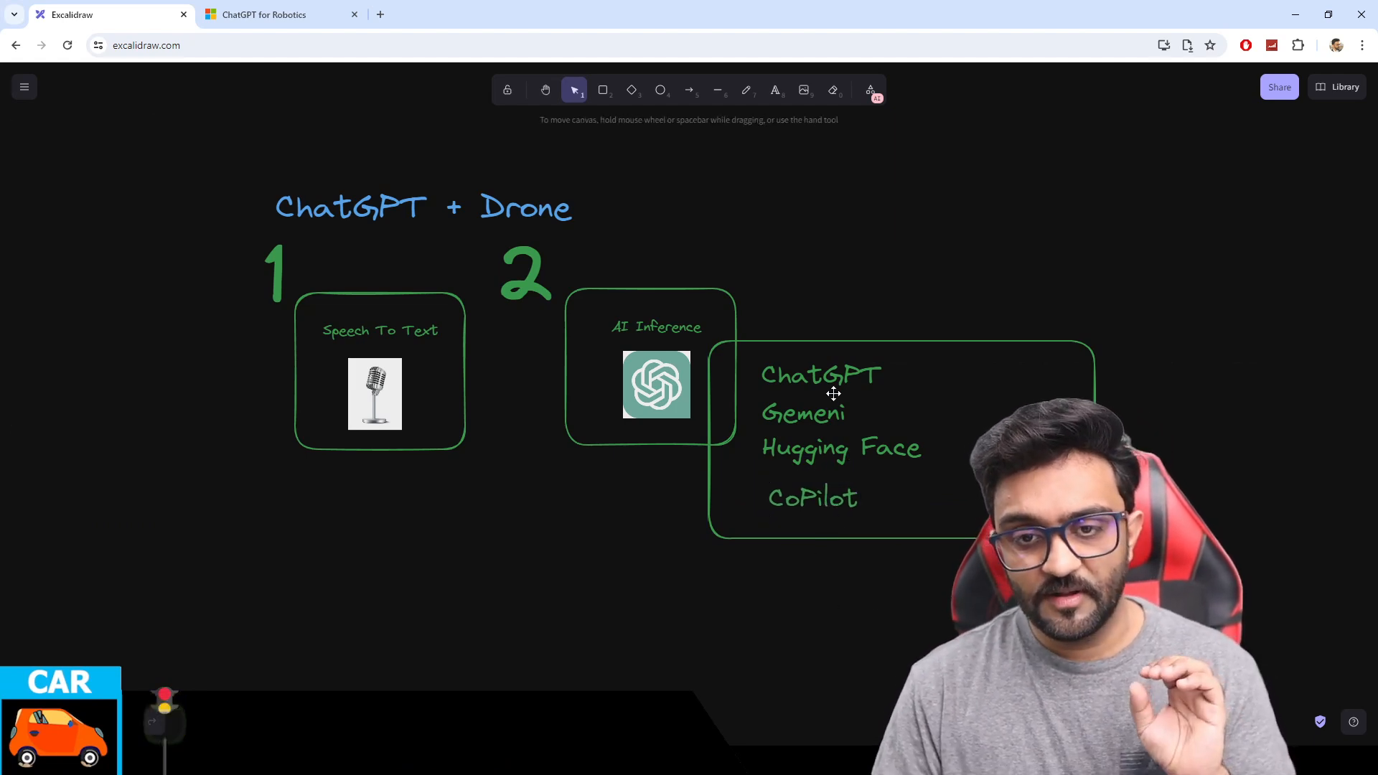
left_click(820, 374)
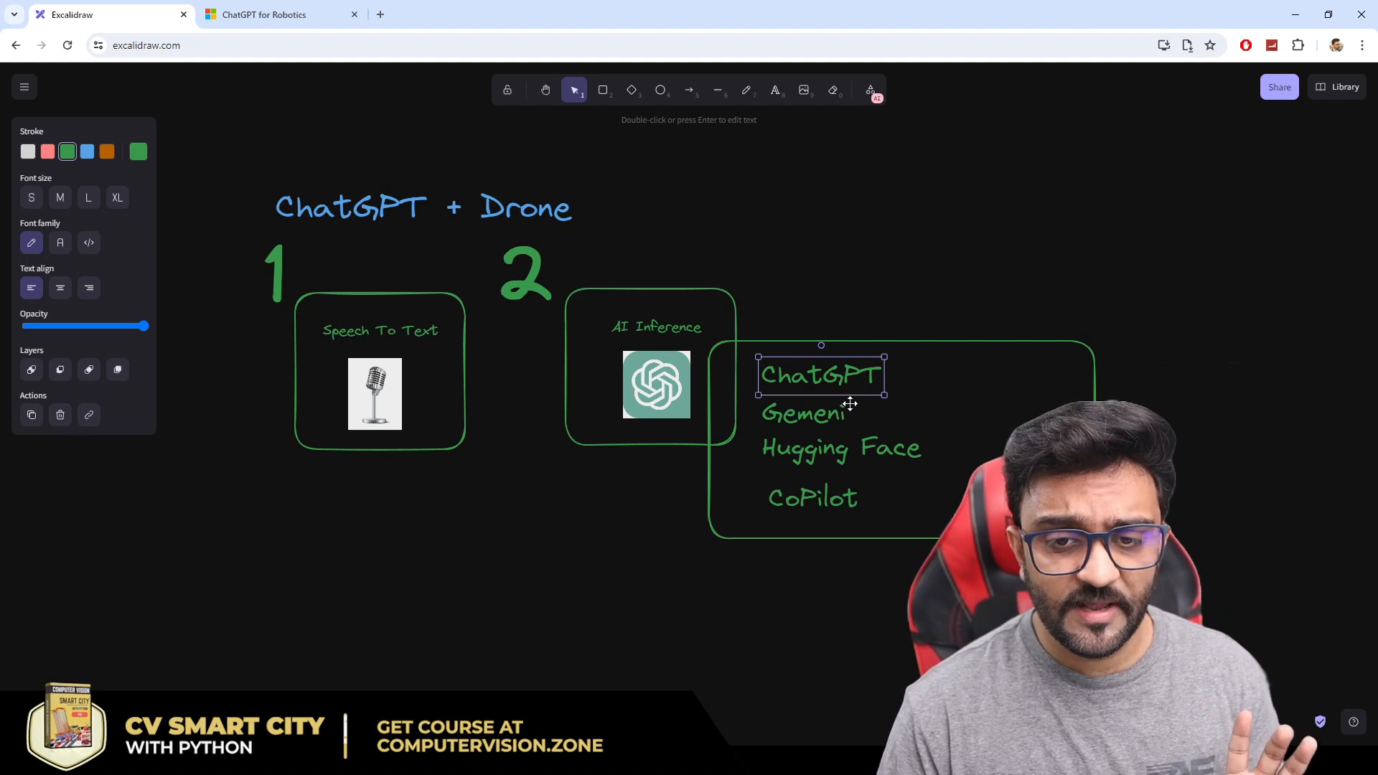
mouse_move(930, 377)
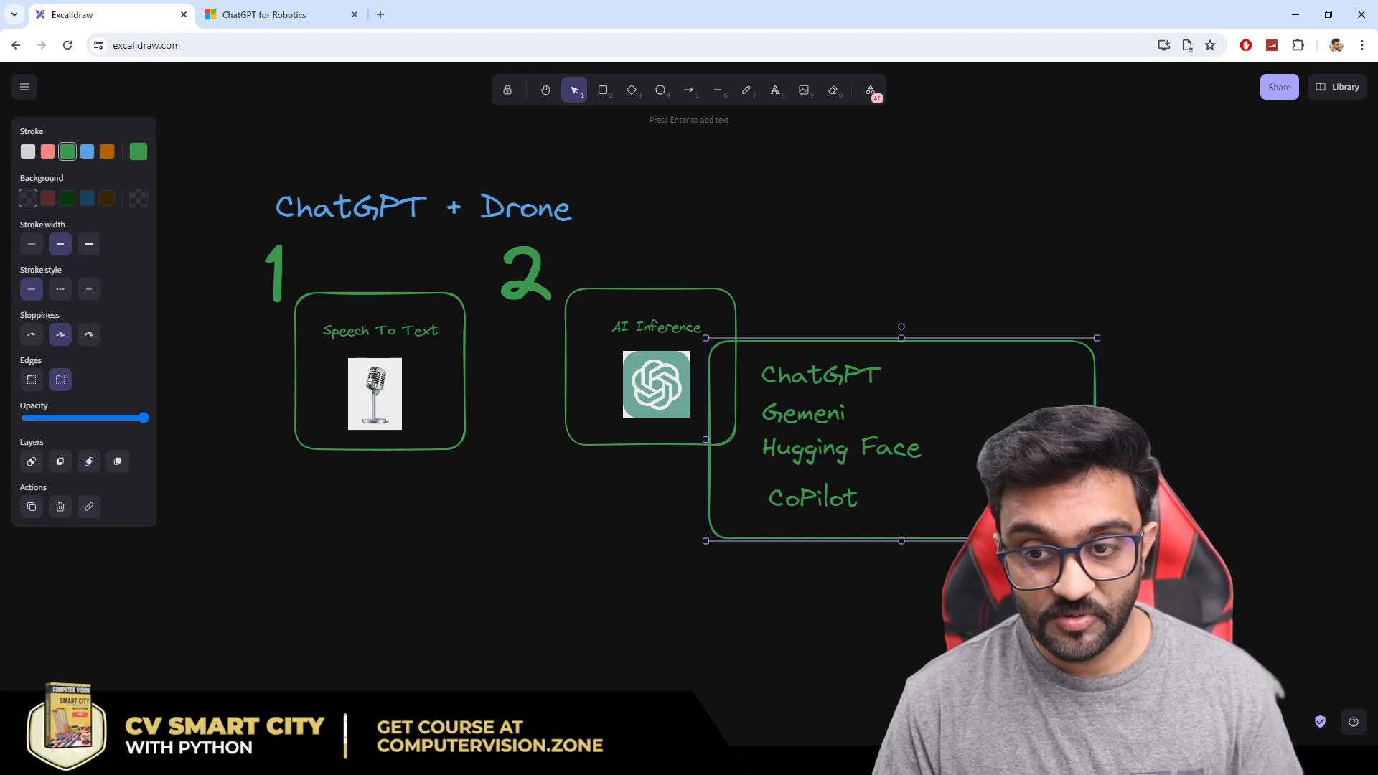
left_click_drag(1096, 439, 962, 439)
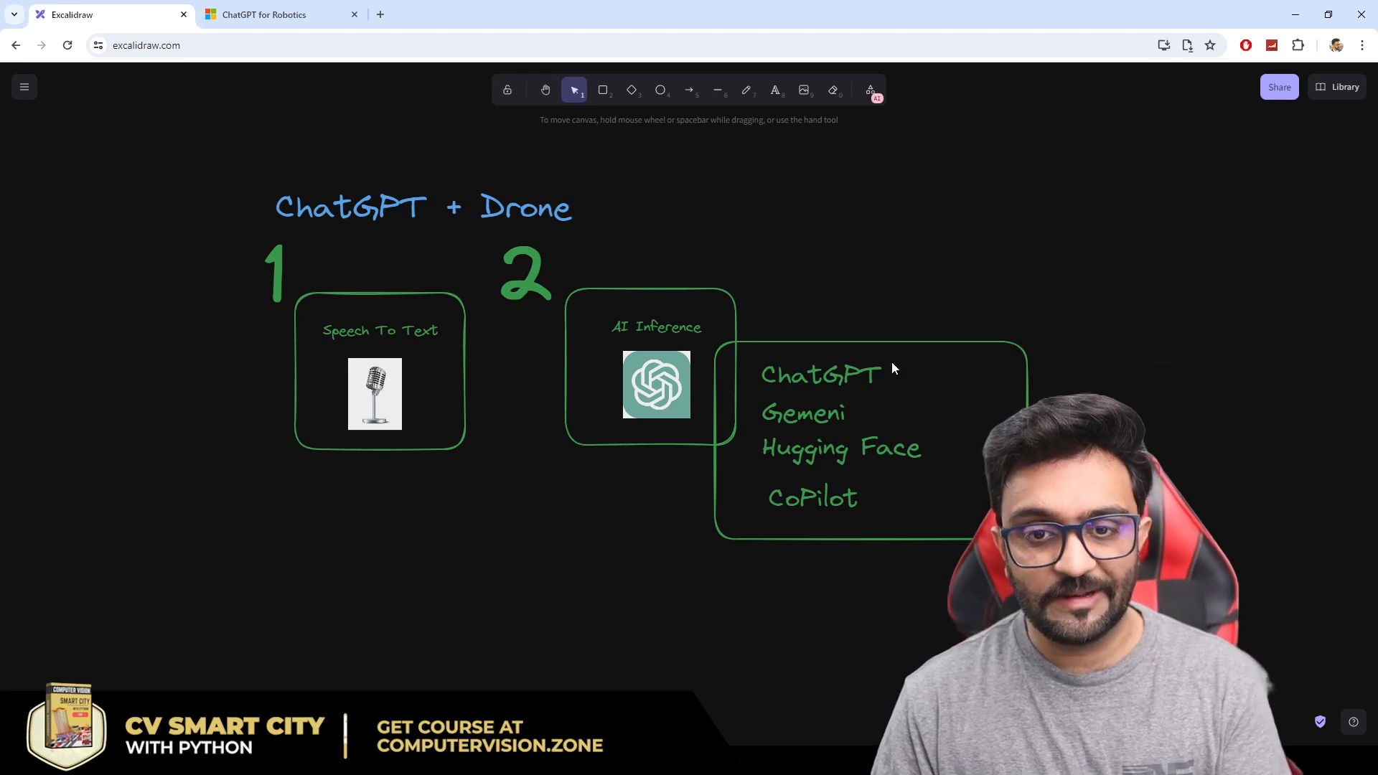
left_click(802, 414)
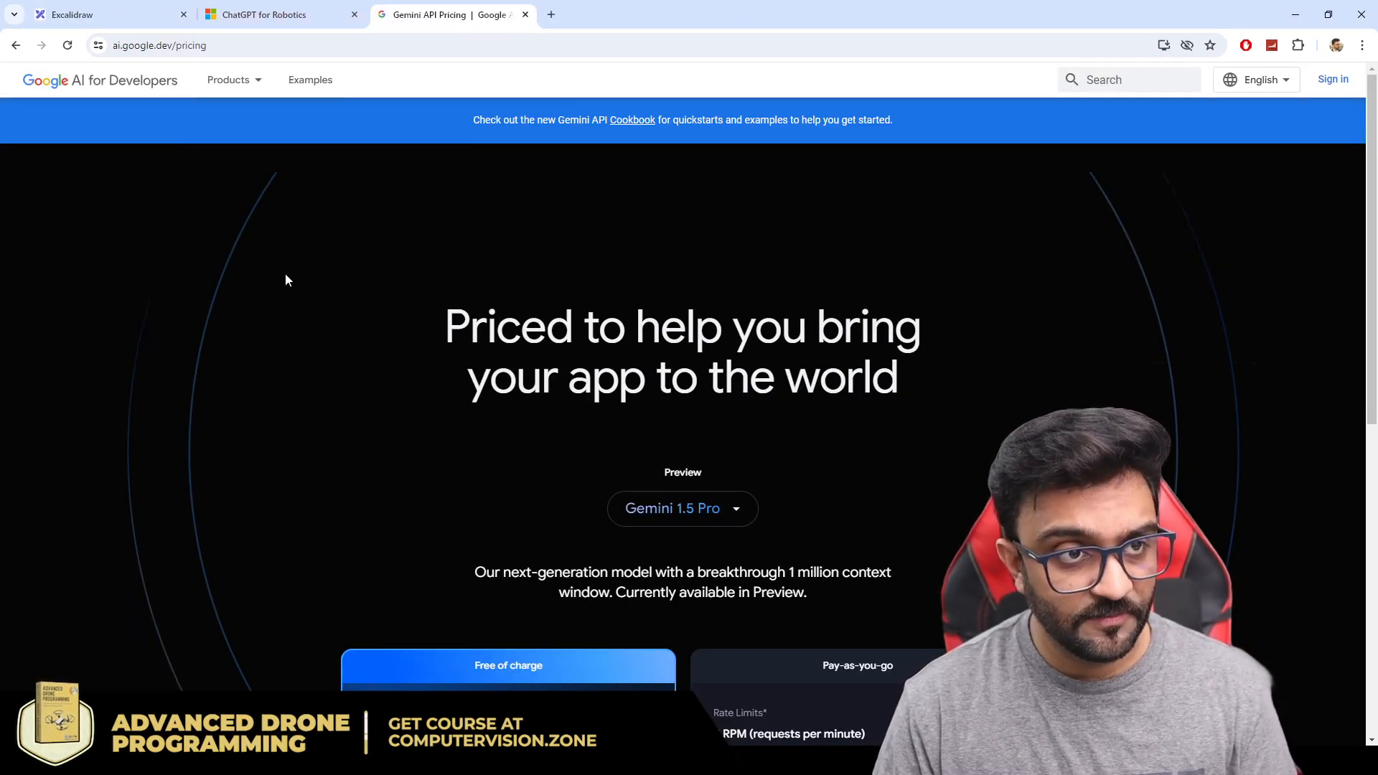
Step: Scroll to the Gemini 1.5 Pro Free of charge and Pay-as-you-go pricing cards
scroll("down", 3)
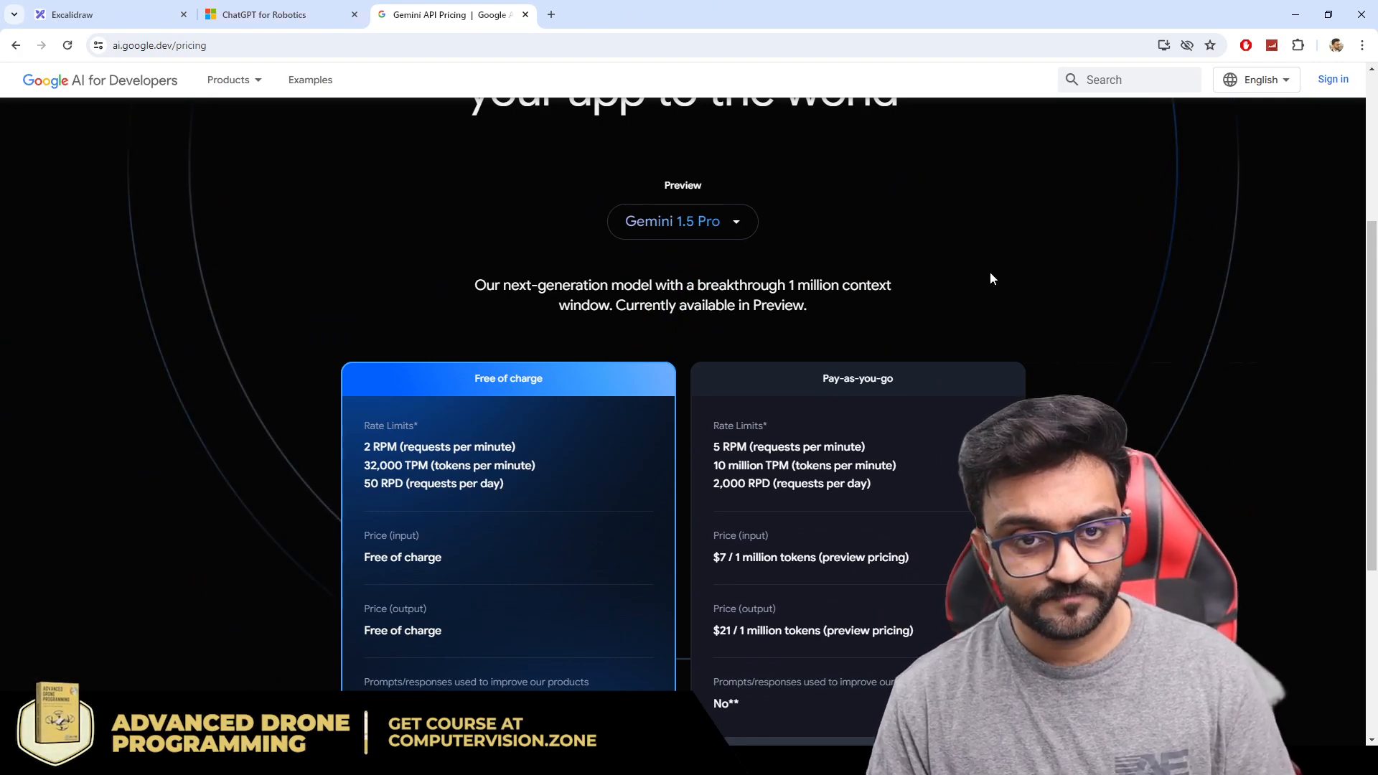
scroll("down", 3)
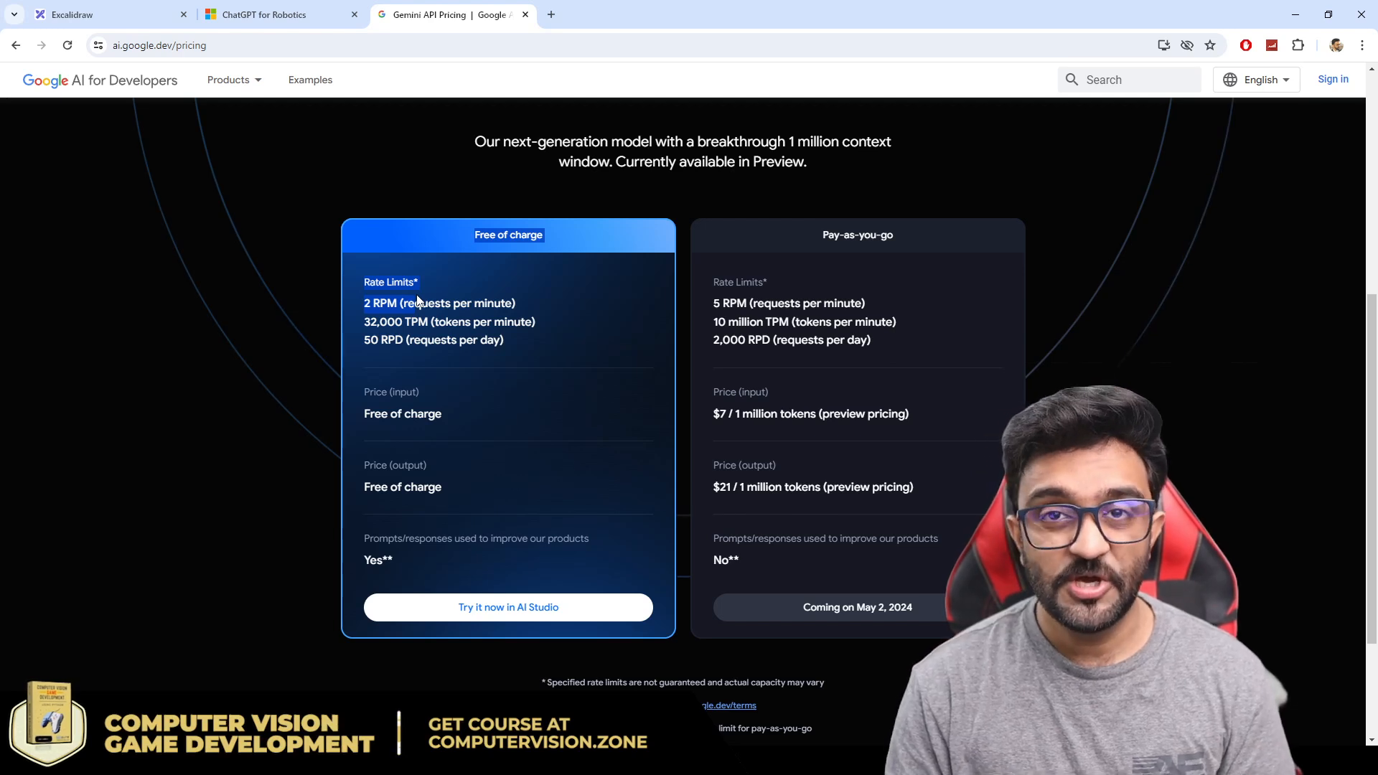
mouse_move(449, 571)
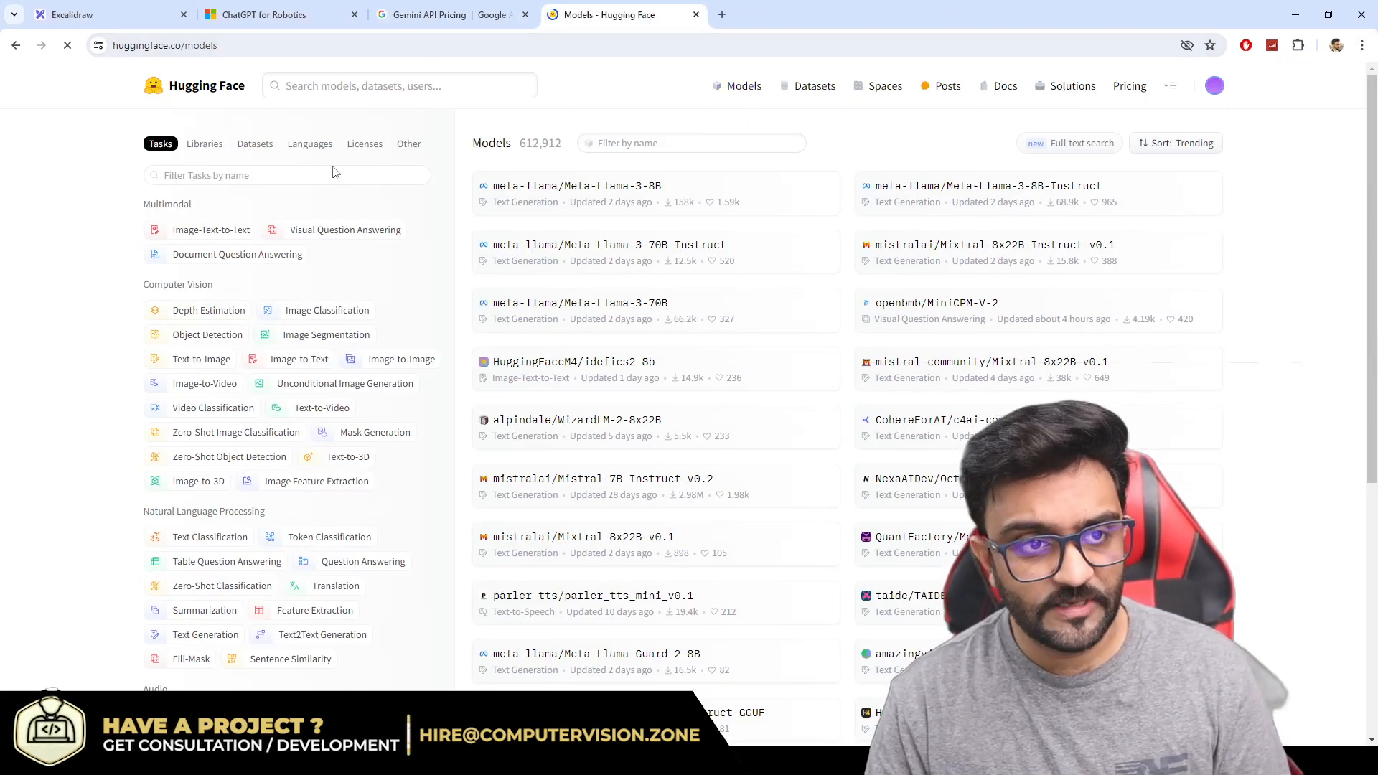
Step: Filter the Hugging Face models list to the Text Generation task
scroll("down", 3)
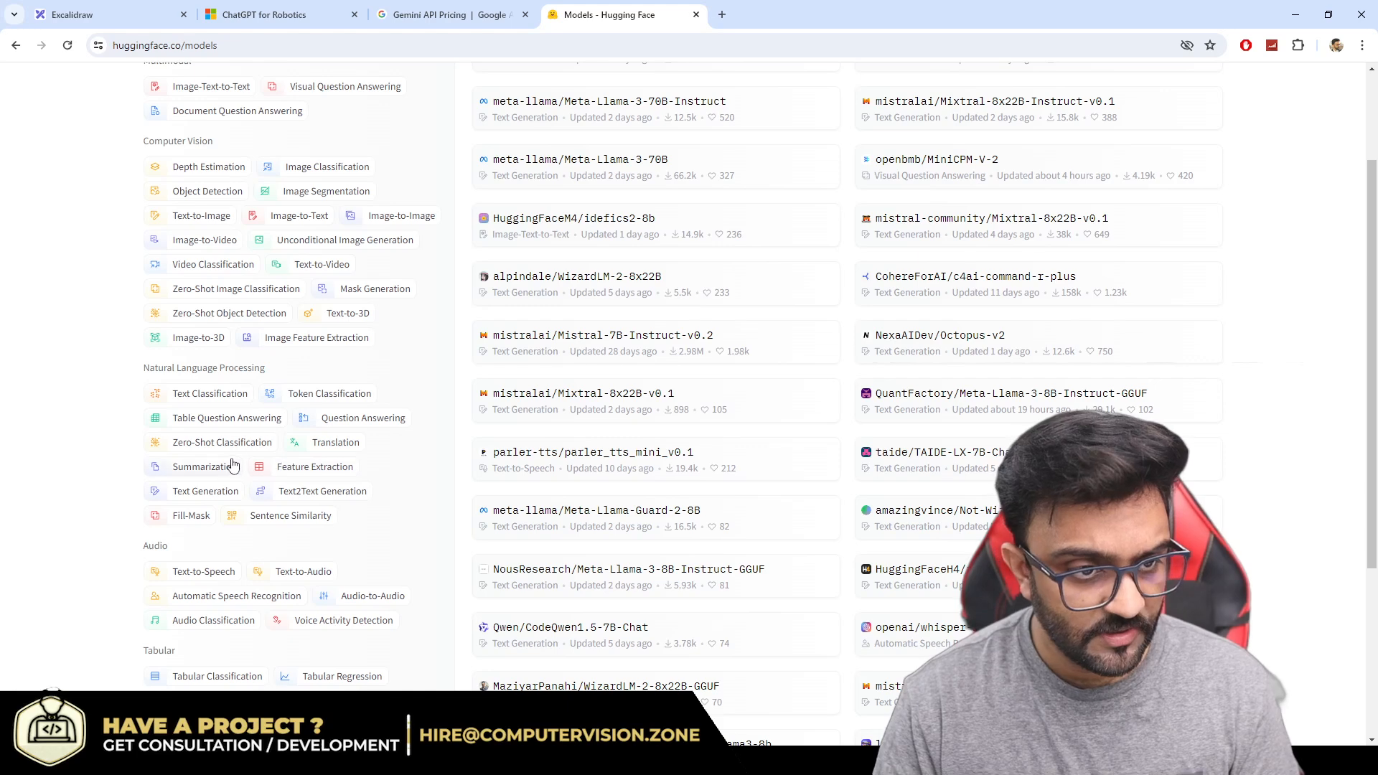
left_click(205, 491)
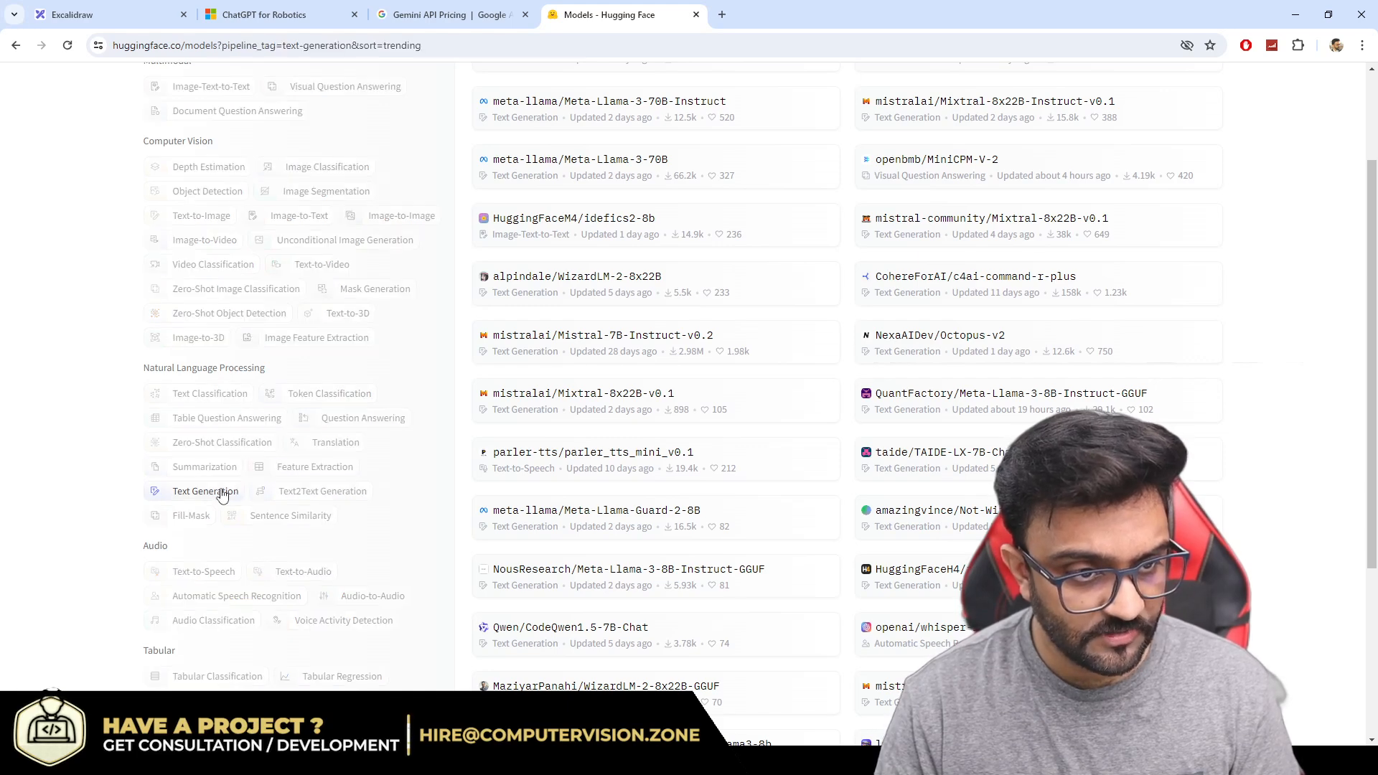
scroll("down", 3)
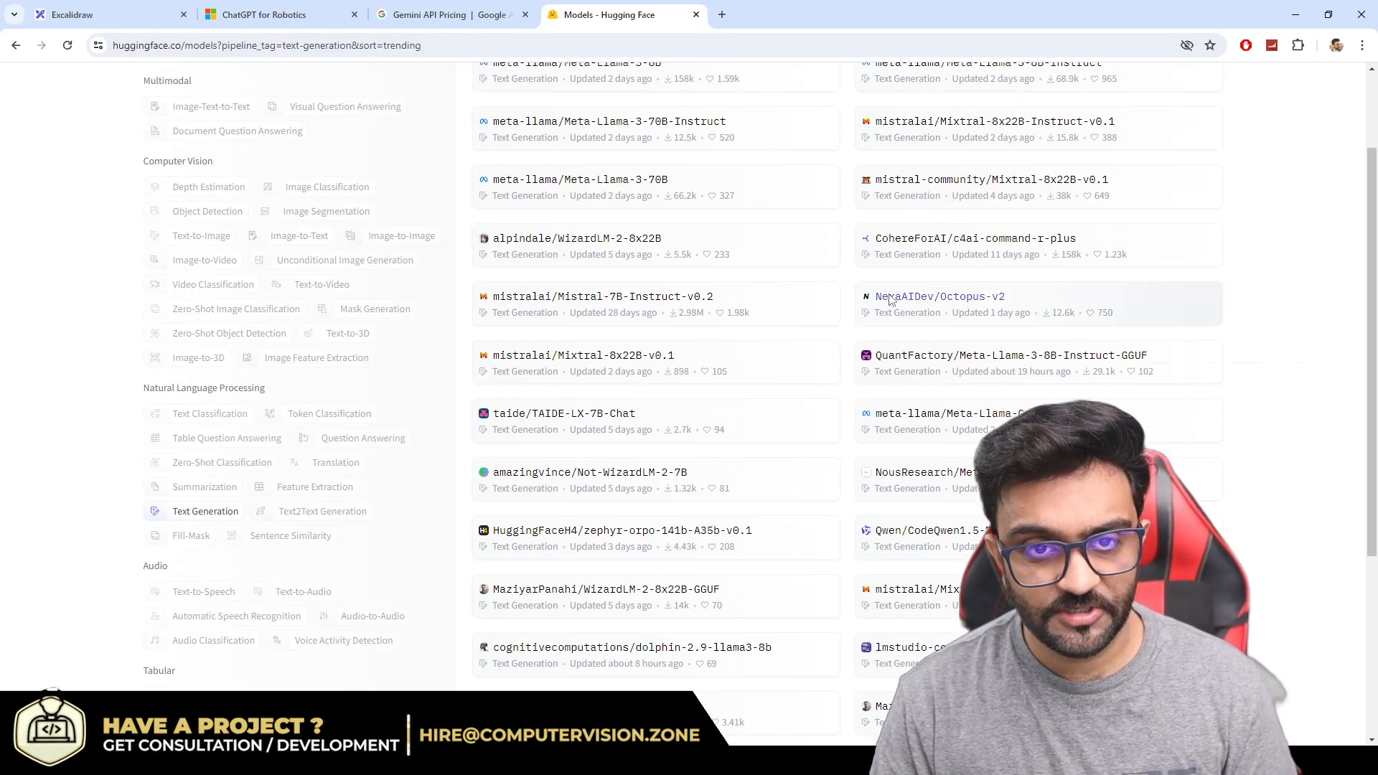
scroll("up", 3)
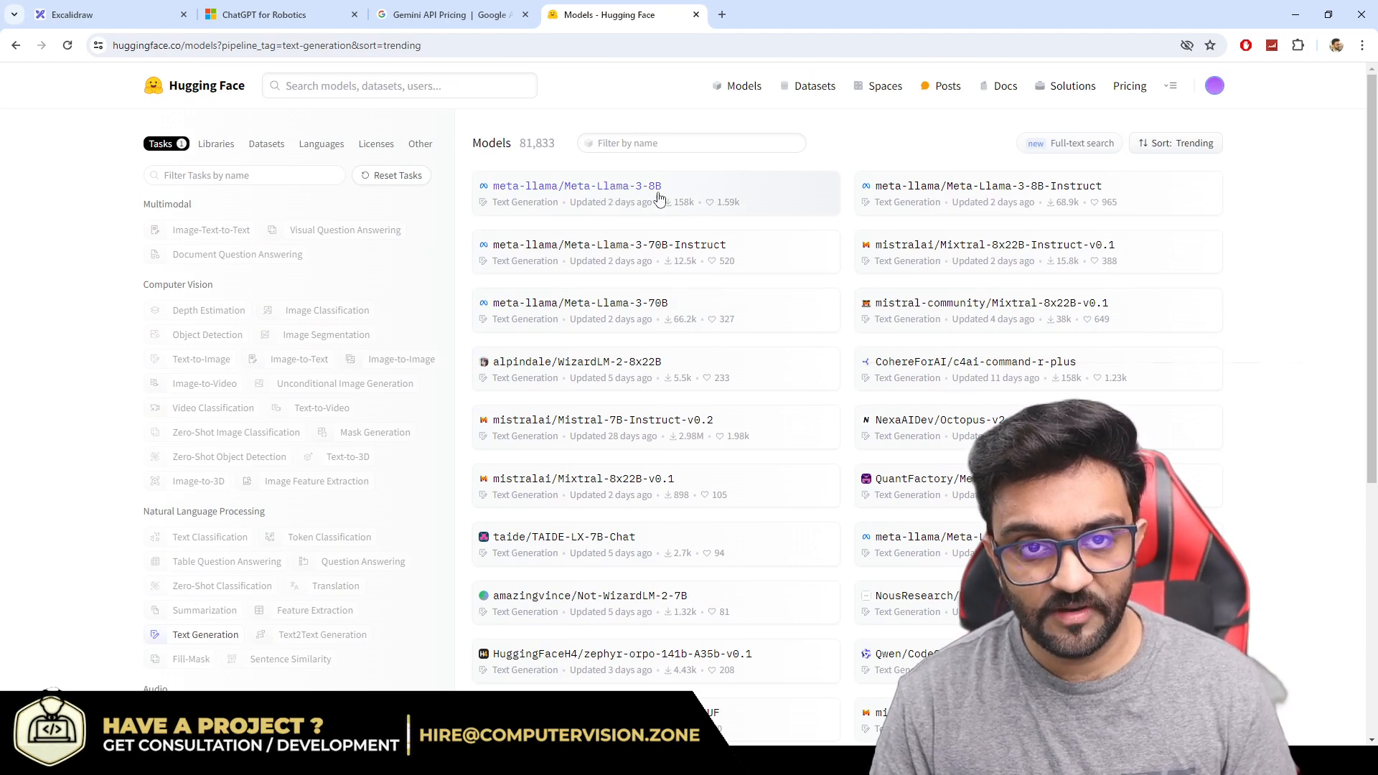
mouse_move(1042, 194)
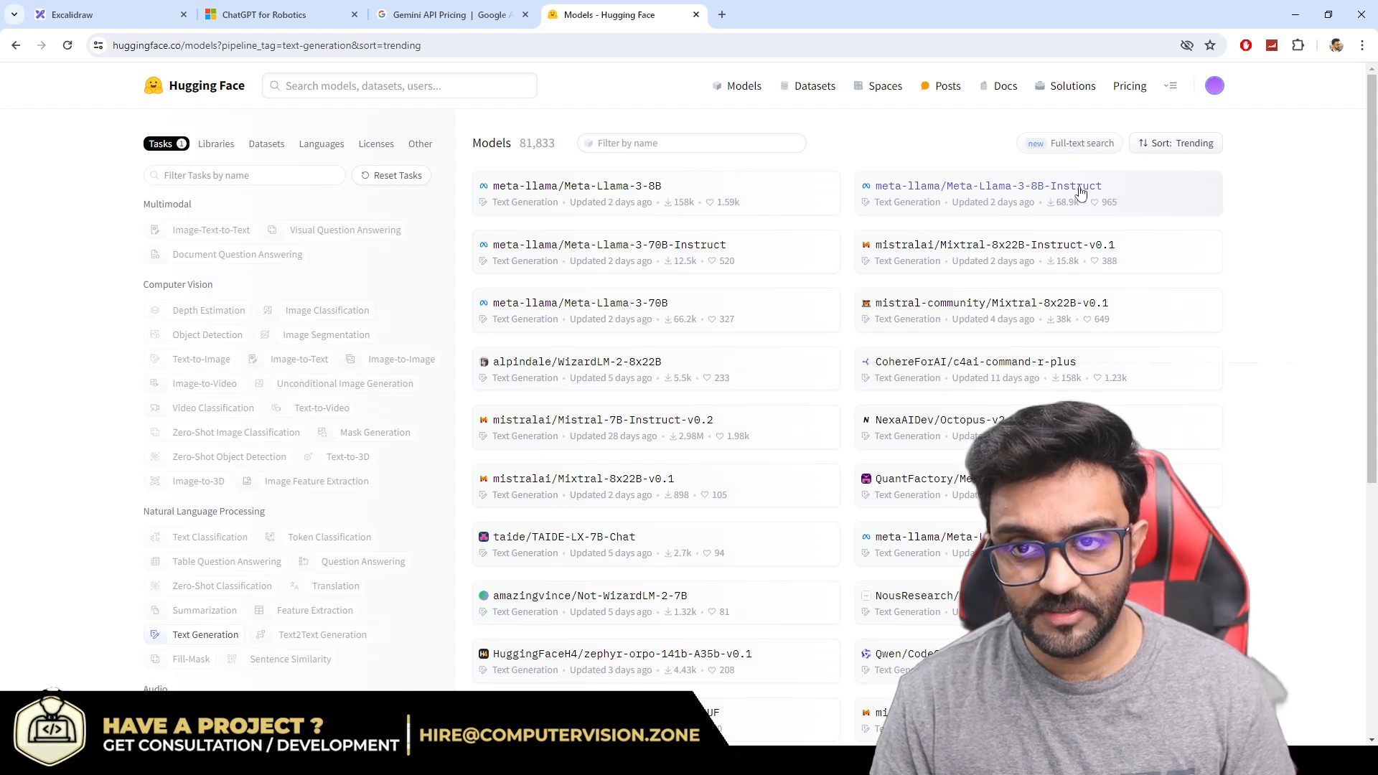
mouse_move(607, 247)
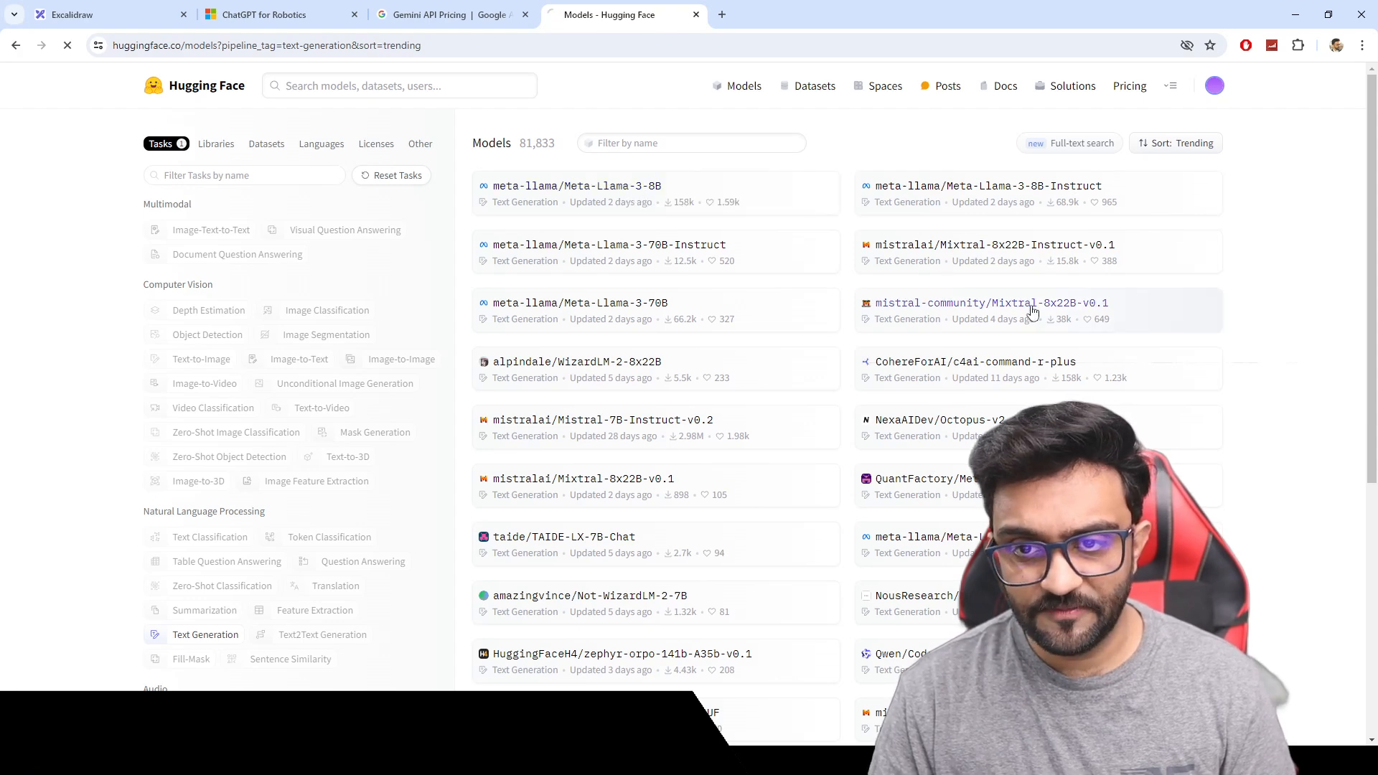
Step: View the Mixtral-8x22B-v0.1 model page and its Deploy options
left_click(992, 303)
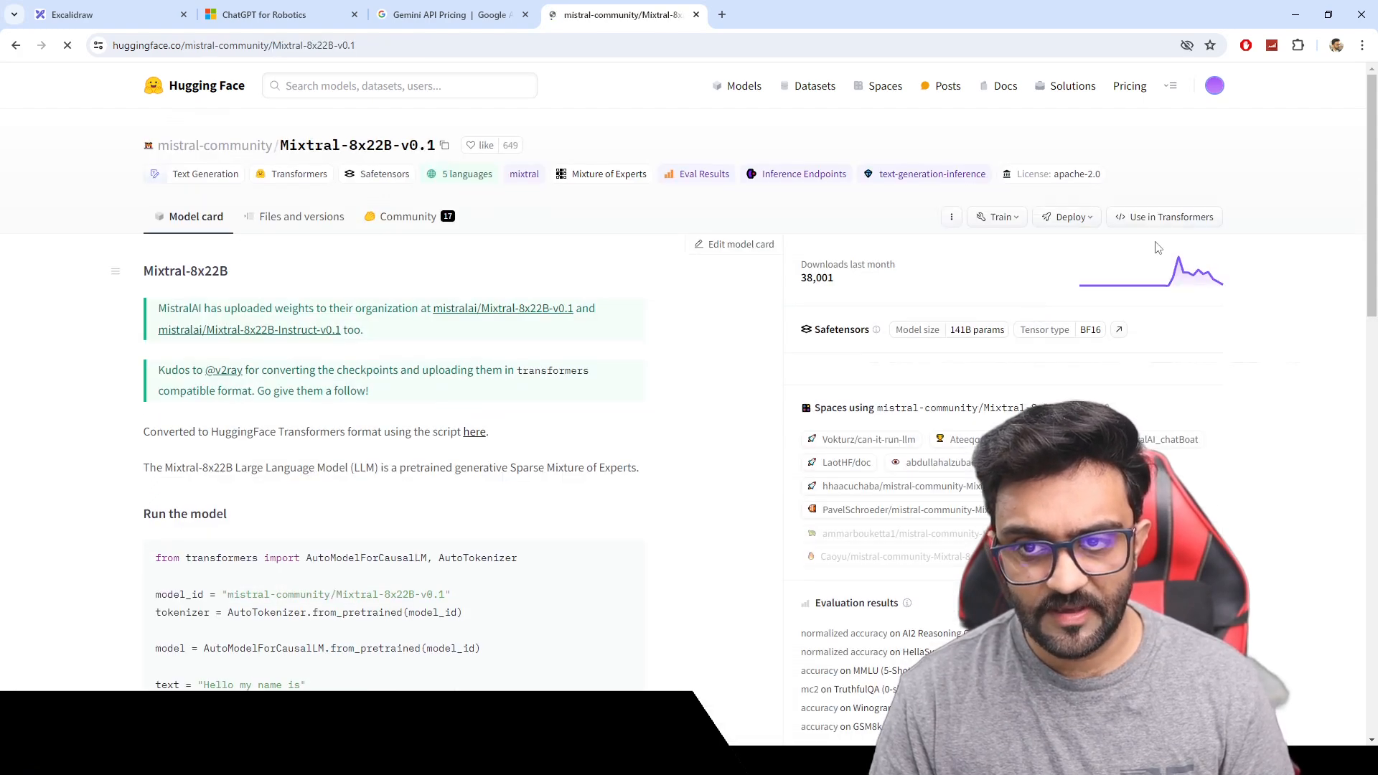
left_click(1067, 217)
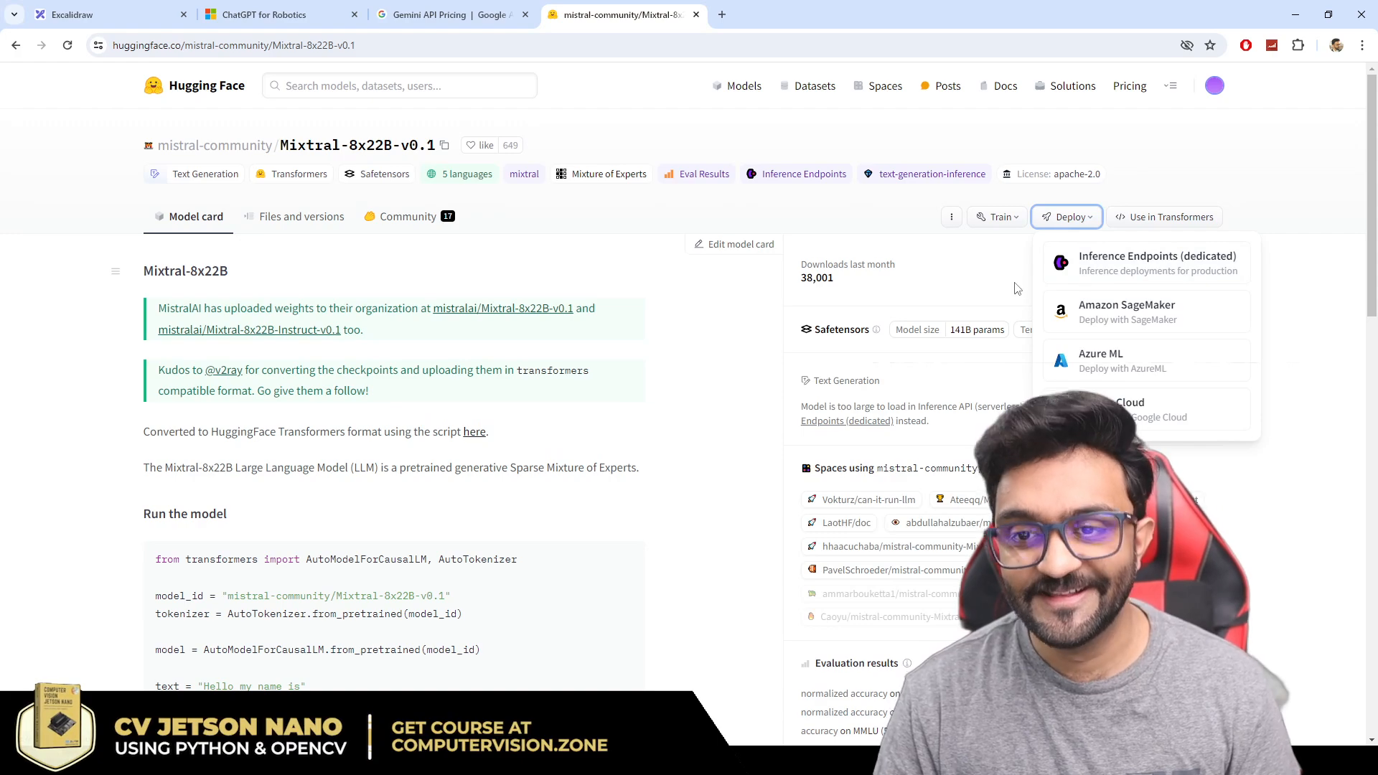
scroll("down", 3)
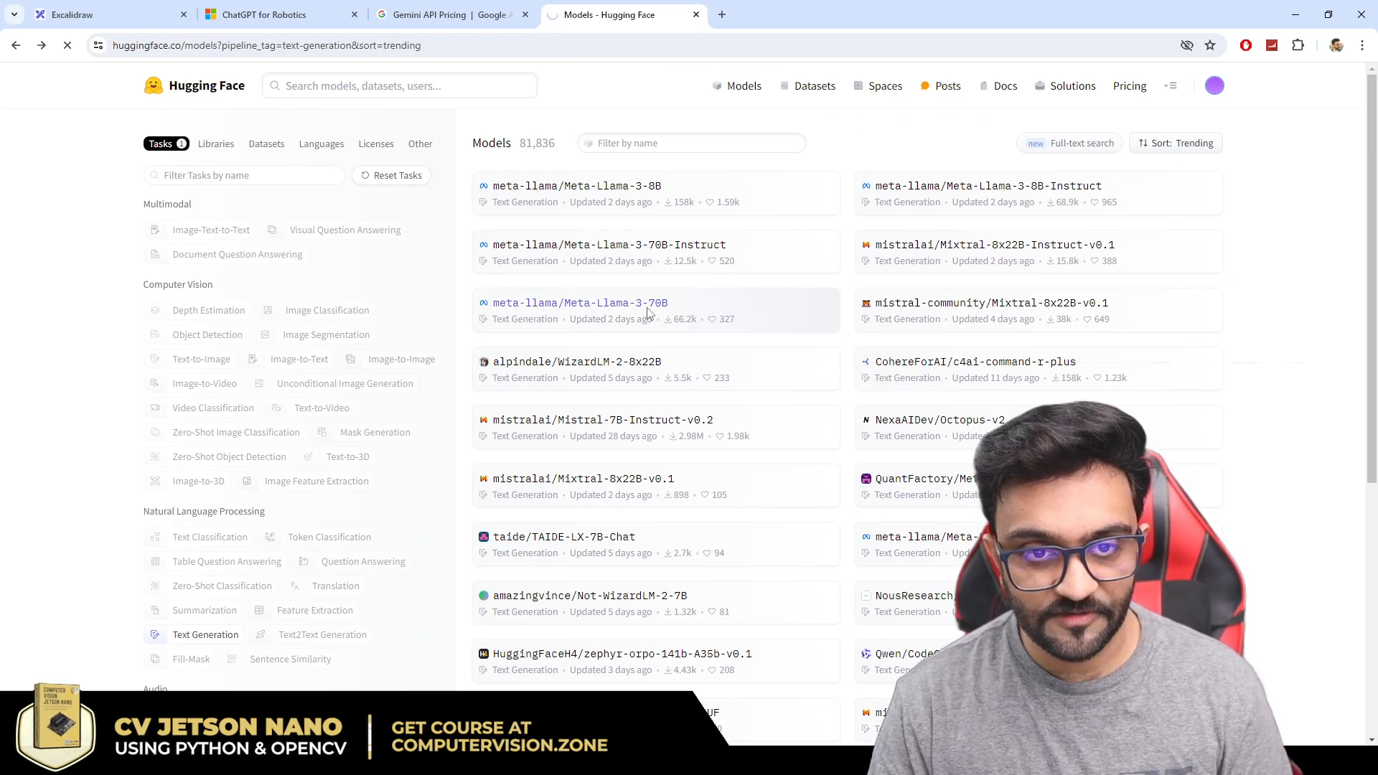
Step: View Meta-Llama-3-70B's serverless Inference API Python snippet under Deploy, then close it
left_click(579, 303)
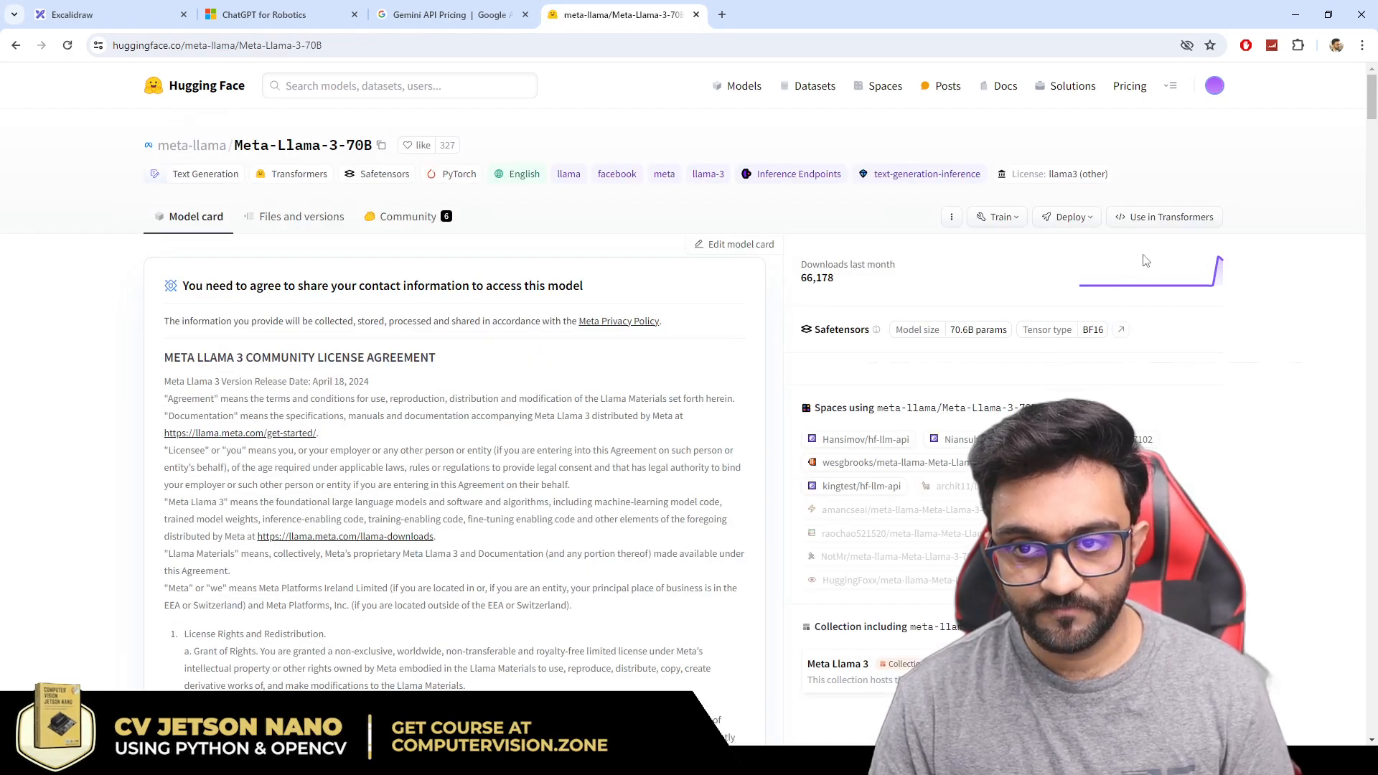
left_click(1066, 217)
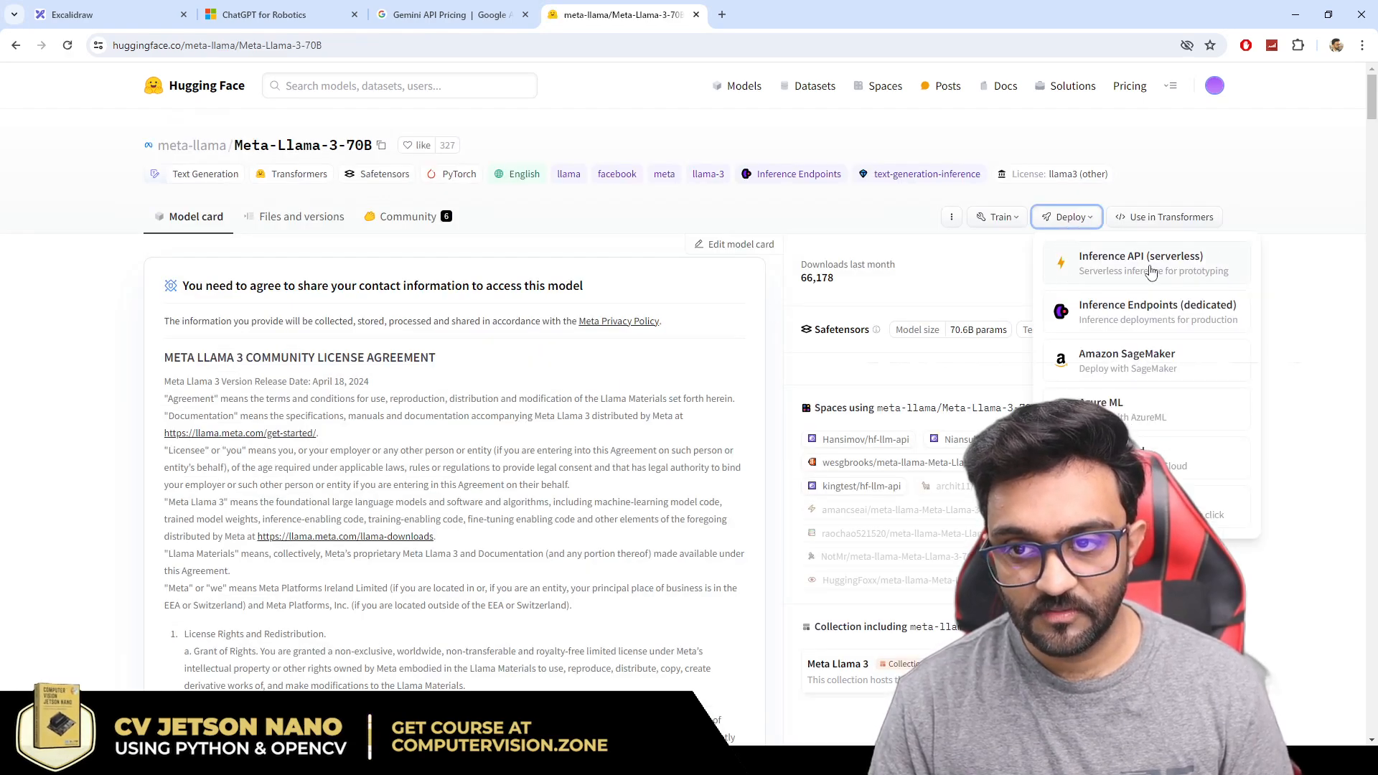
left_click(1140, 263)
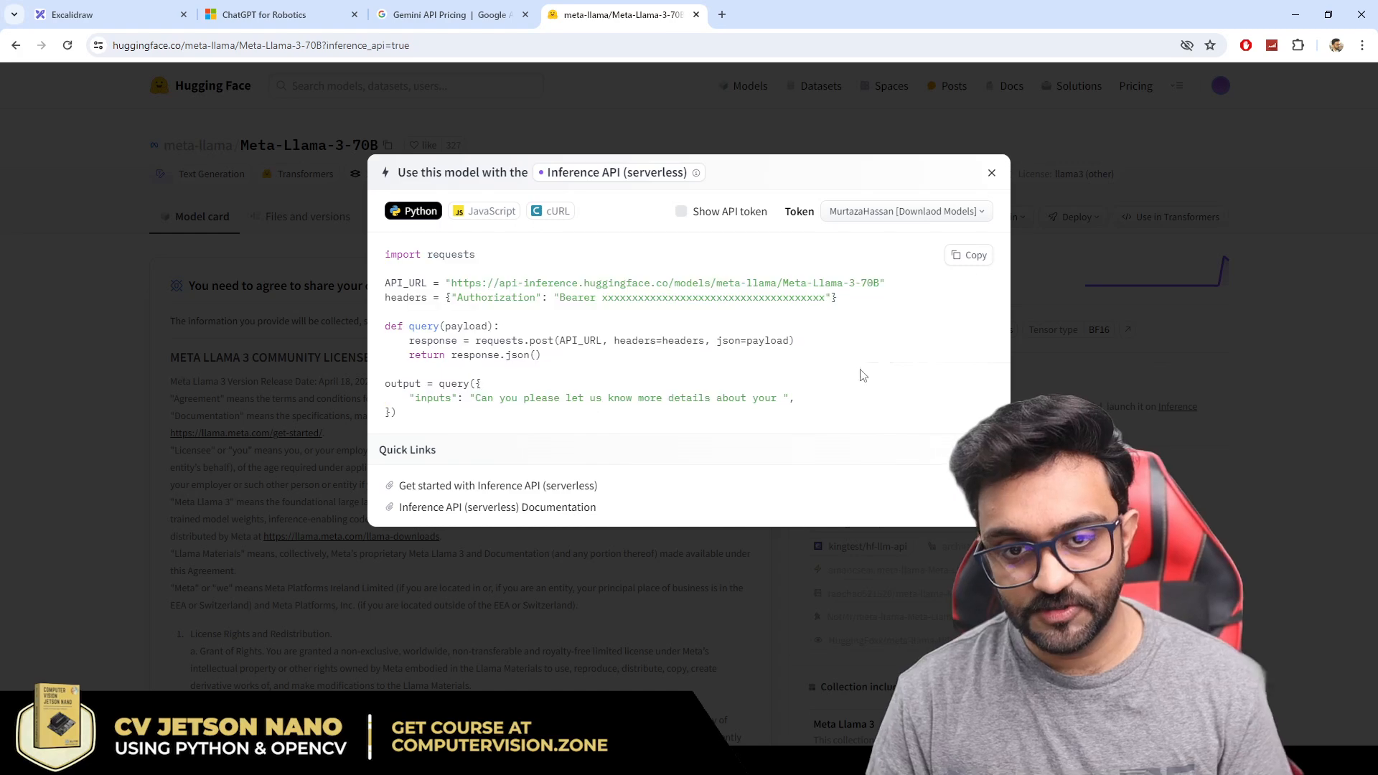
left_click(993, 172)
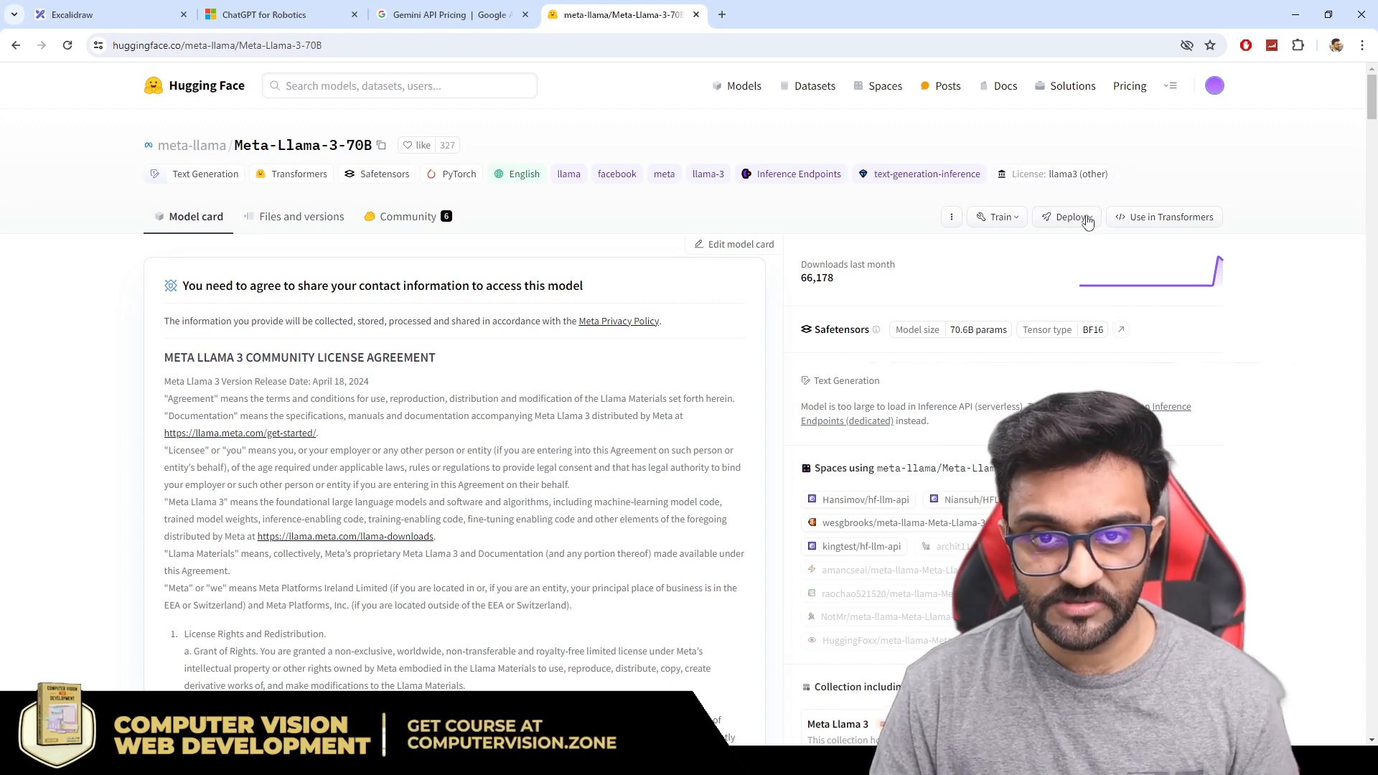
left_click(446, 14)
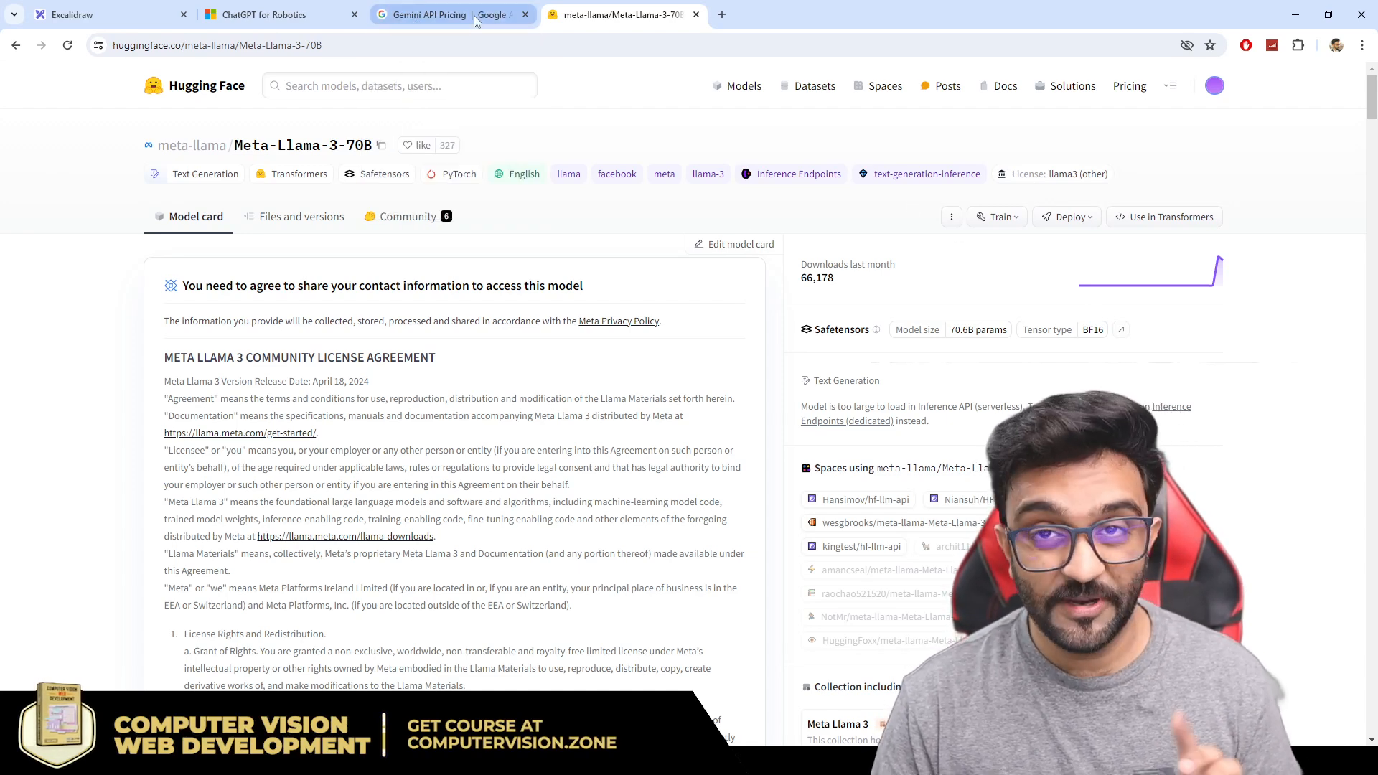
Step: Switch to the Gemini API pricing page showing free versus pay-as-you-go tiers
left_click(451, 15)
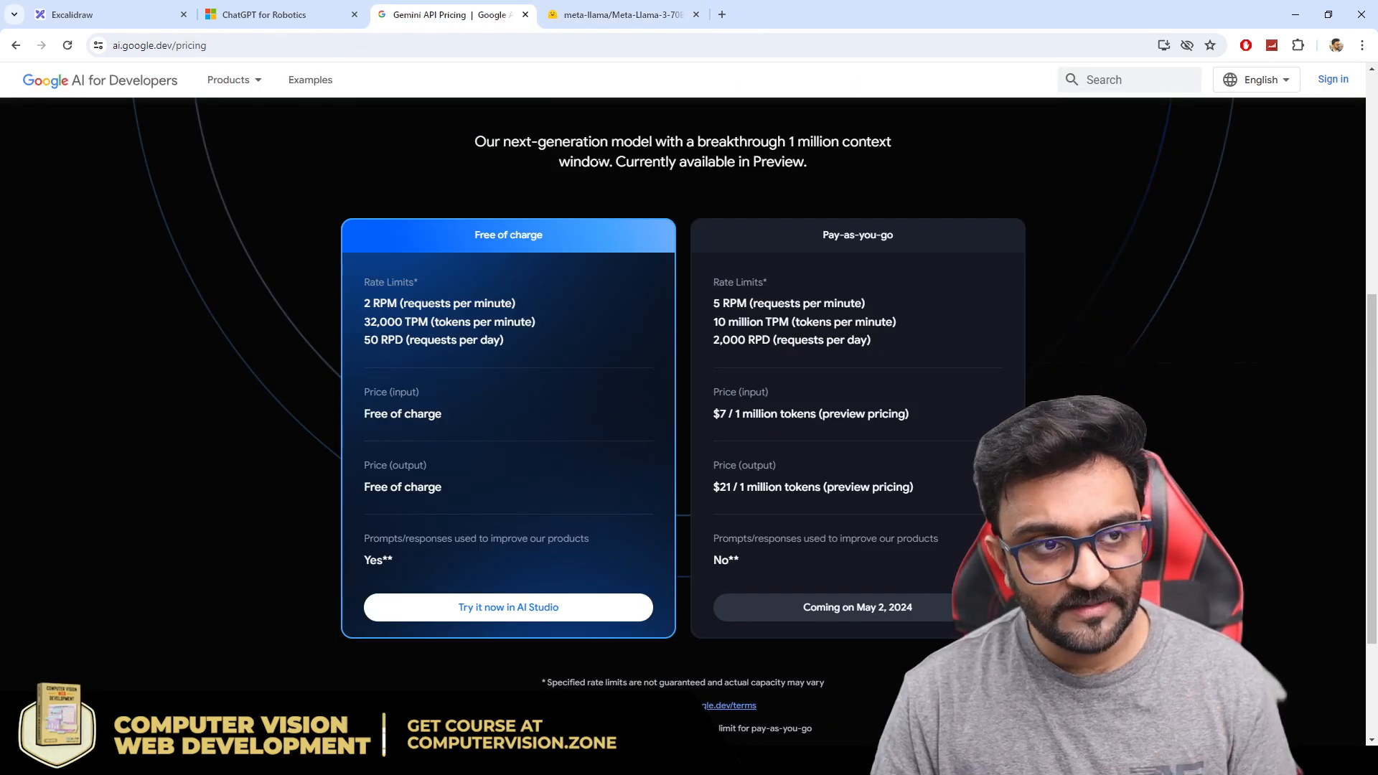
left_click(229, 79)
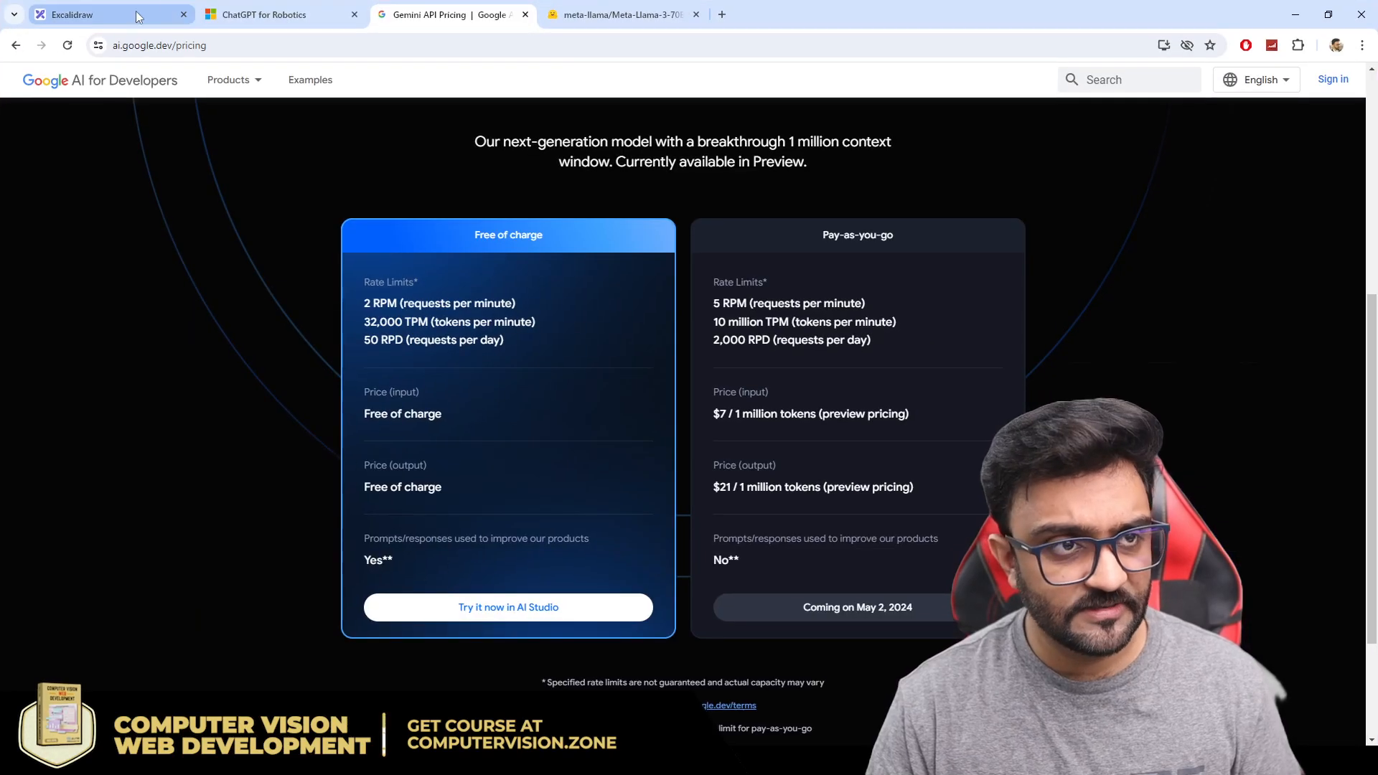
Step: Draw a red-outlined rectangle around 'Gemeni' in the AI model list of the drone diagram
left_click(105, 14)
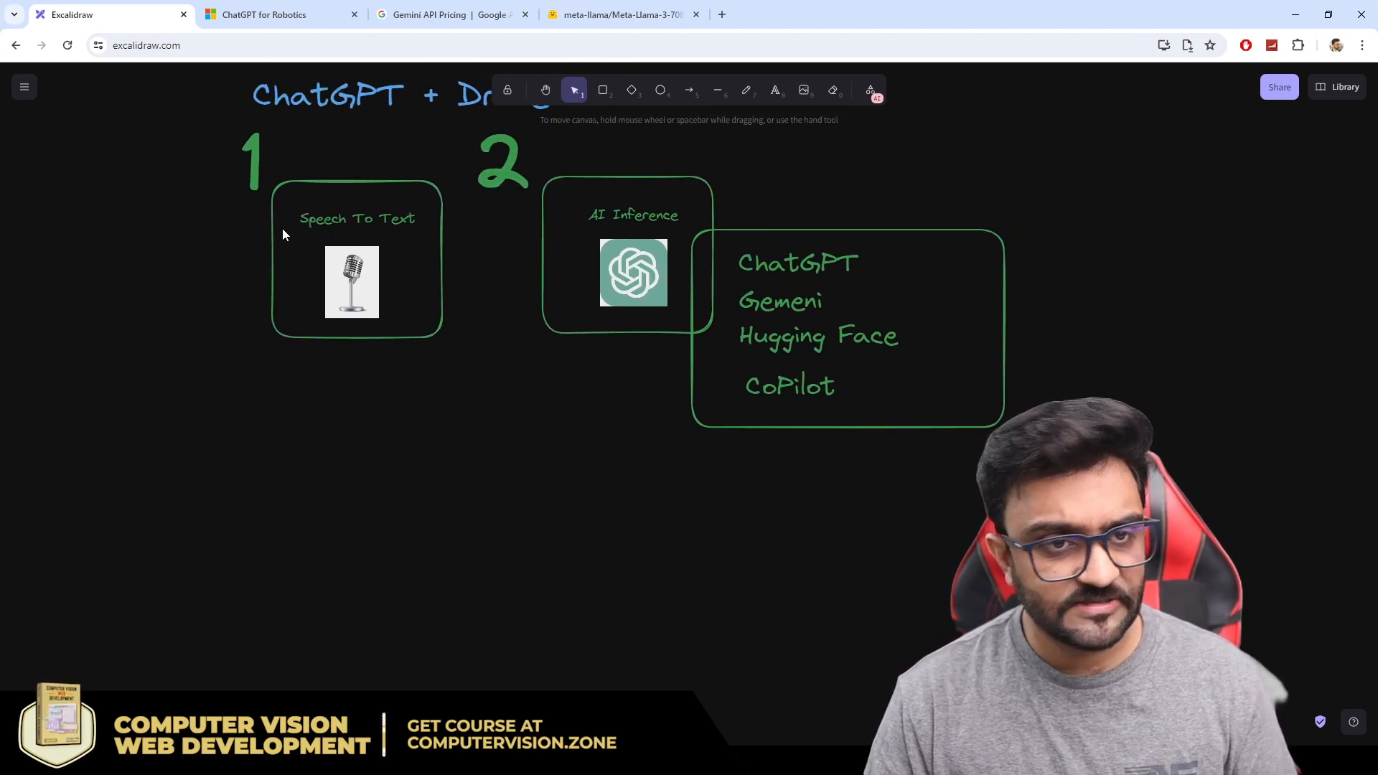
mouse_move(832, 261)
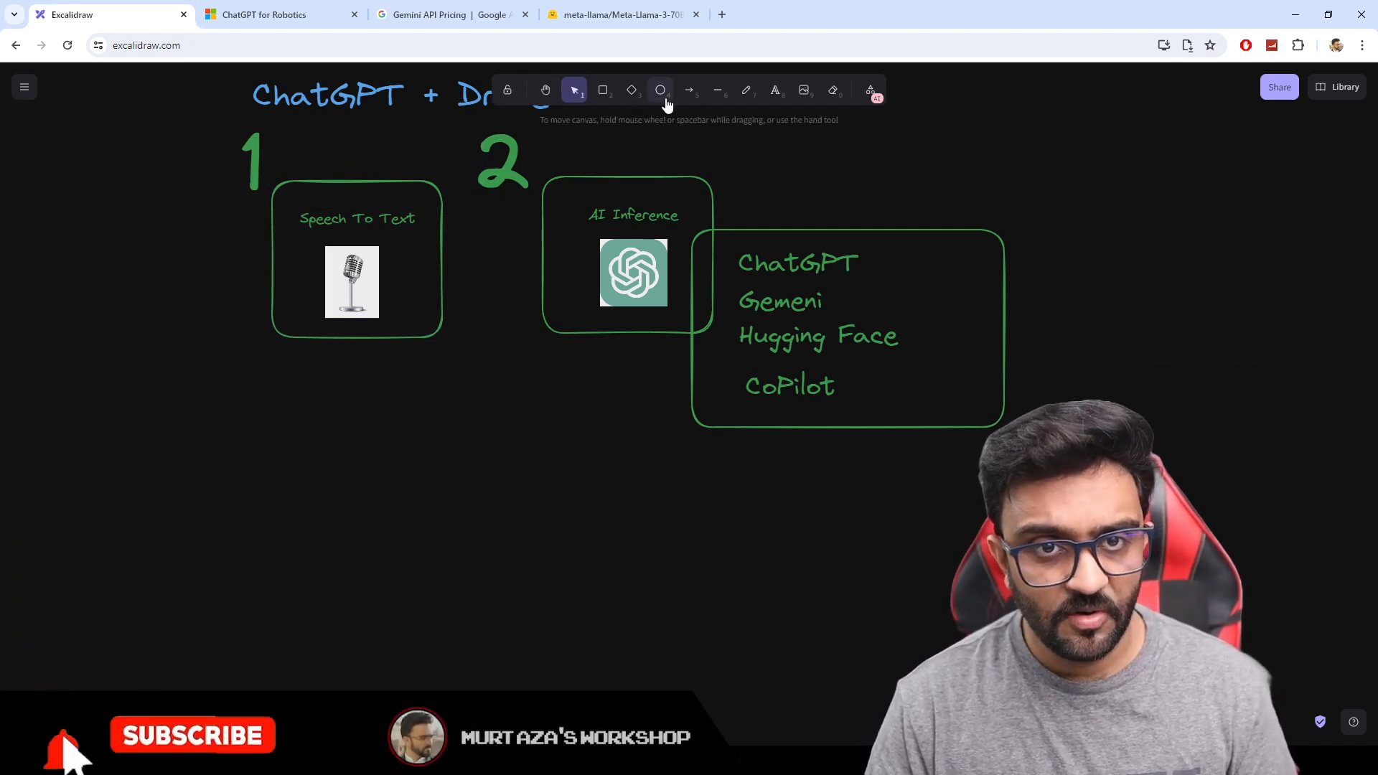
left_click(631, 90)
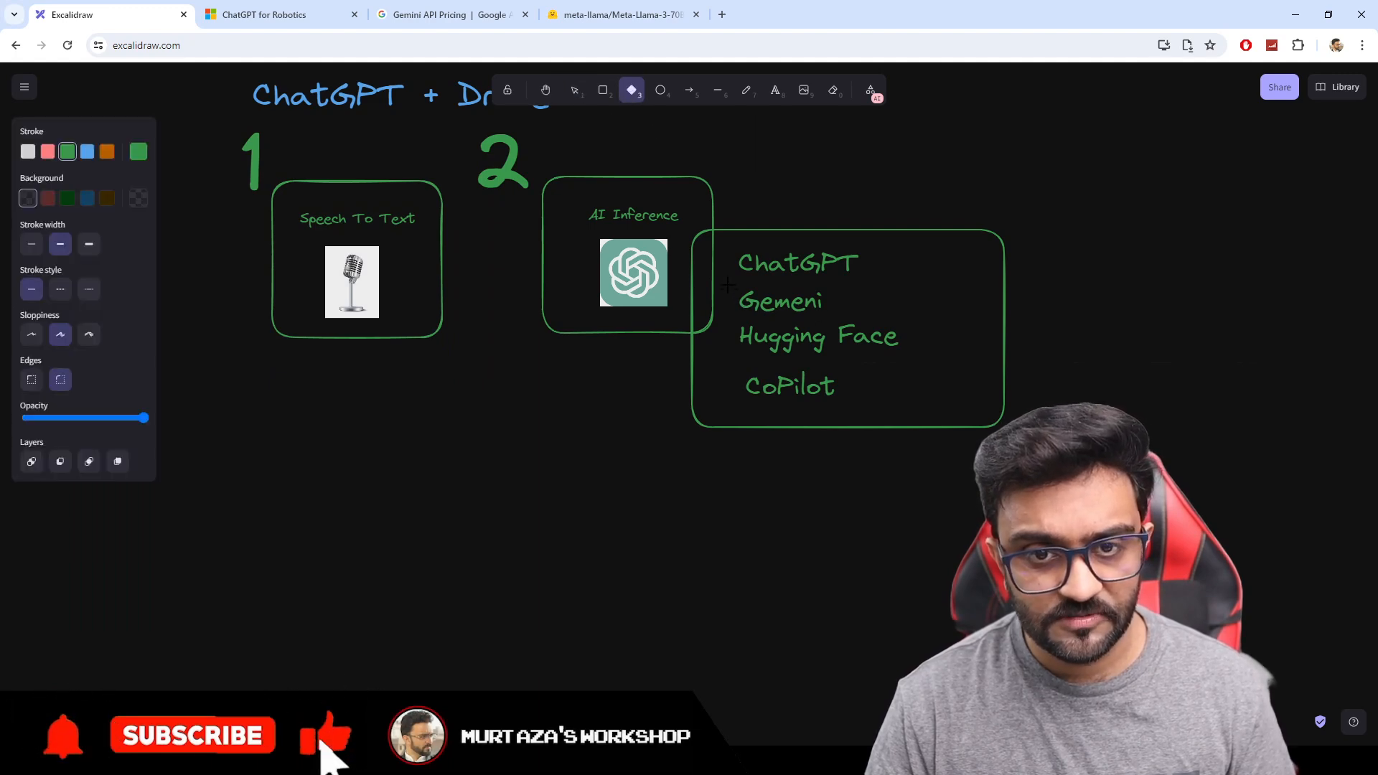
left_click(575, 89)
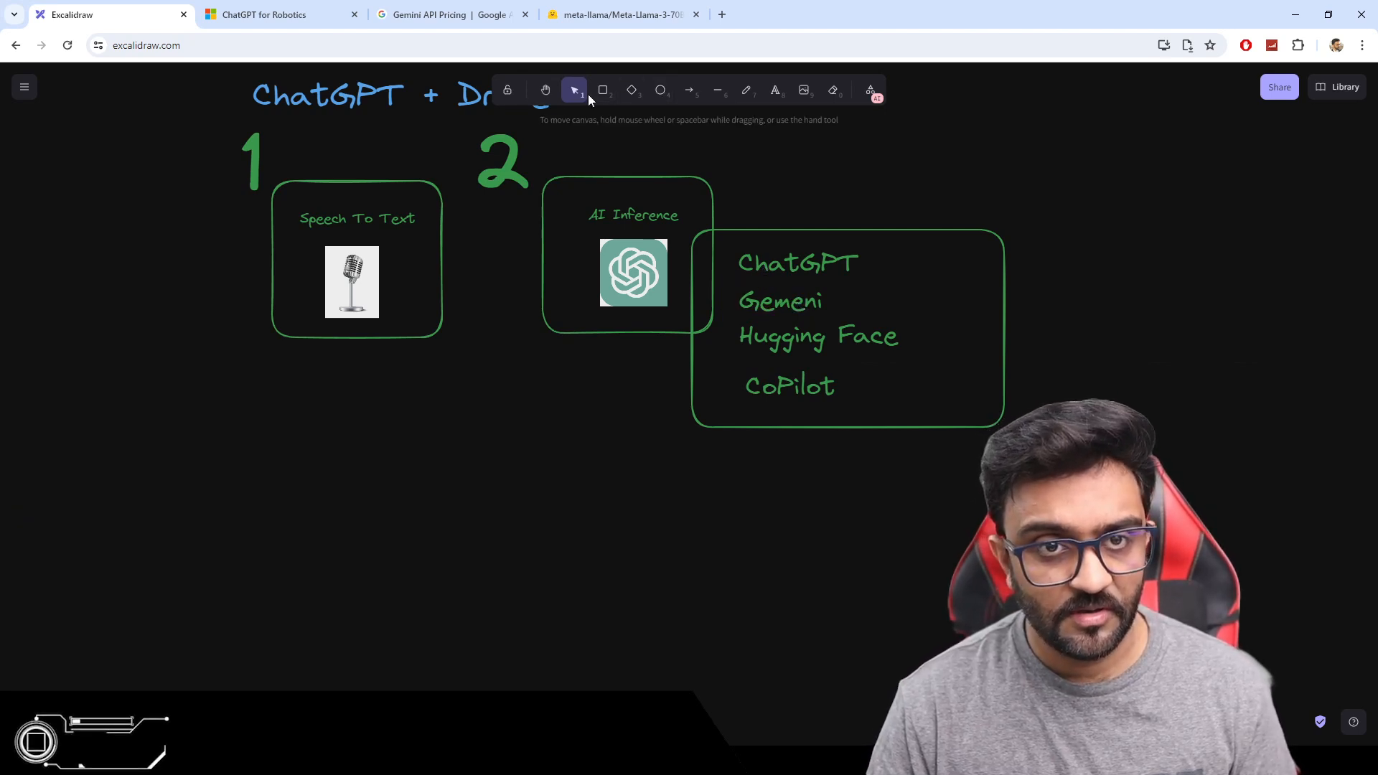
left_click(603, 89)
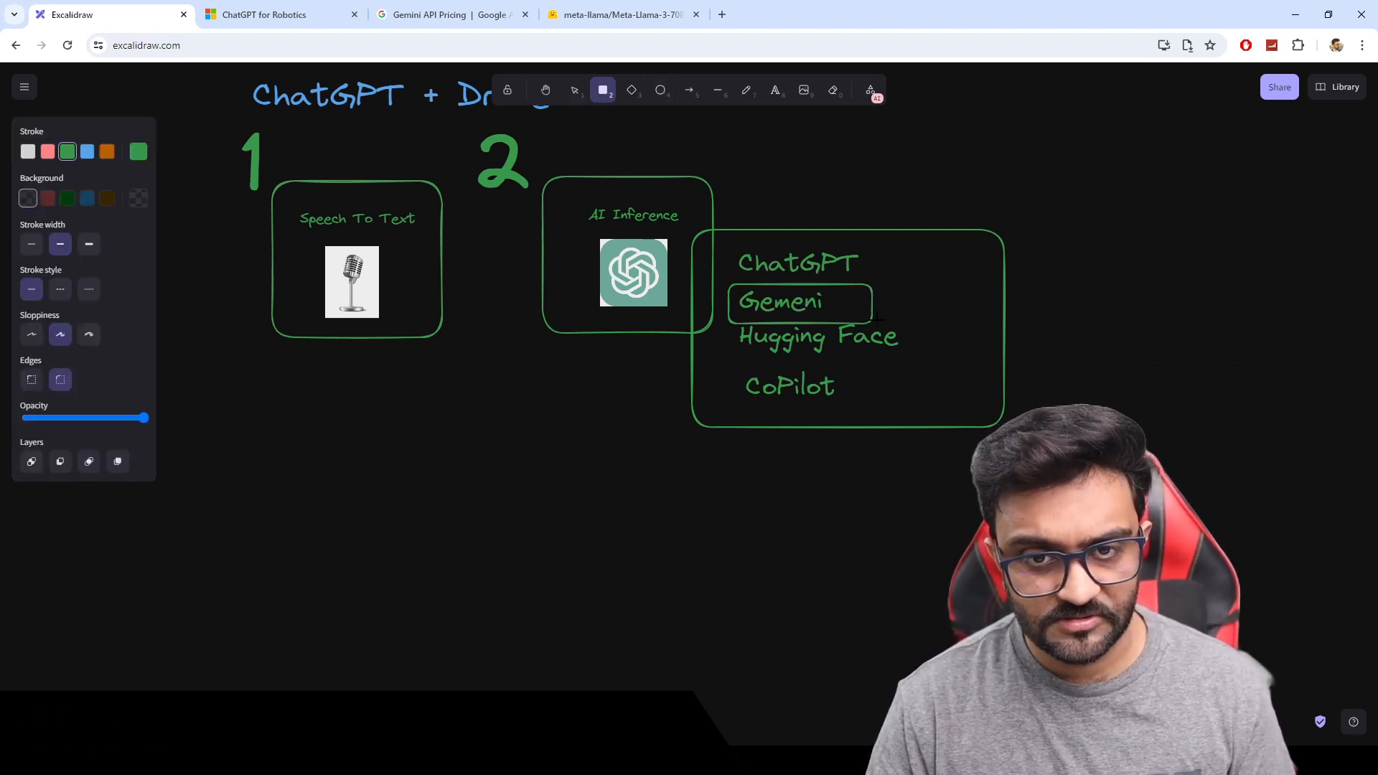
left_click(799, 302)
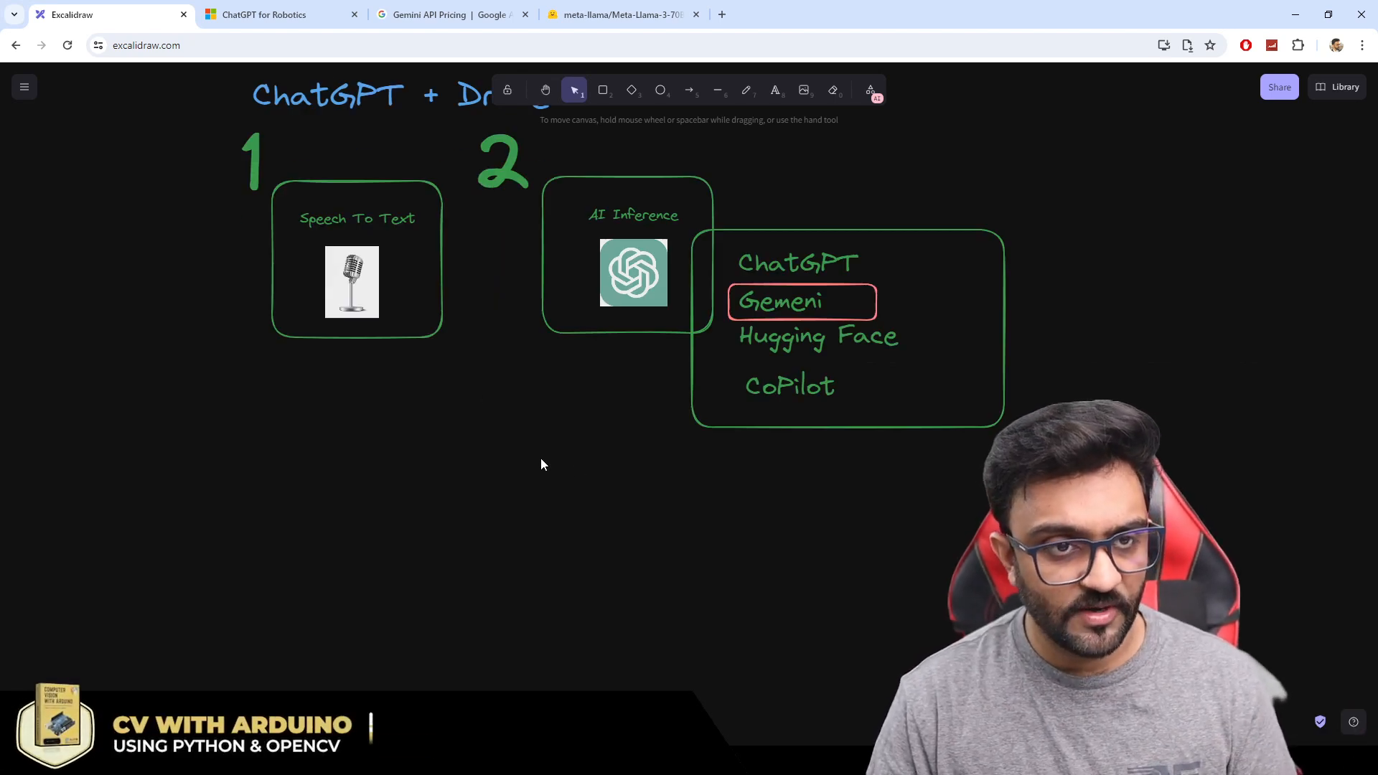
left_click(252, 160)
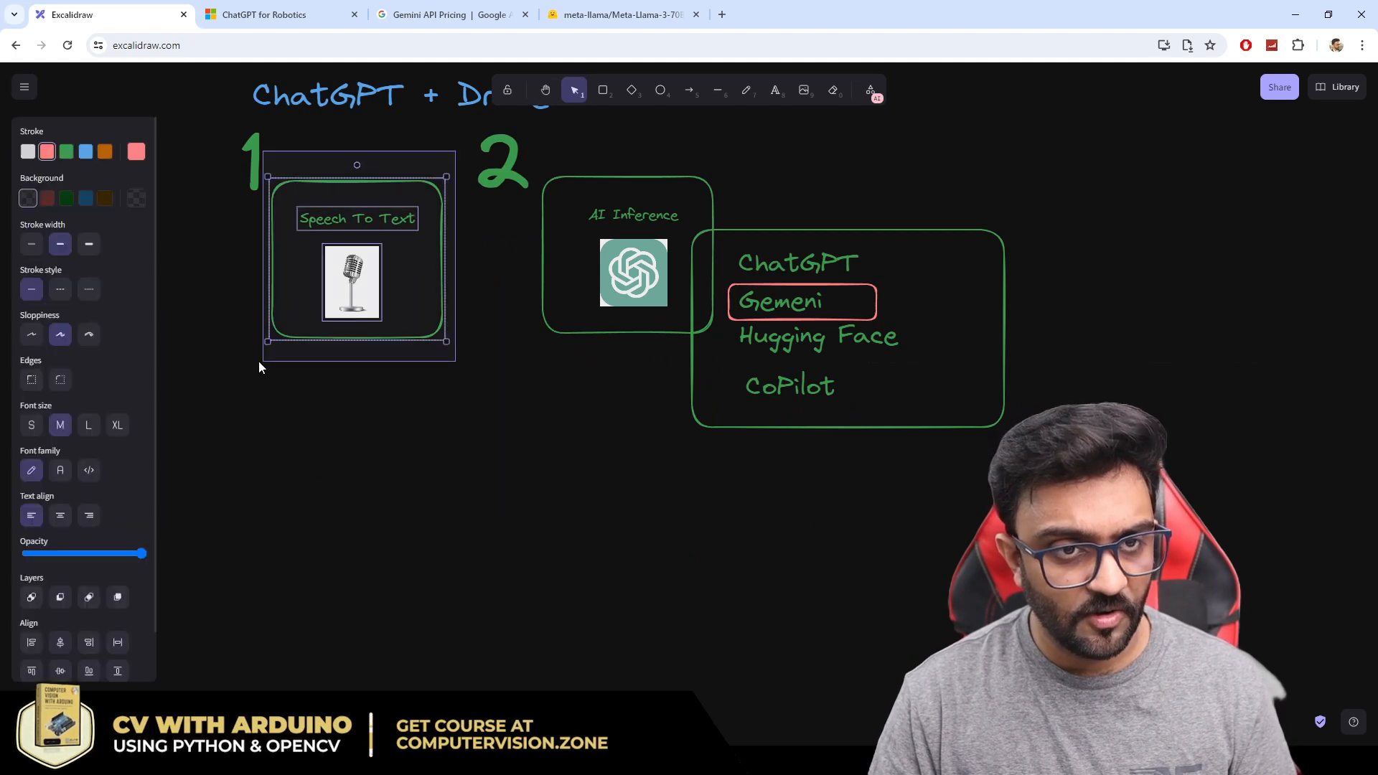
Step: Duplicate the Speech To Text step below it, renumber it 3 and rename the heading to Prompt
left_click_drag(356, 282, 386, 369)
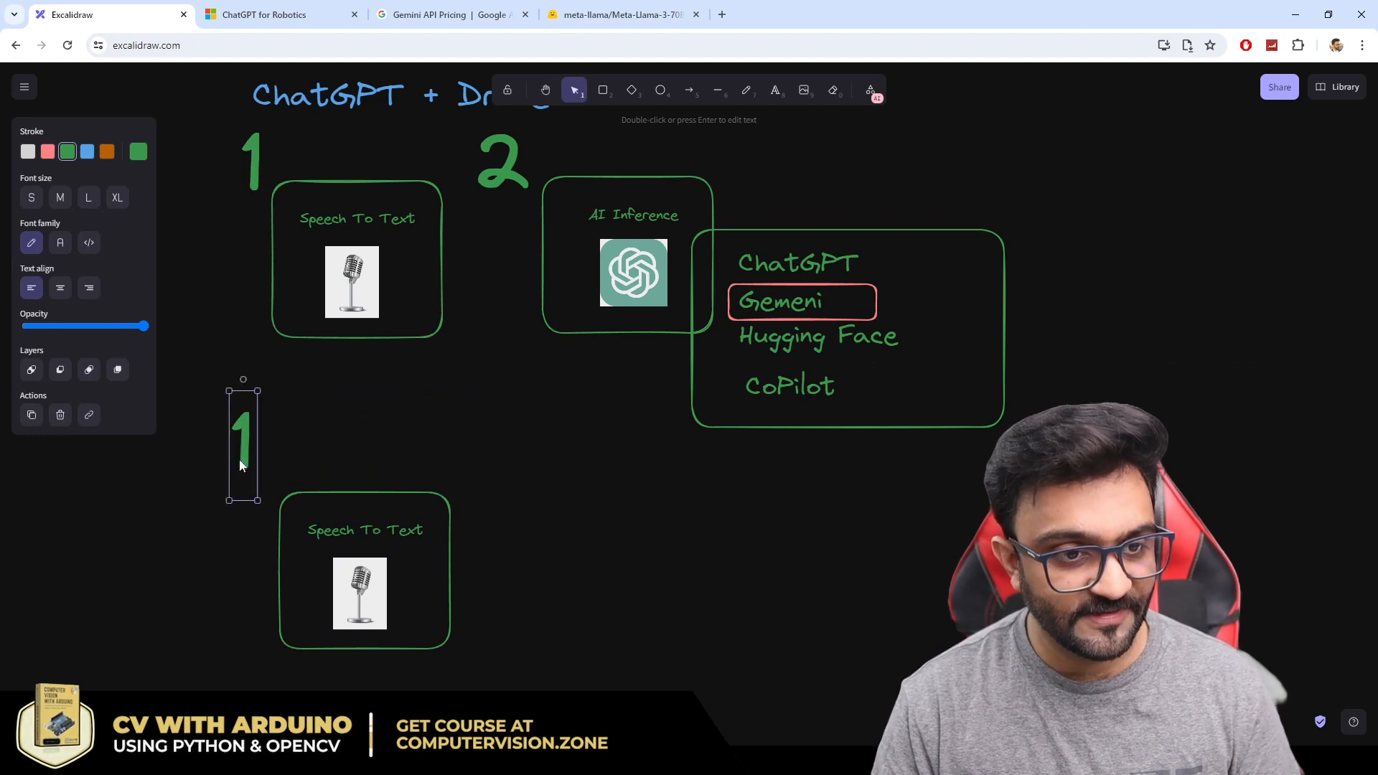
type("3")
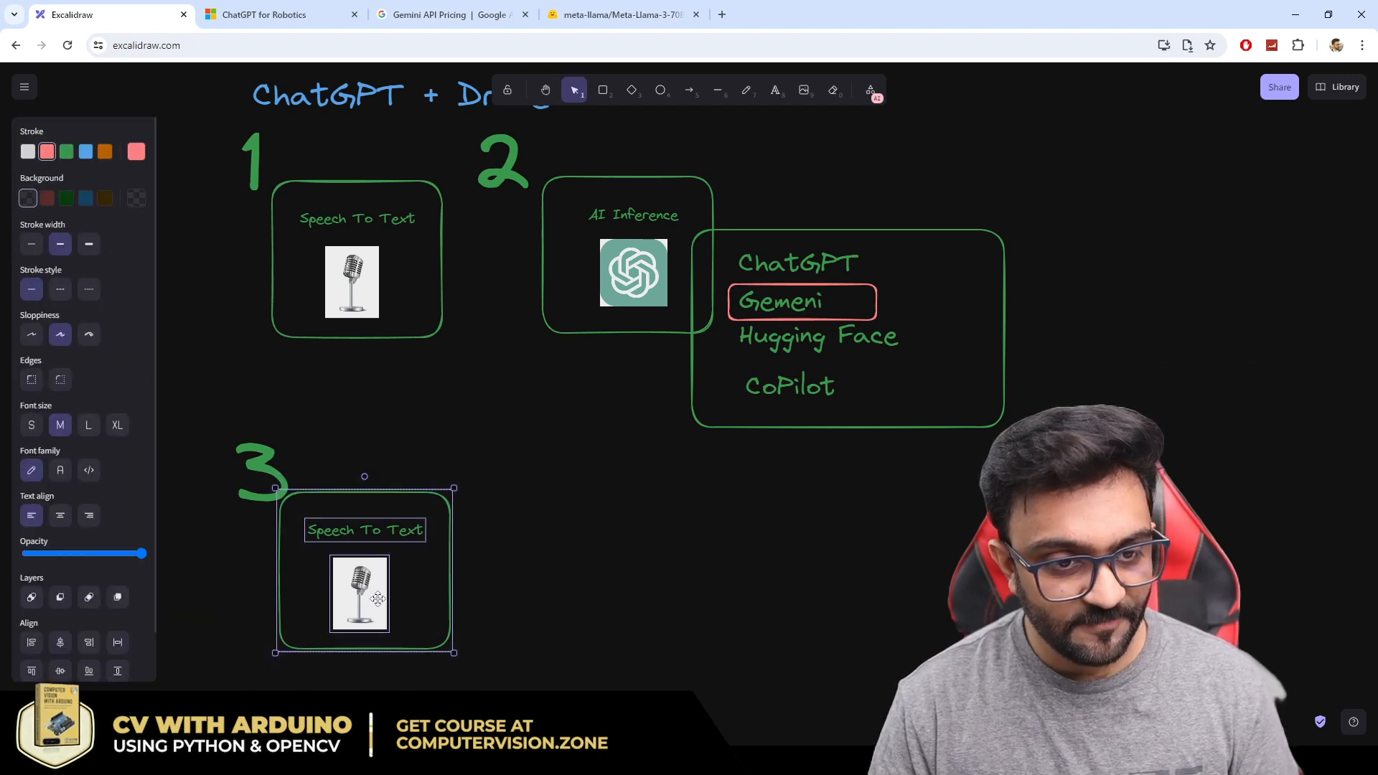
double_click(363, 530)
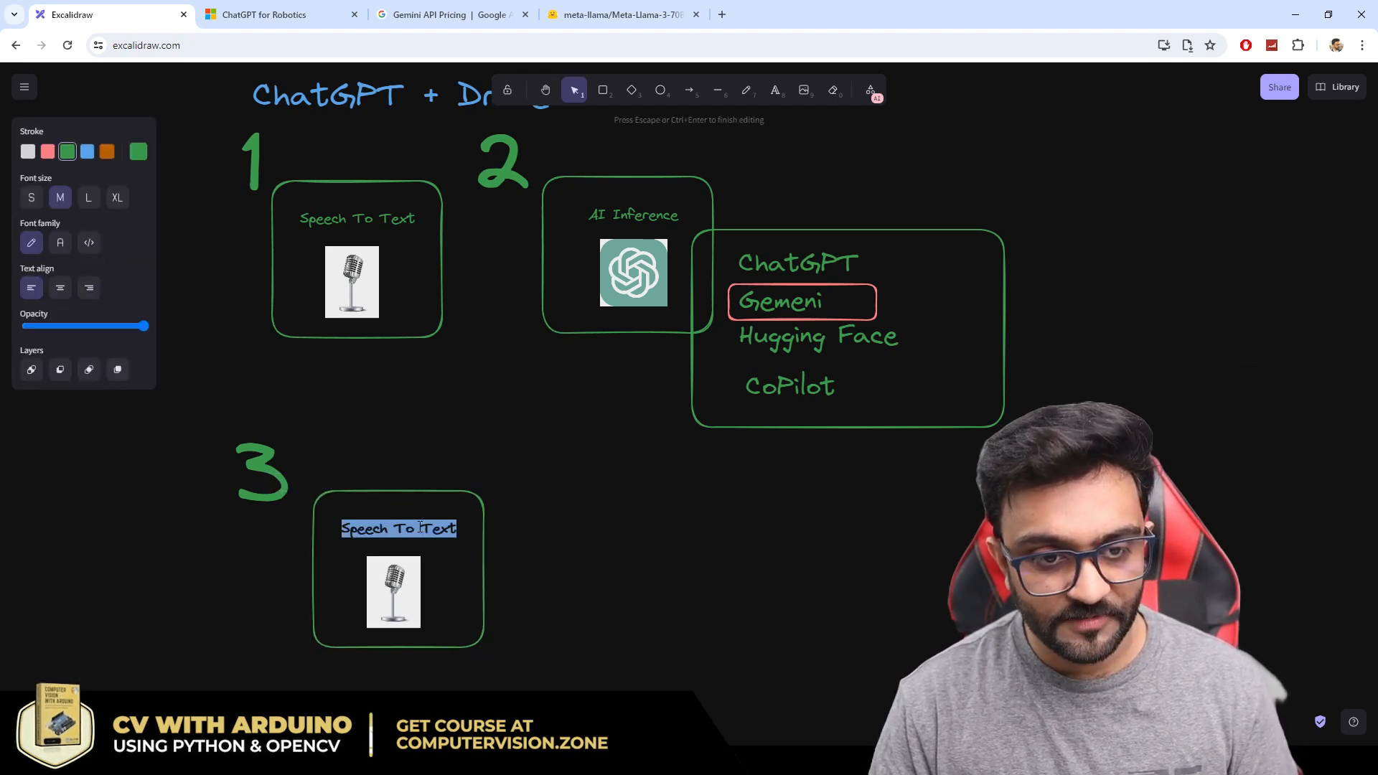
type("Prompt")
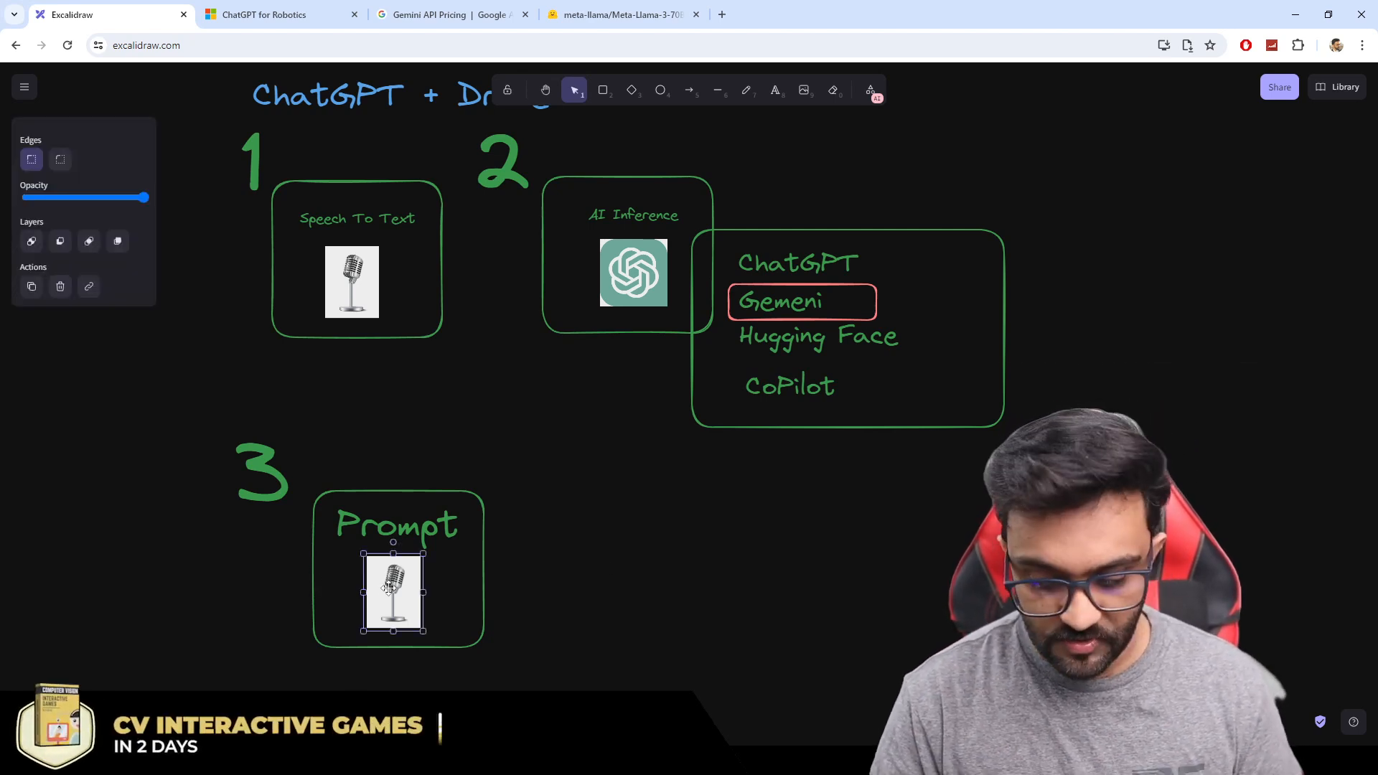
Step: Replace the microphone picture with a robot image shrunk to fit the Prompt box
key("Delete")
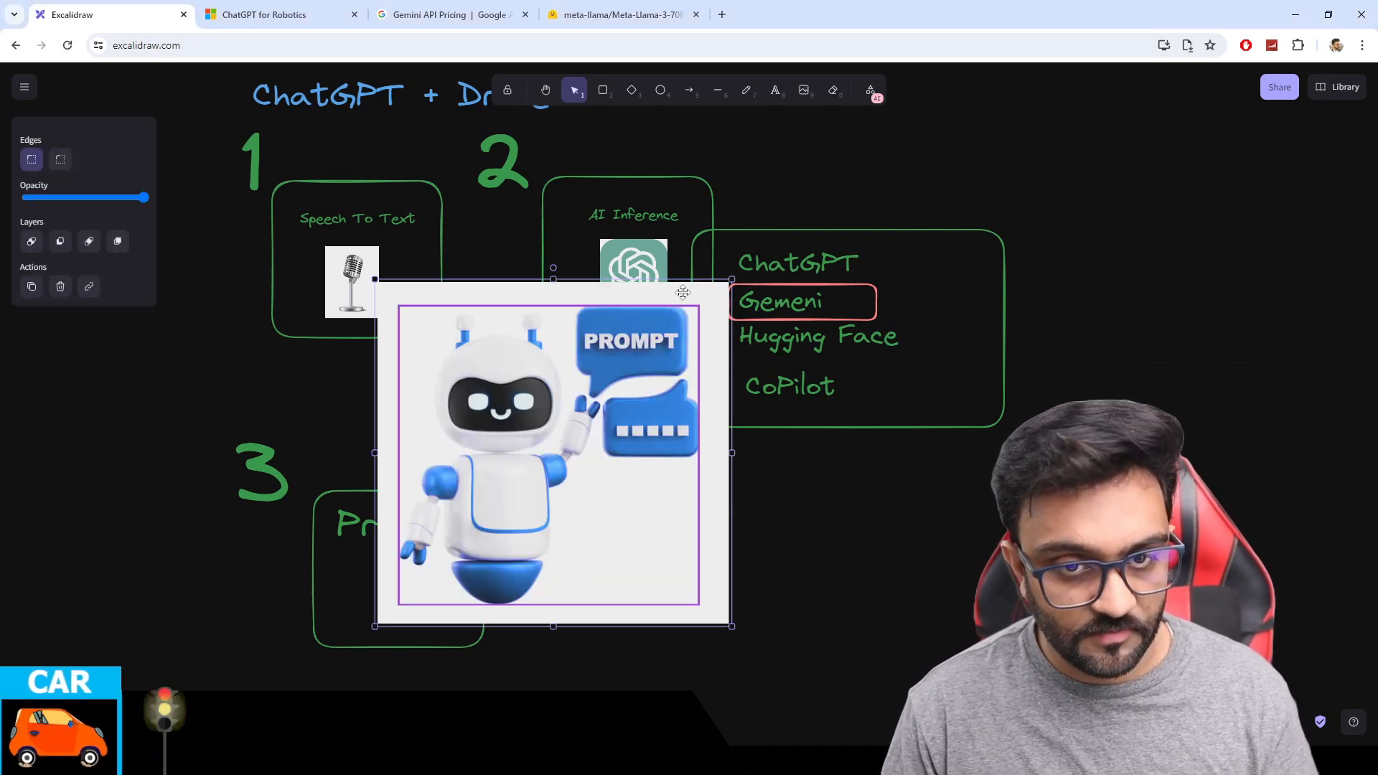
left_click_drag(551, 452, 406, 593)
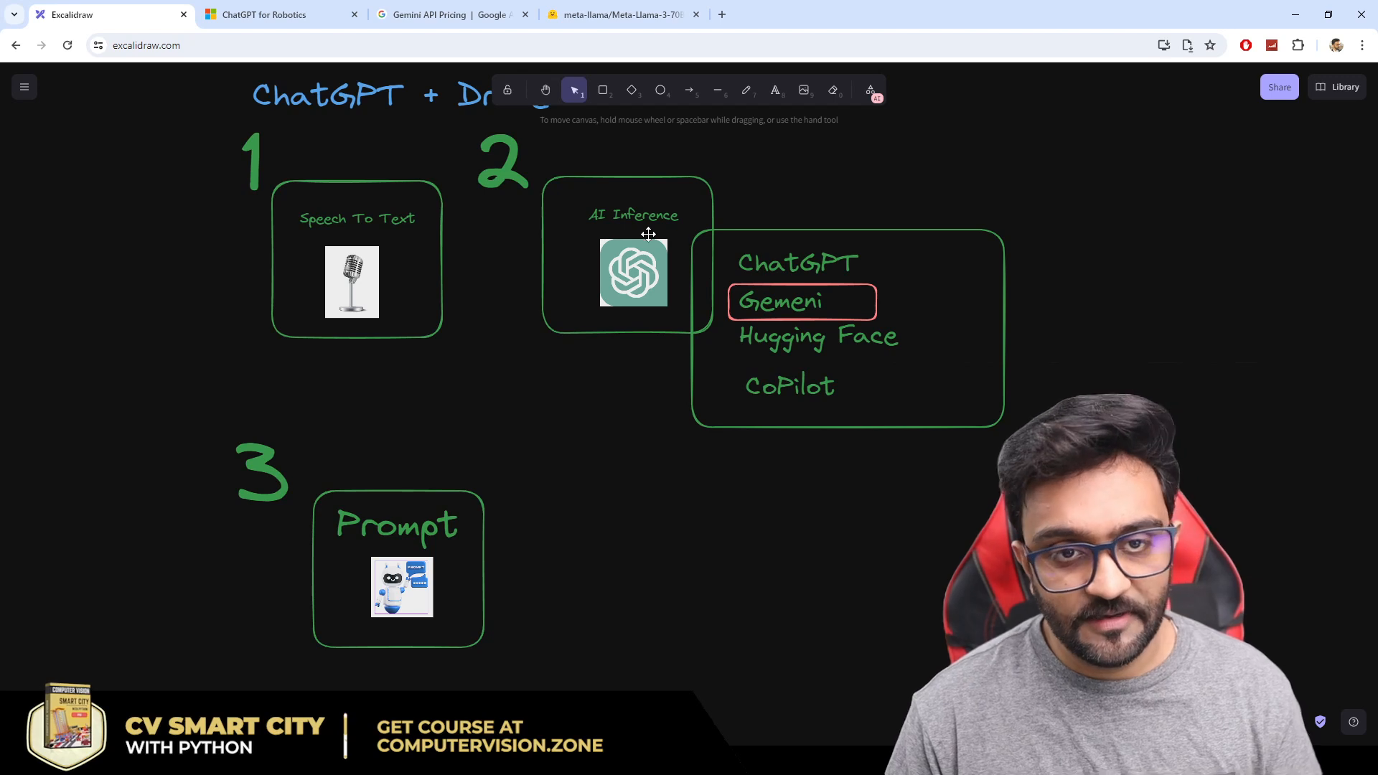
mouse_move(609, 271)
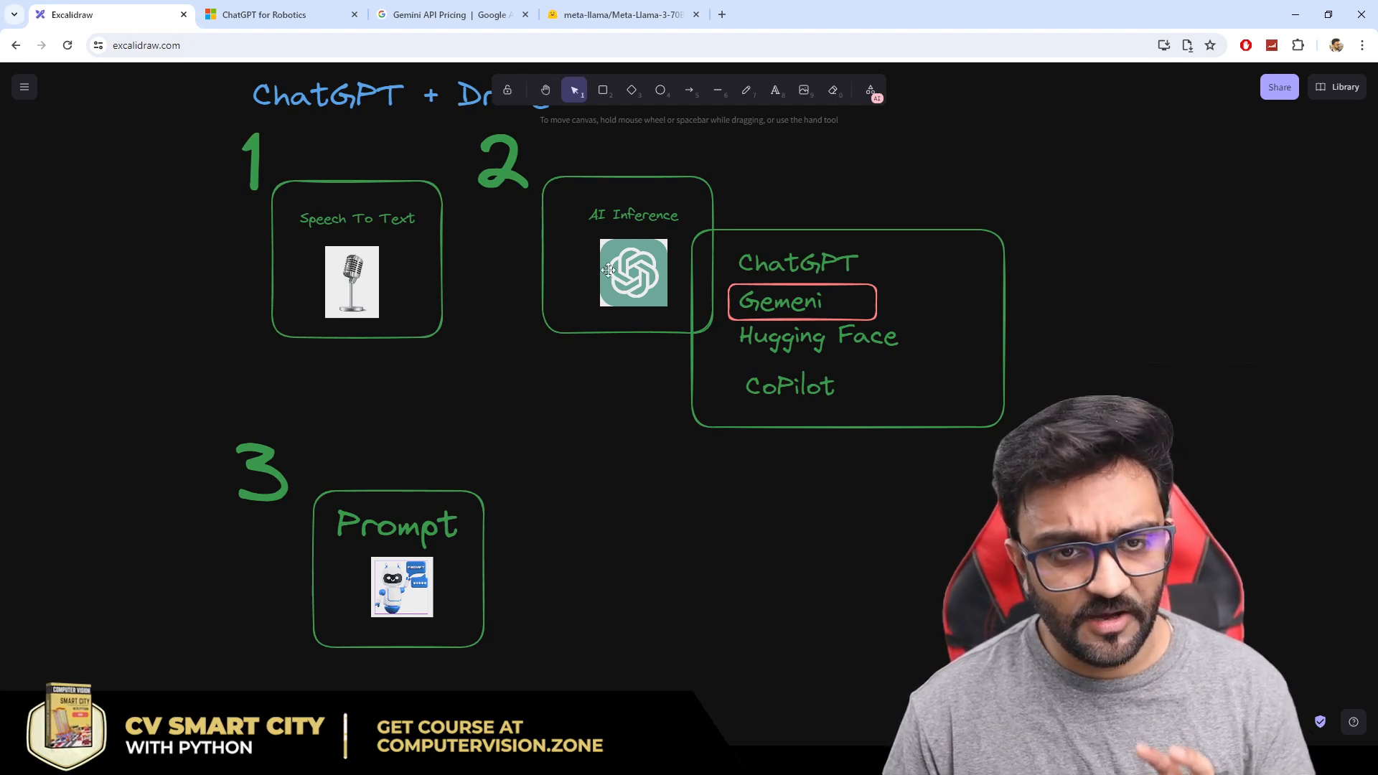
mouse_move(586, 204)
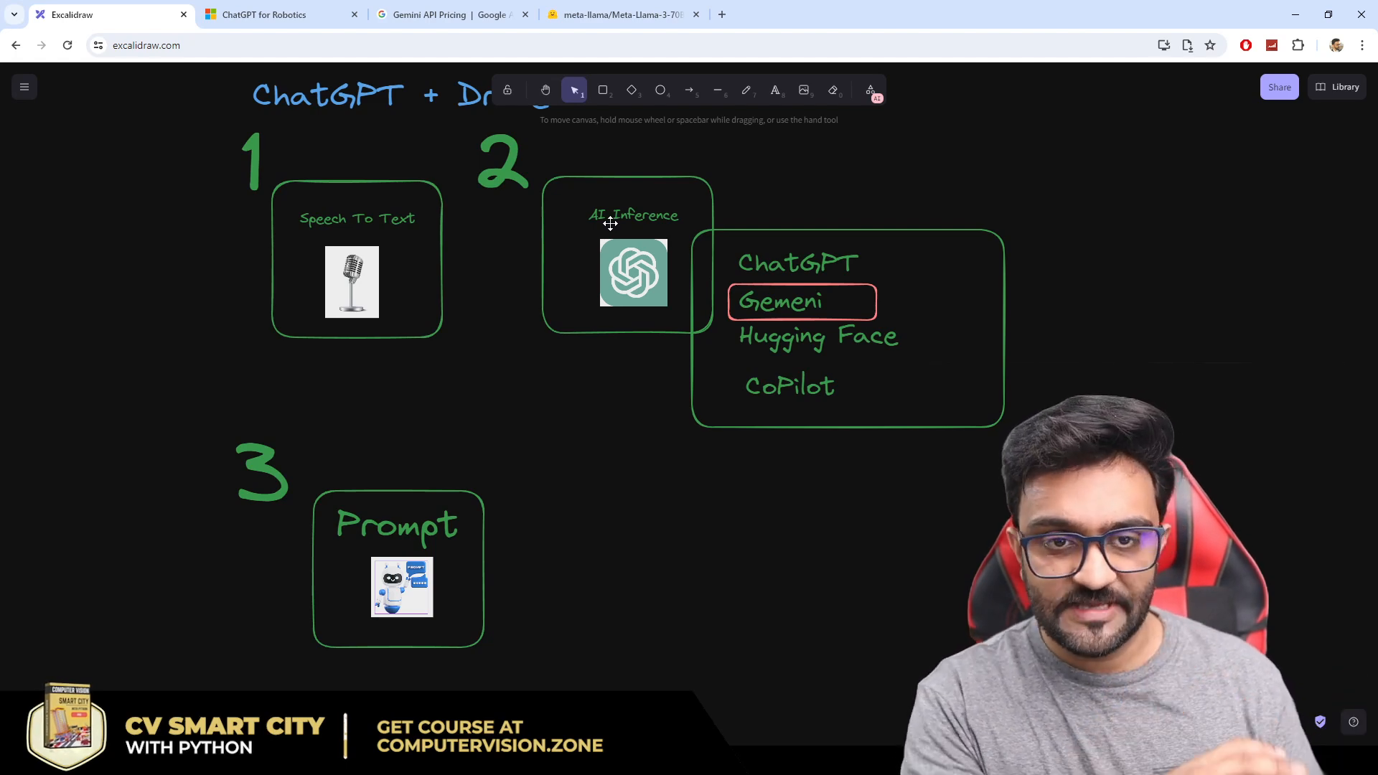
mouse_move(239, 334)
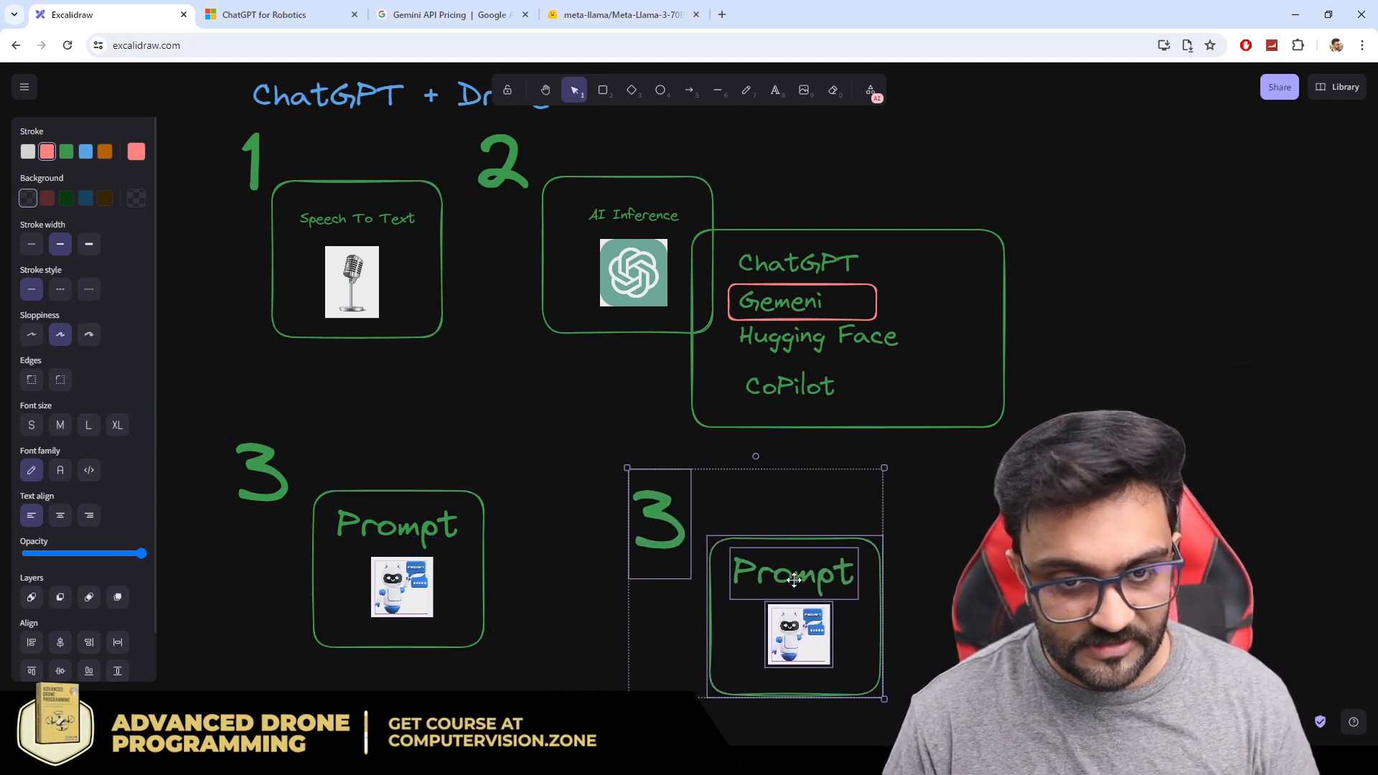
Step: Renumber the copied step to 4 and rename its heading to Actions
double_click(794, 573)
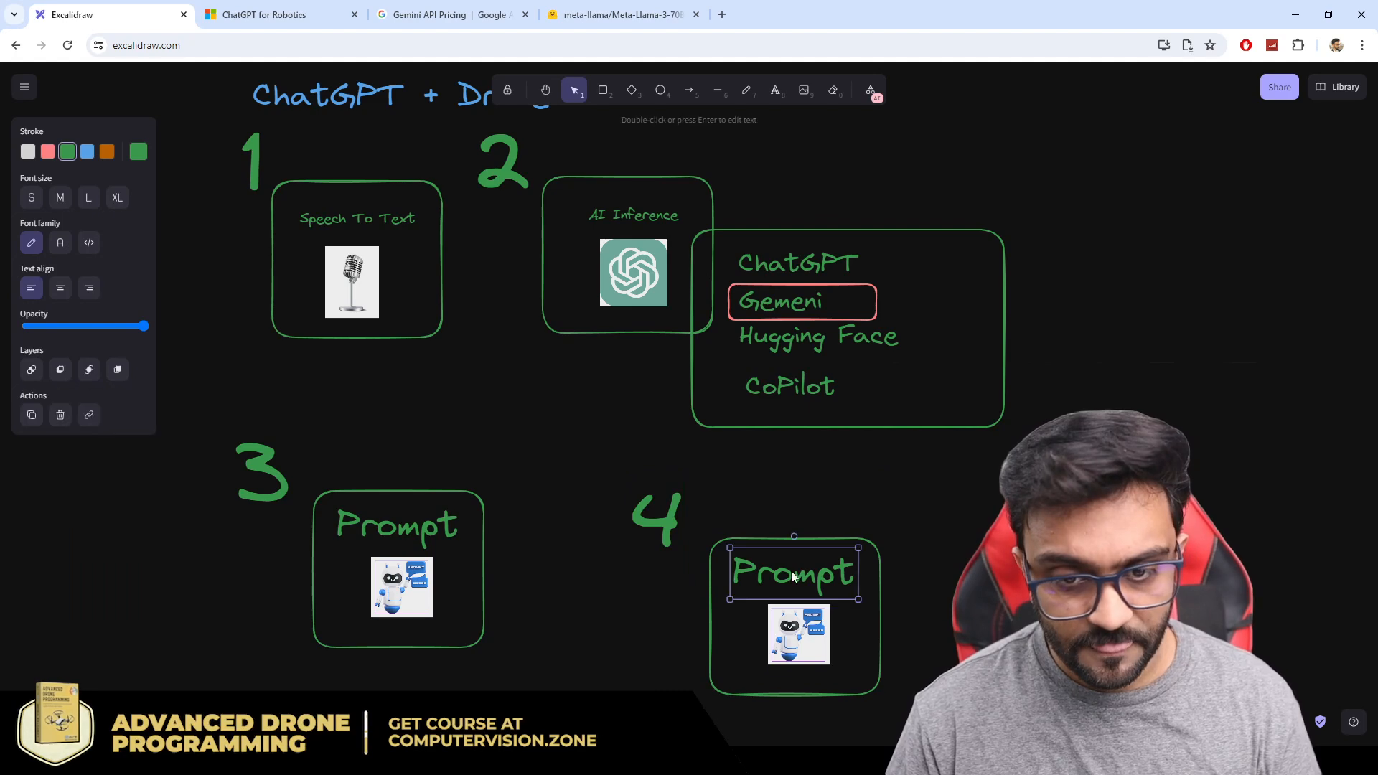
double_click(793, 573)
type("Actions")
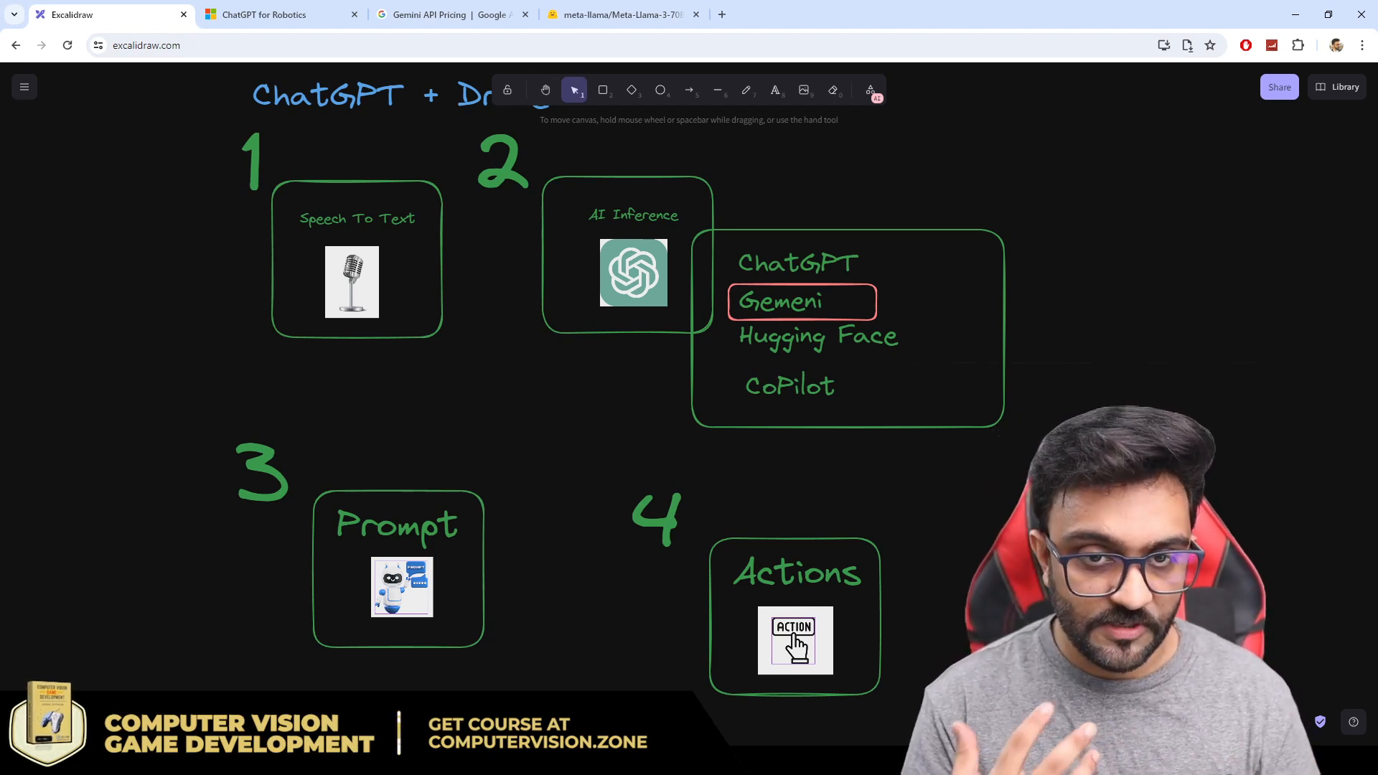
mouse_move(1137, 228)
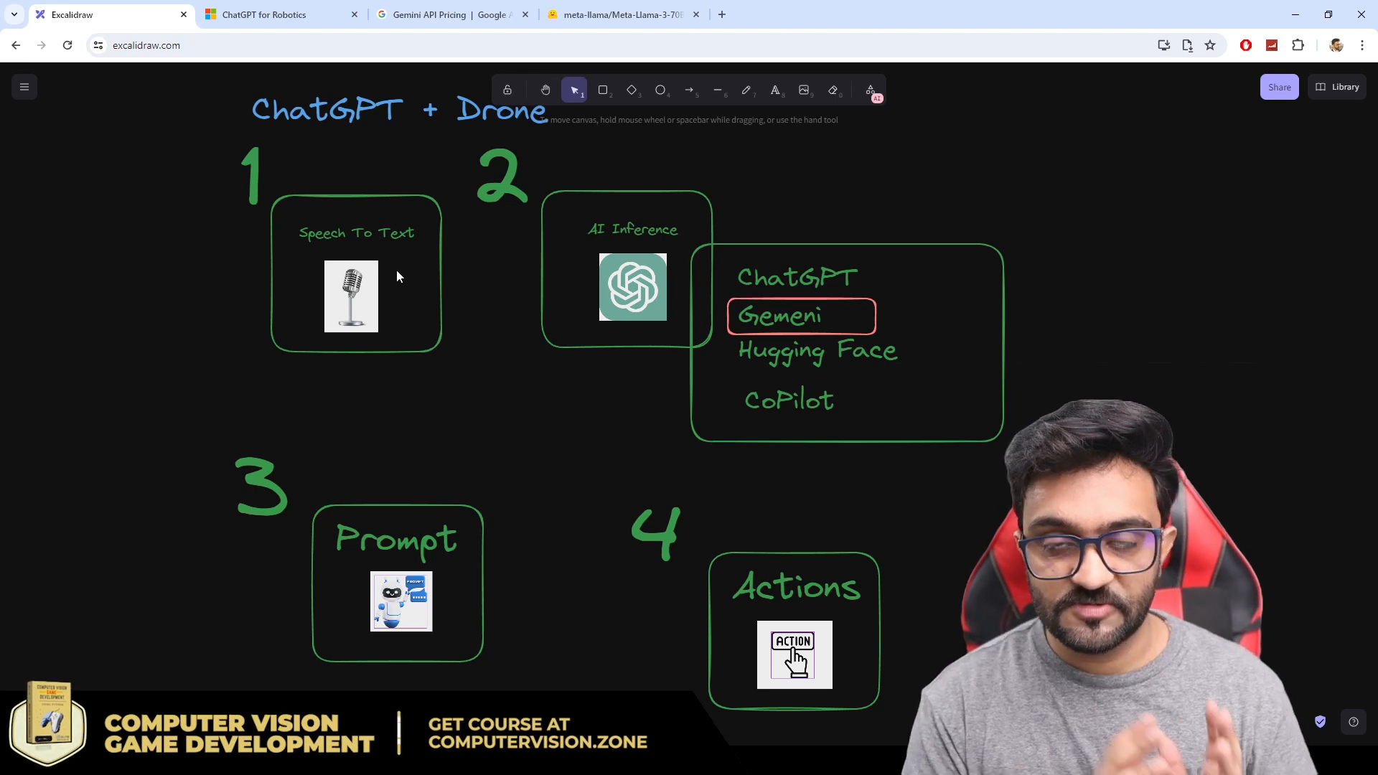
mouse_move(501, 271)
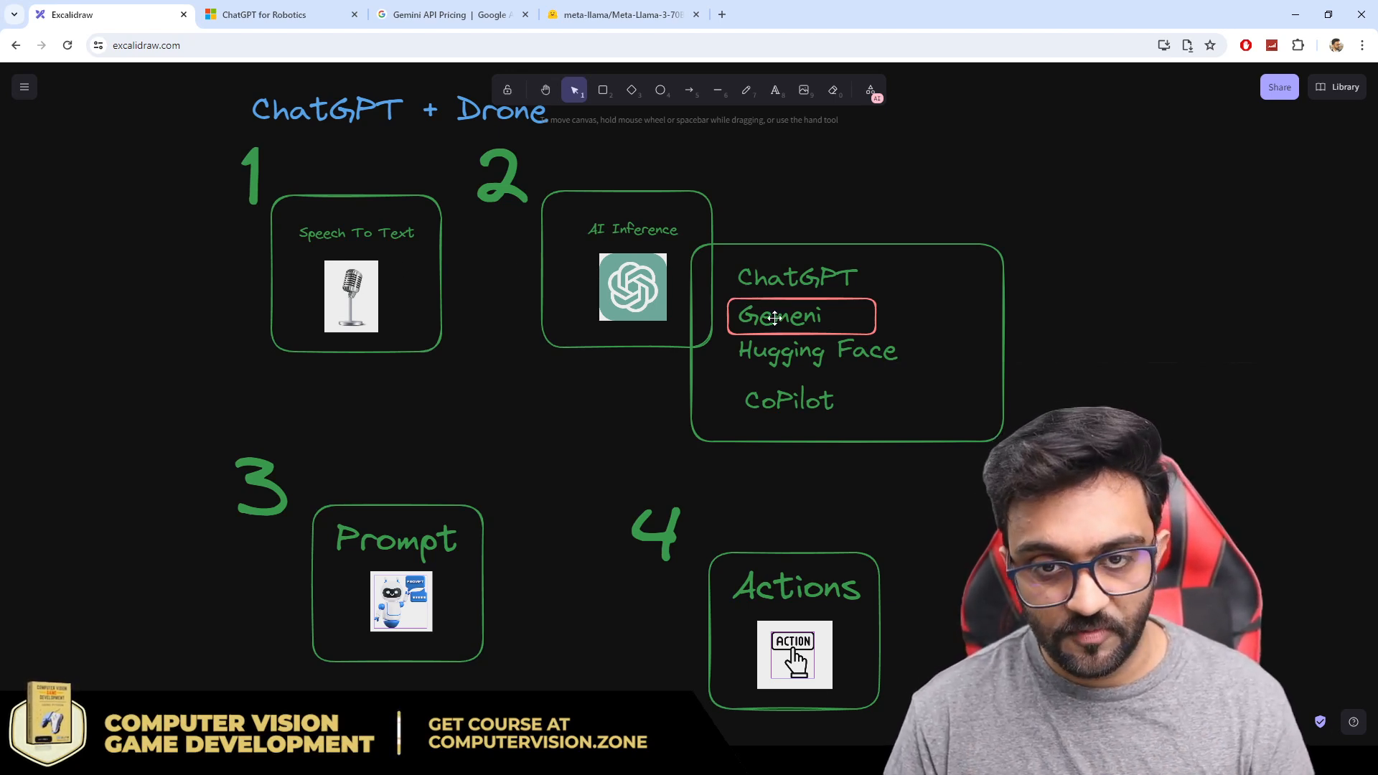
mouse_move(539, 606)
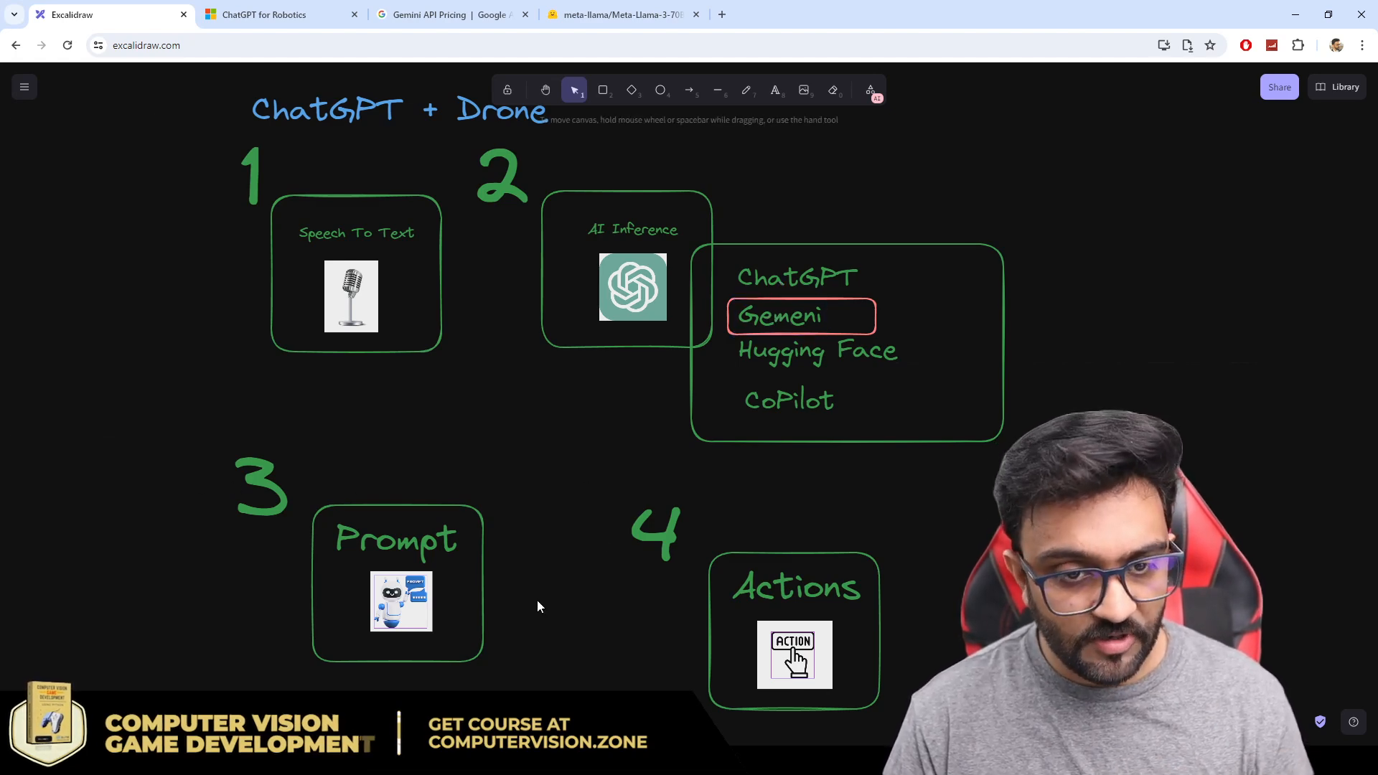
mouse_move(525, 528)
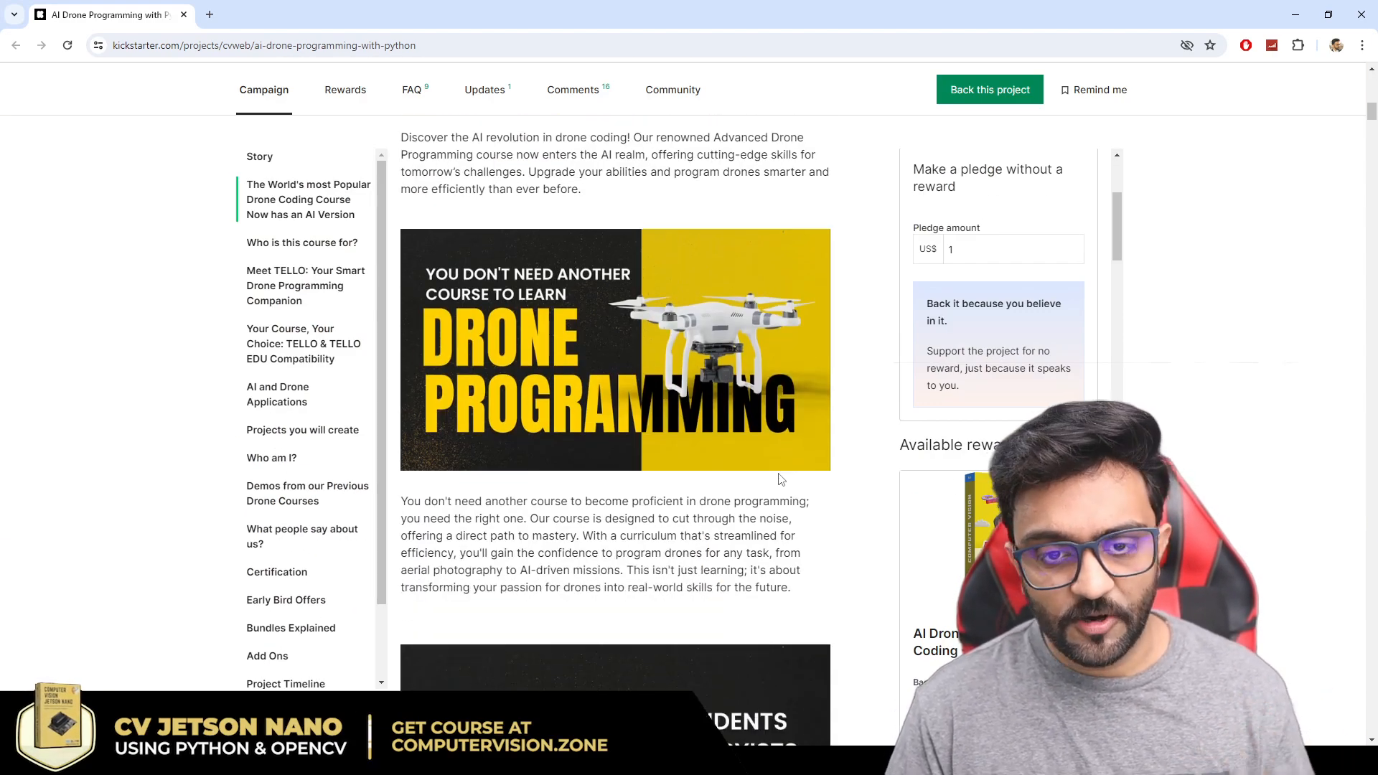
Step: Scroll through the Kickstarter drone course campaign story and back to top, then return to the diagram
scroll("down", 3)
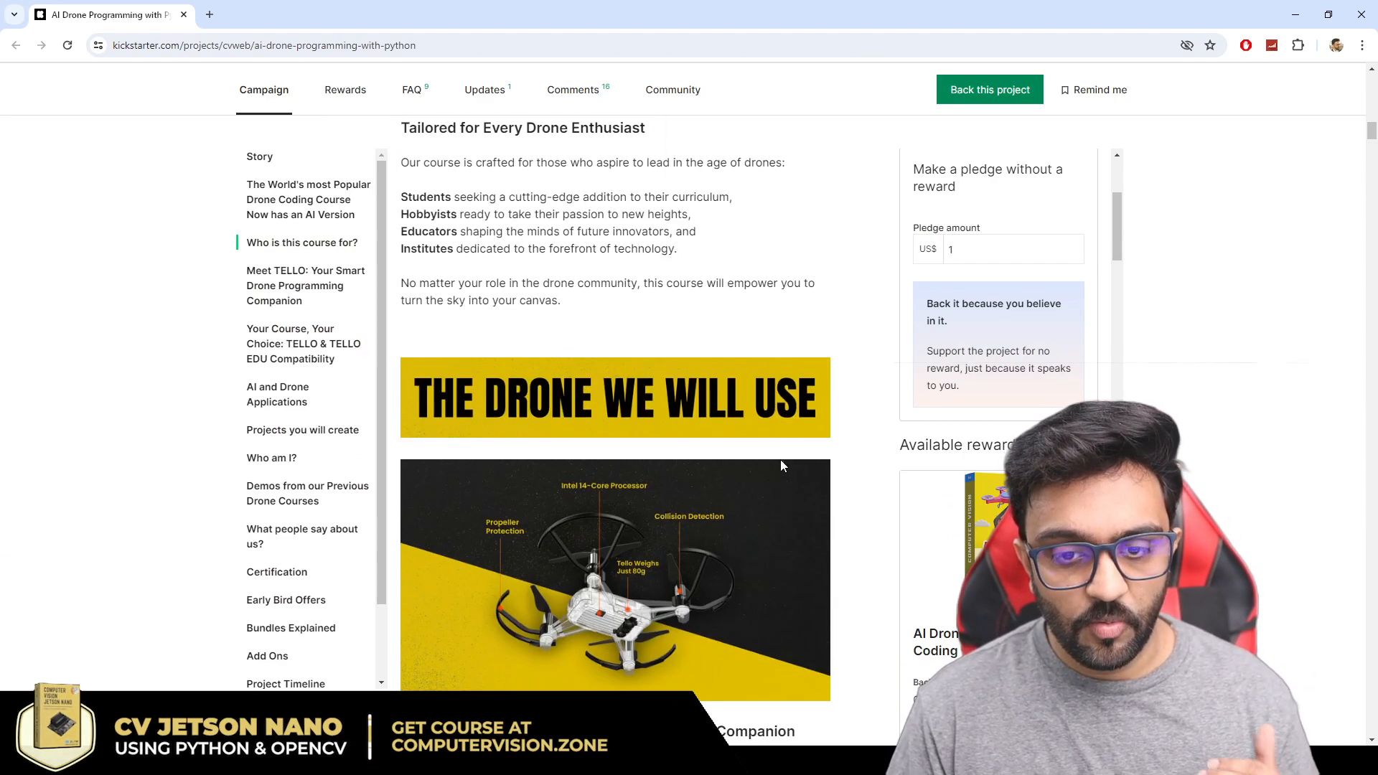
scroll("down", 3)
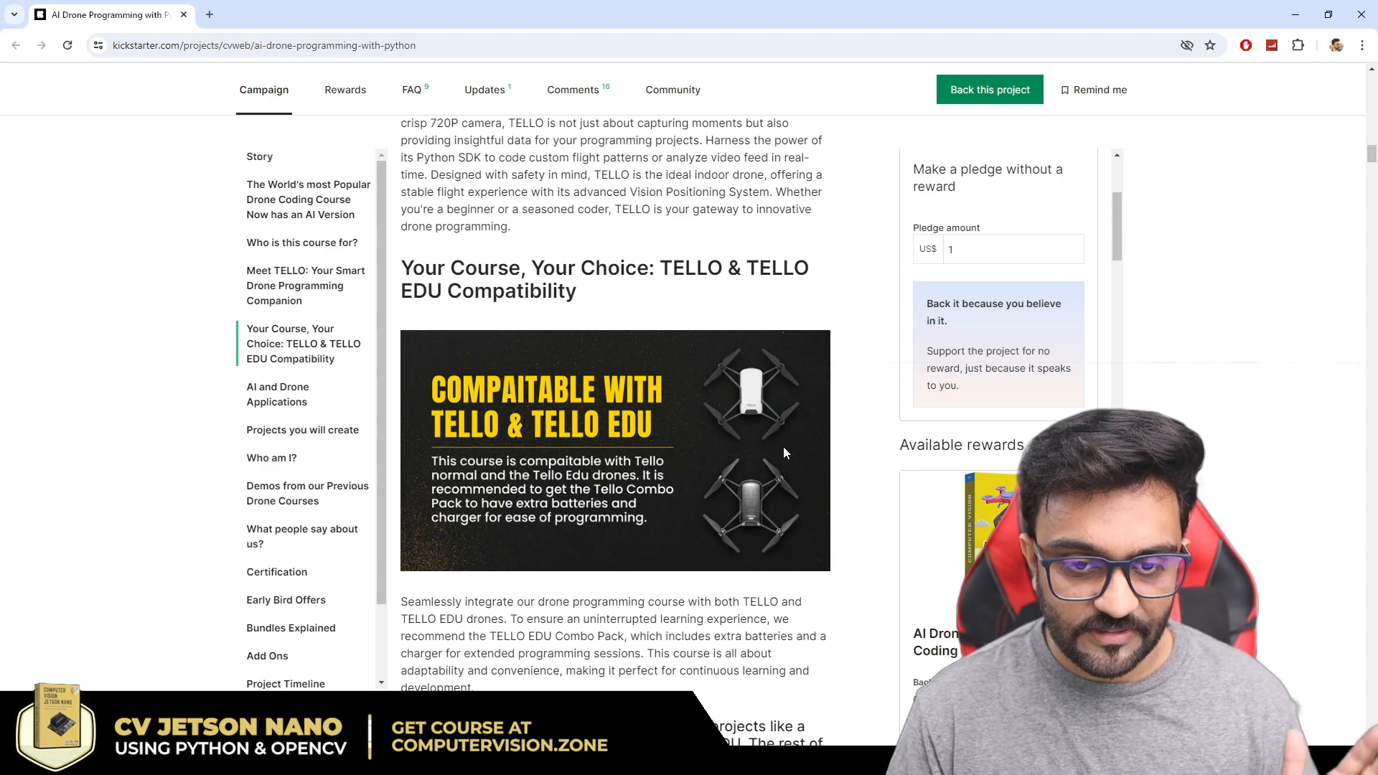
scroll("down", 3)
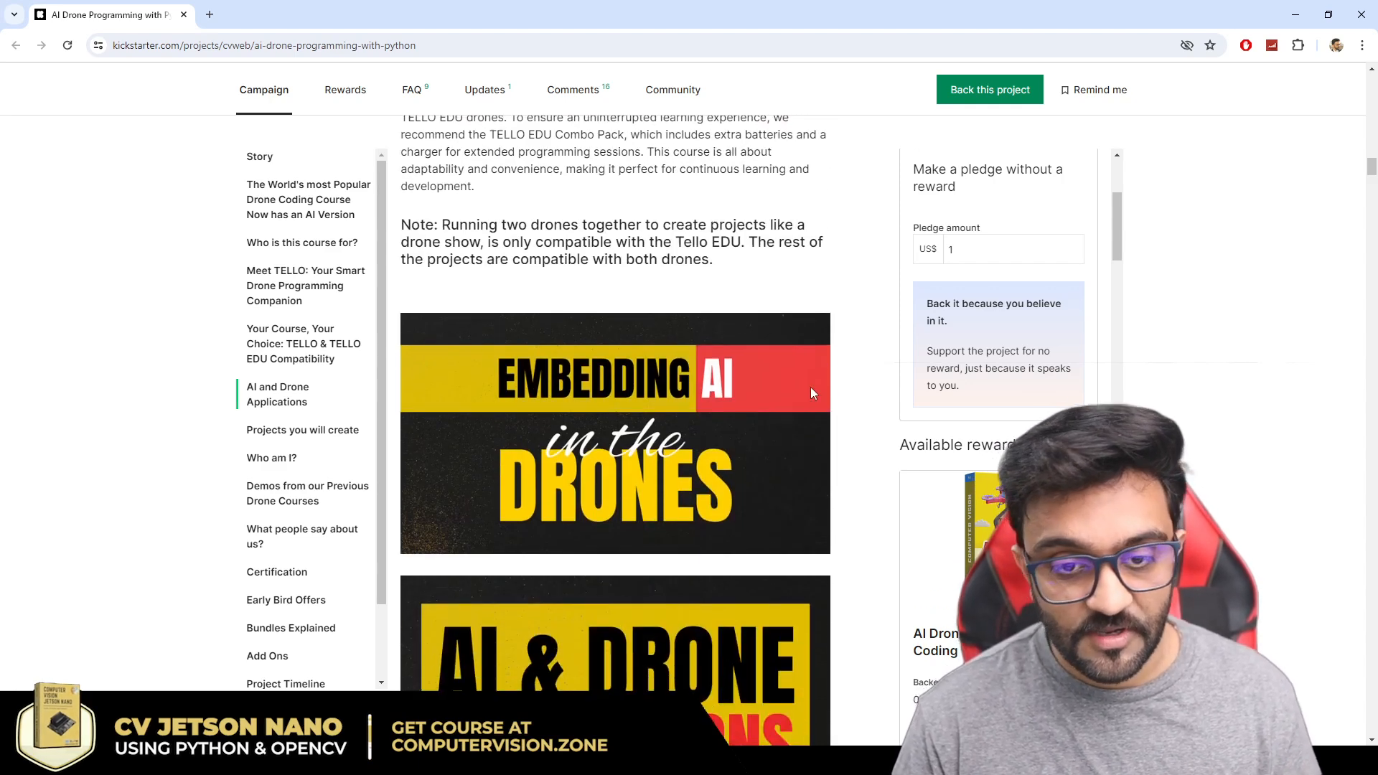
scroll("down", 3)
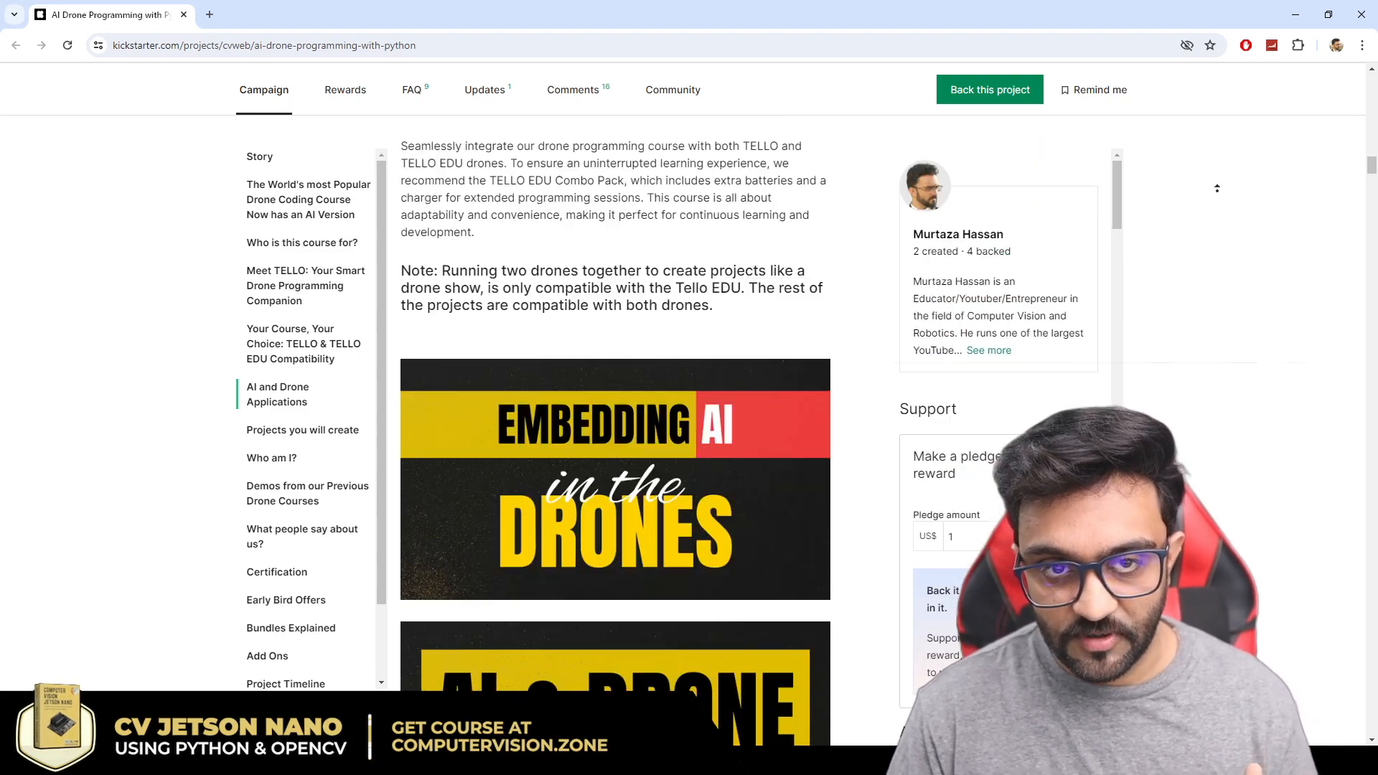
scroll("up", 3)
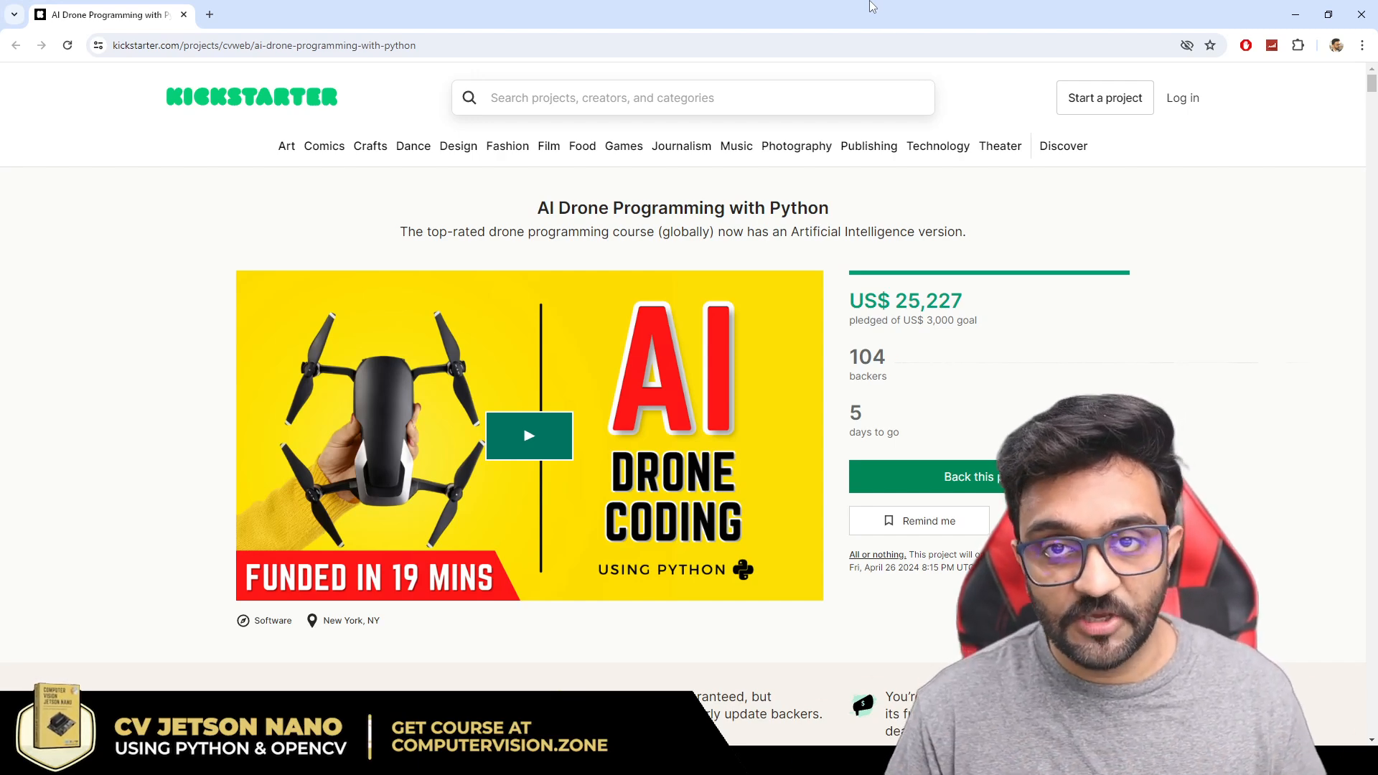
left_click(105, 14)
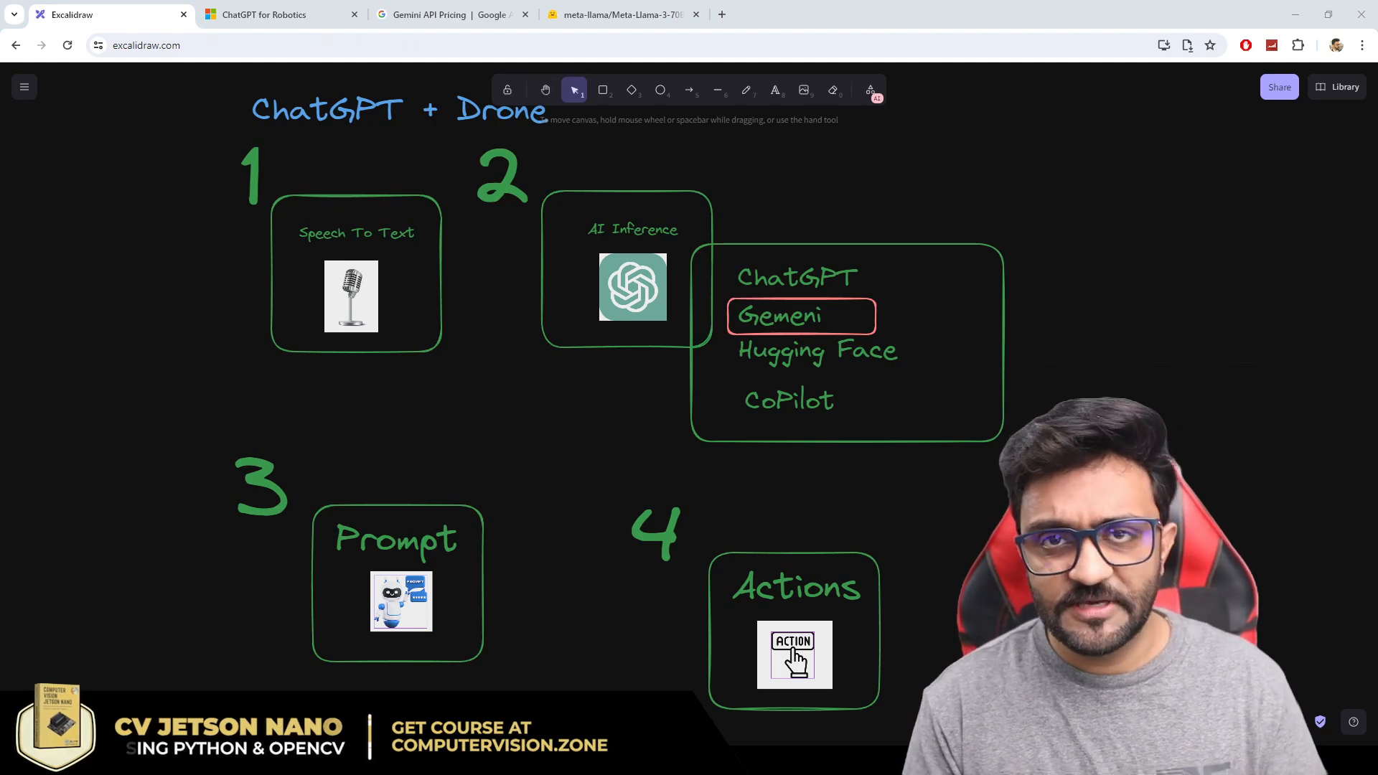